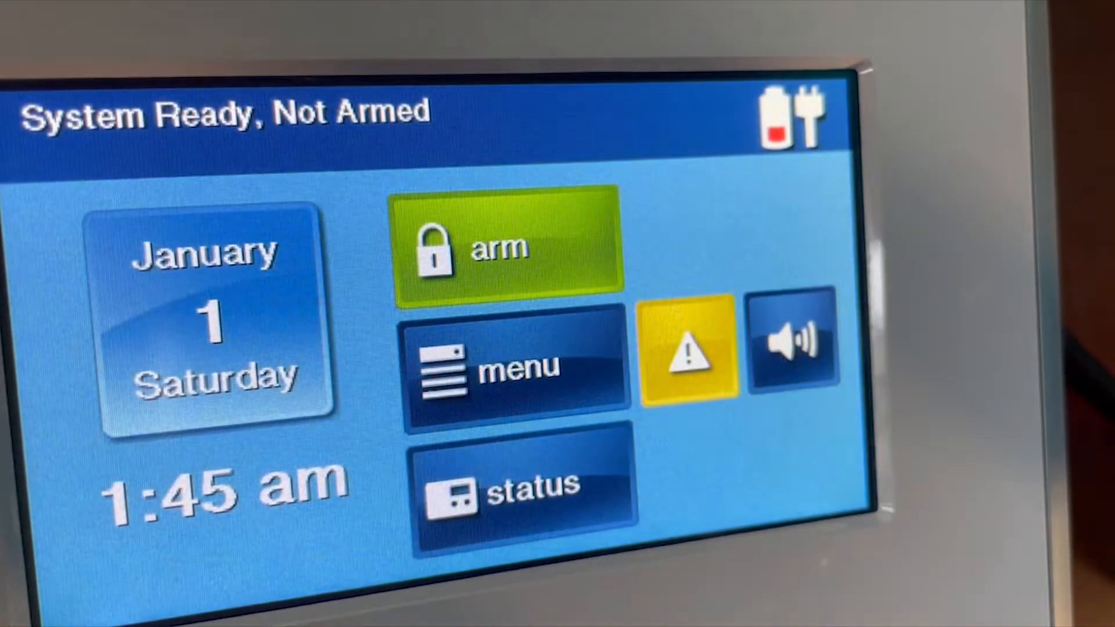
Reach the Version screen through the panel's menu and toolbox page 2.
click(512, 366)
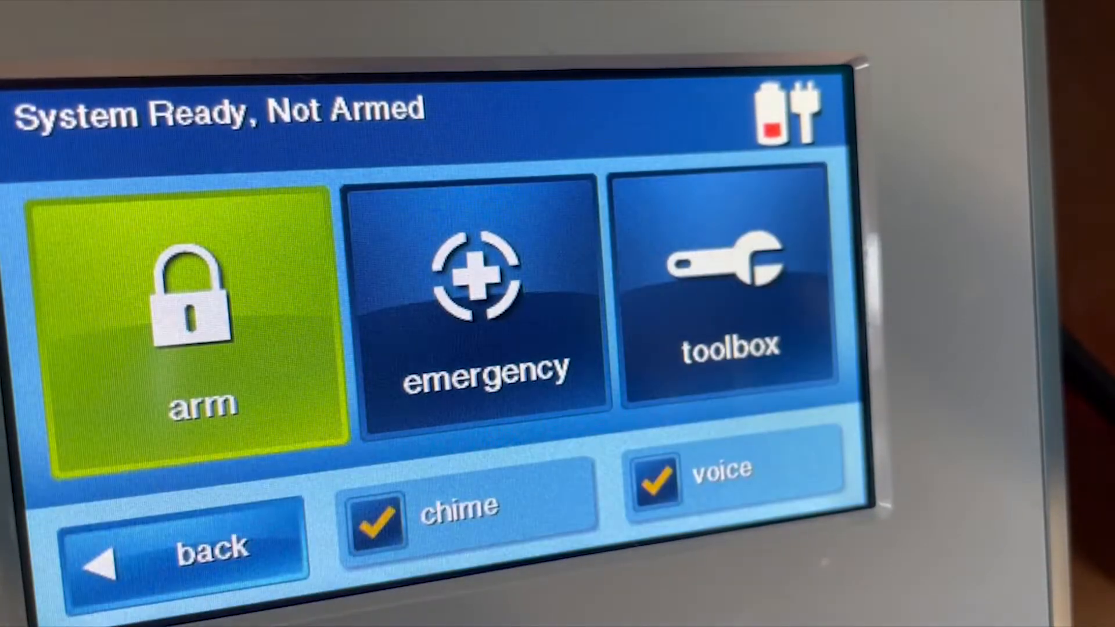
click(724, 298)
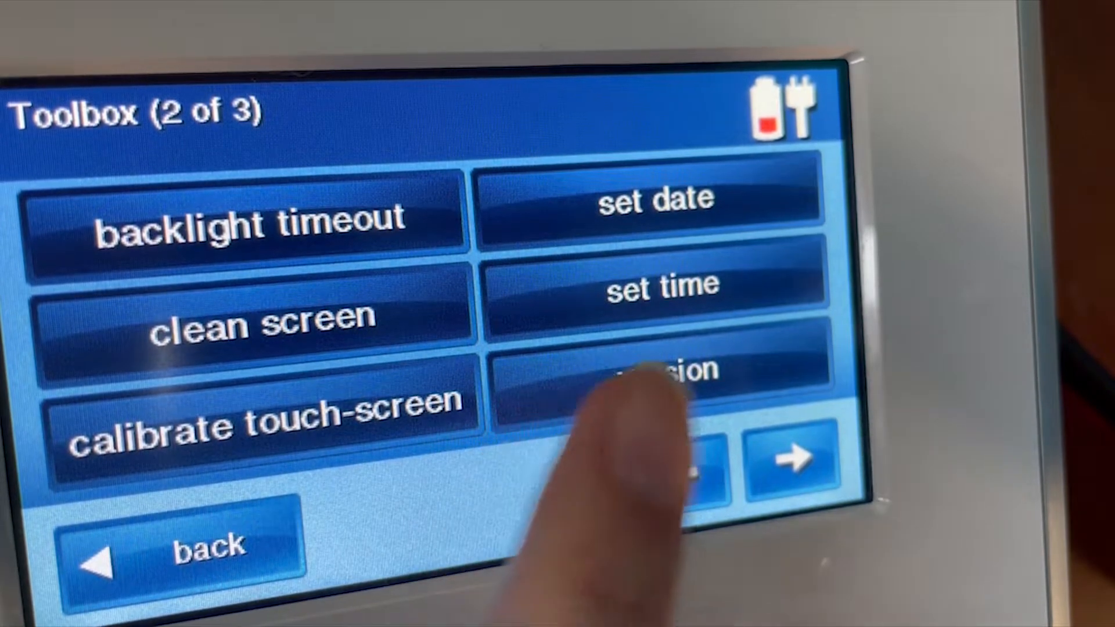
click(647, 372)
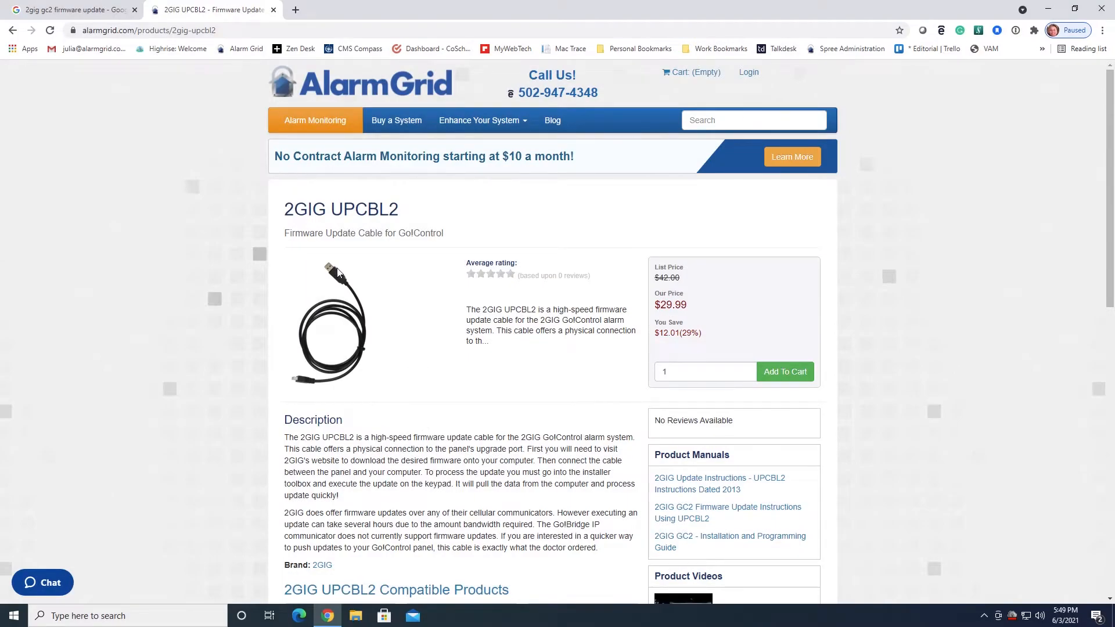
mouse_move(278, 384)
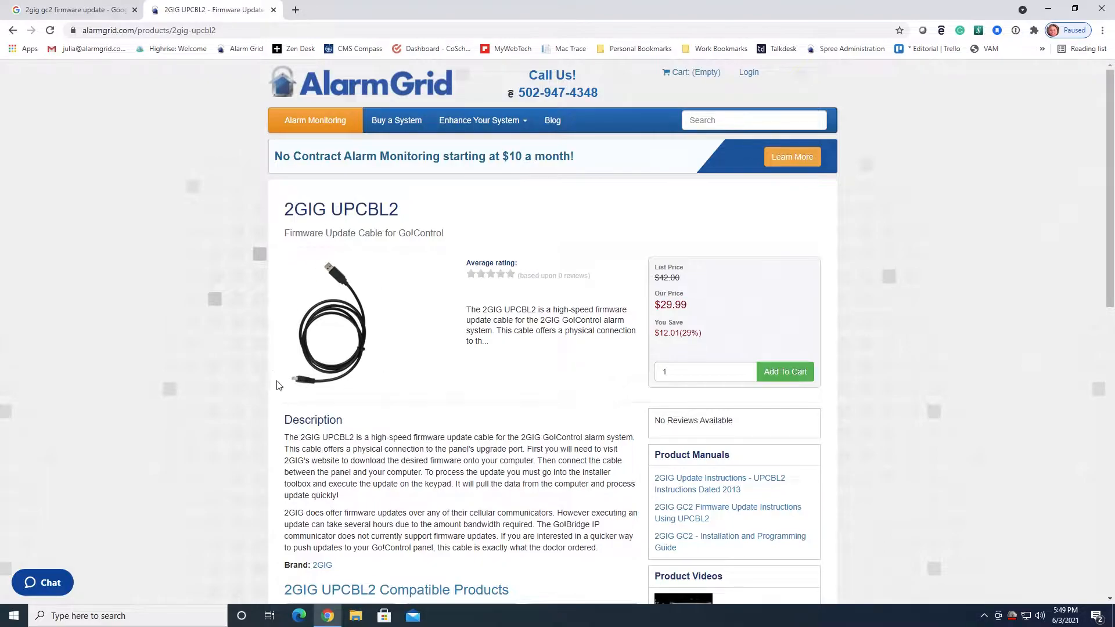
mouse_move(376, 292)
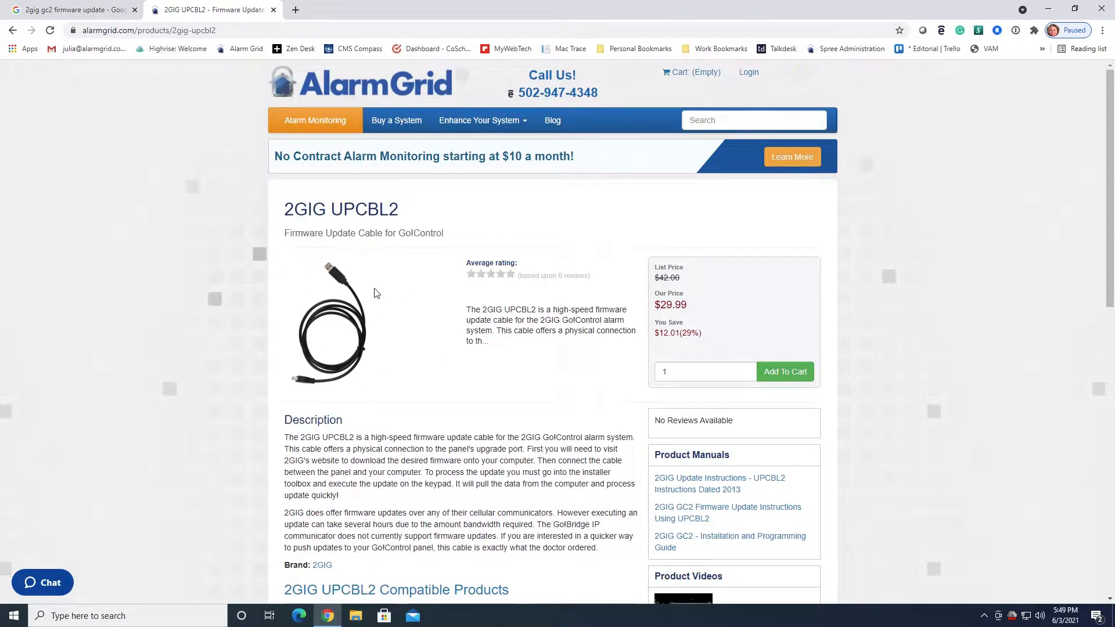
mouse_move(348, 363)
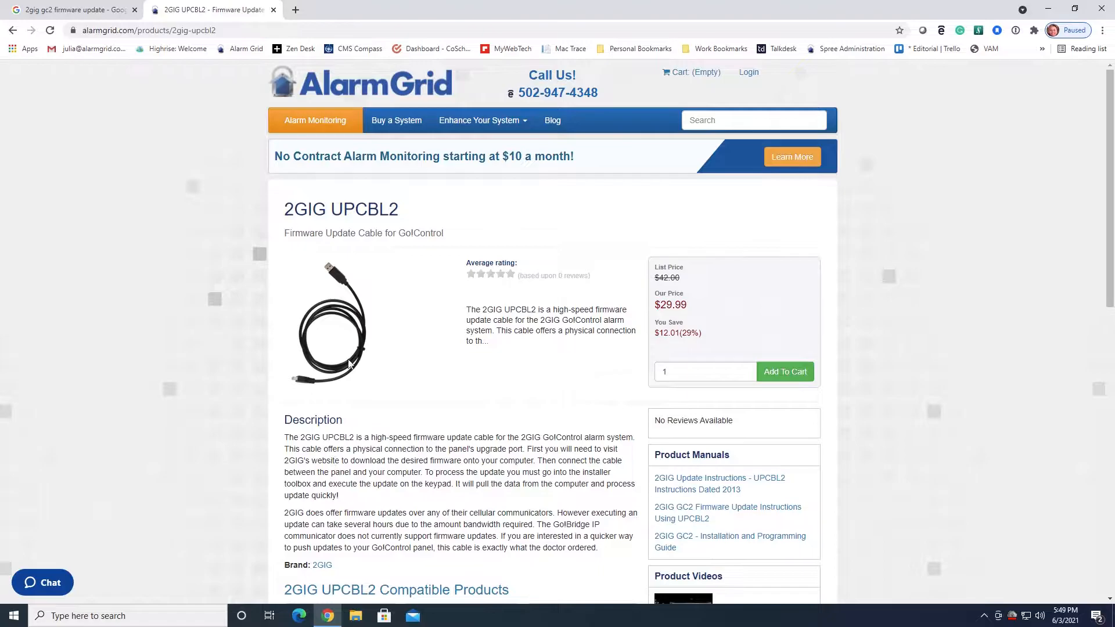
mouse_move(513, 402)
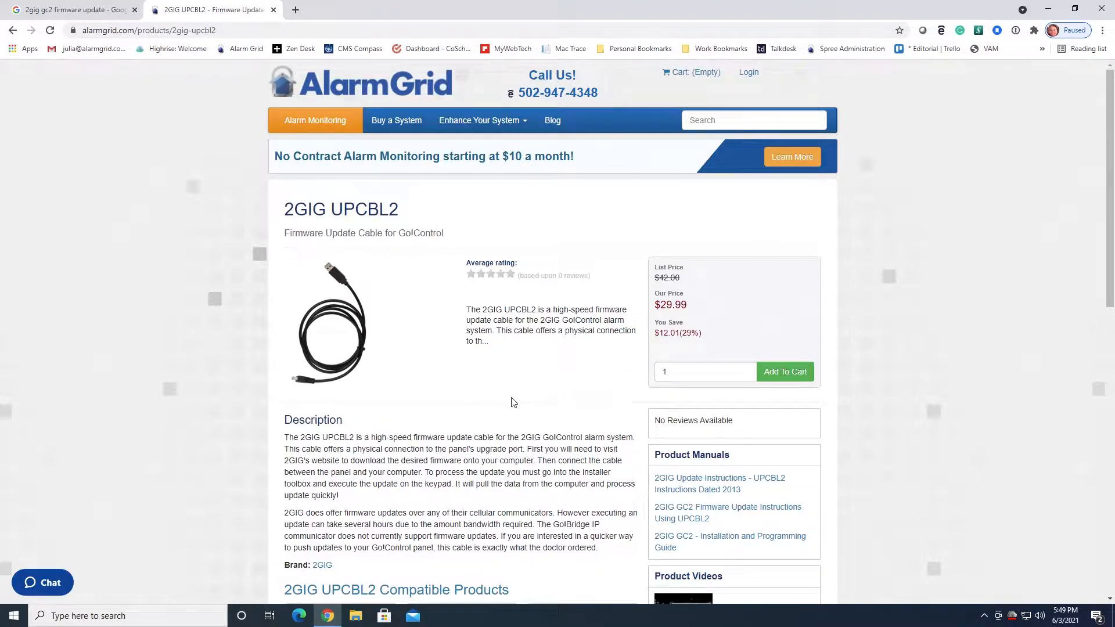
mouse_move(329, 331)
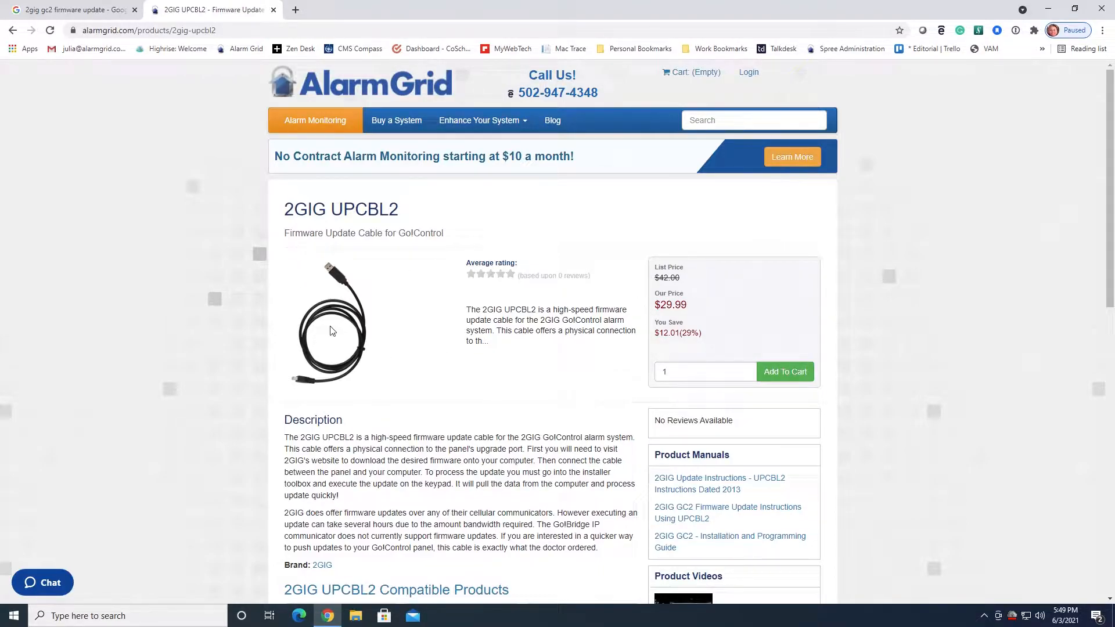
mouse_move(461, 373)
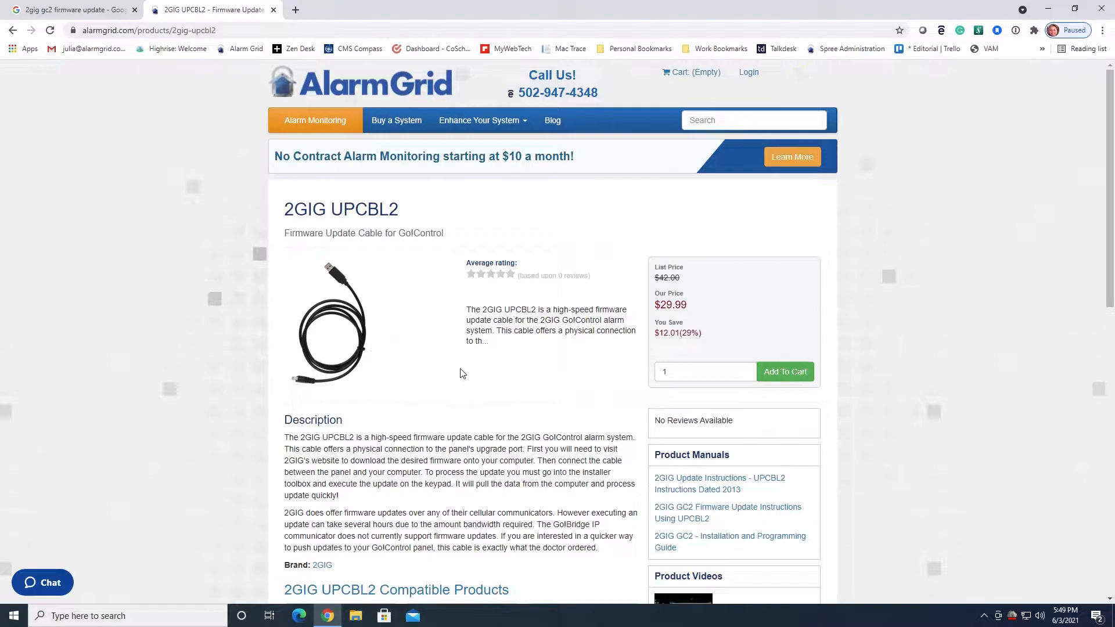
mouse_move(370, 381)
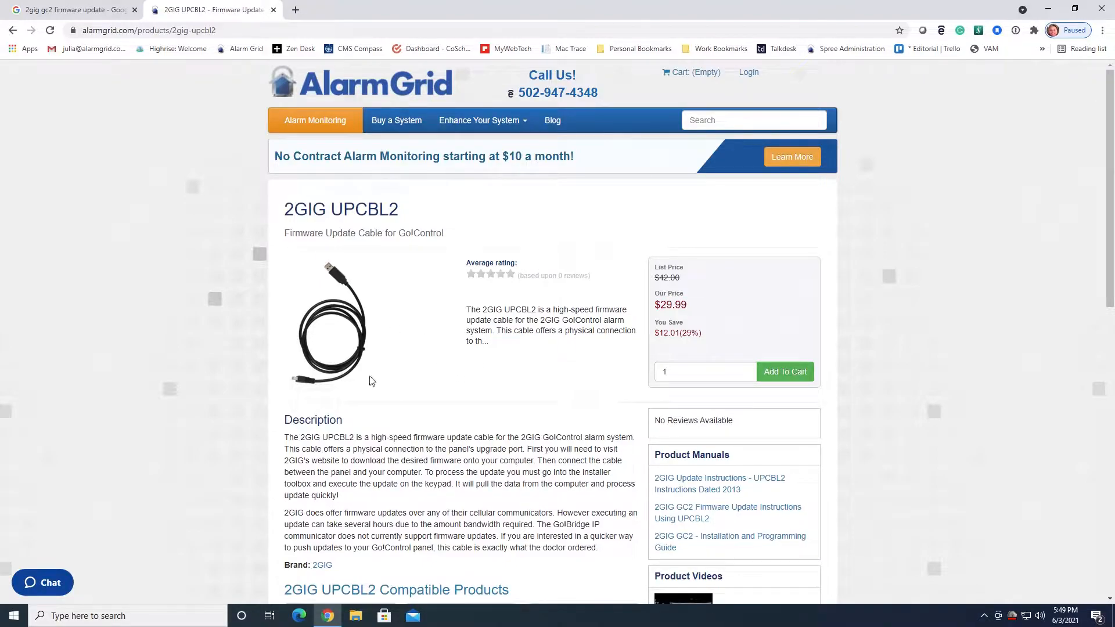
mouse_move(358, 370)
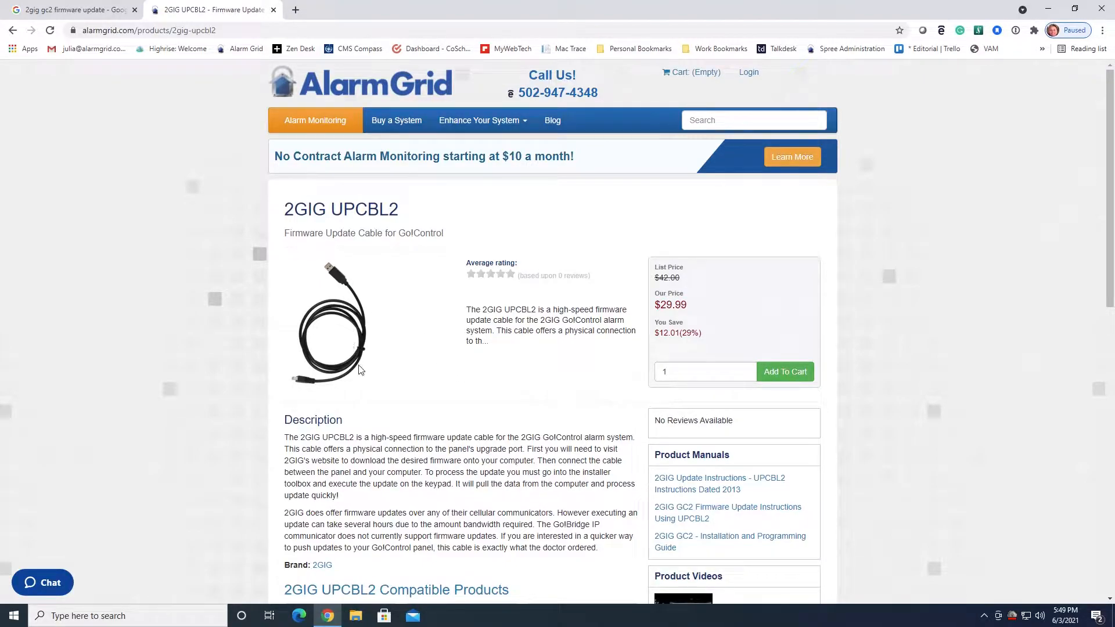
mouse_move(342, 293)
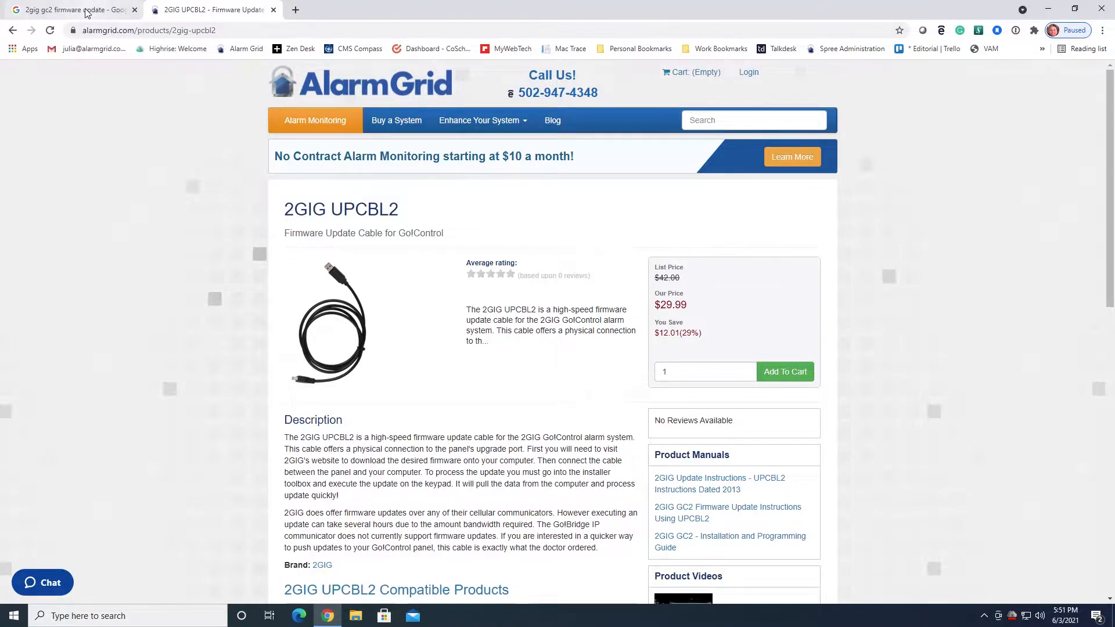
Switch back to the Google results for '2gig gc2 firmware update'.
click(71, 9)
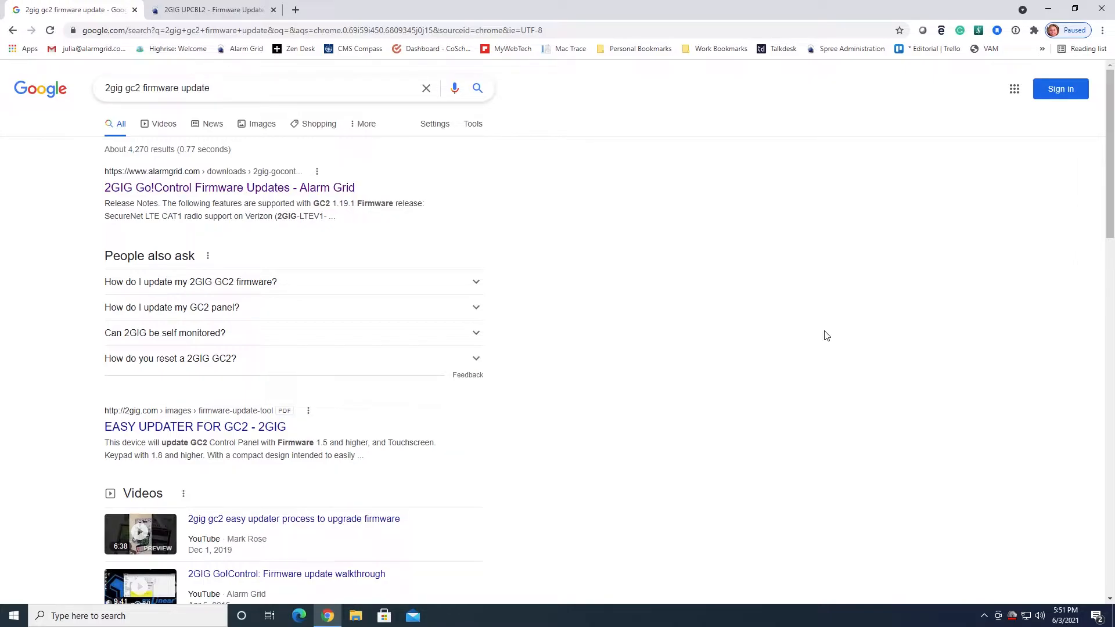
mouse_move(124, 332)
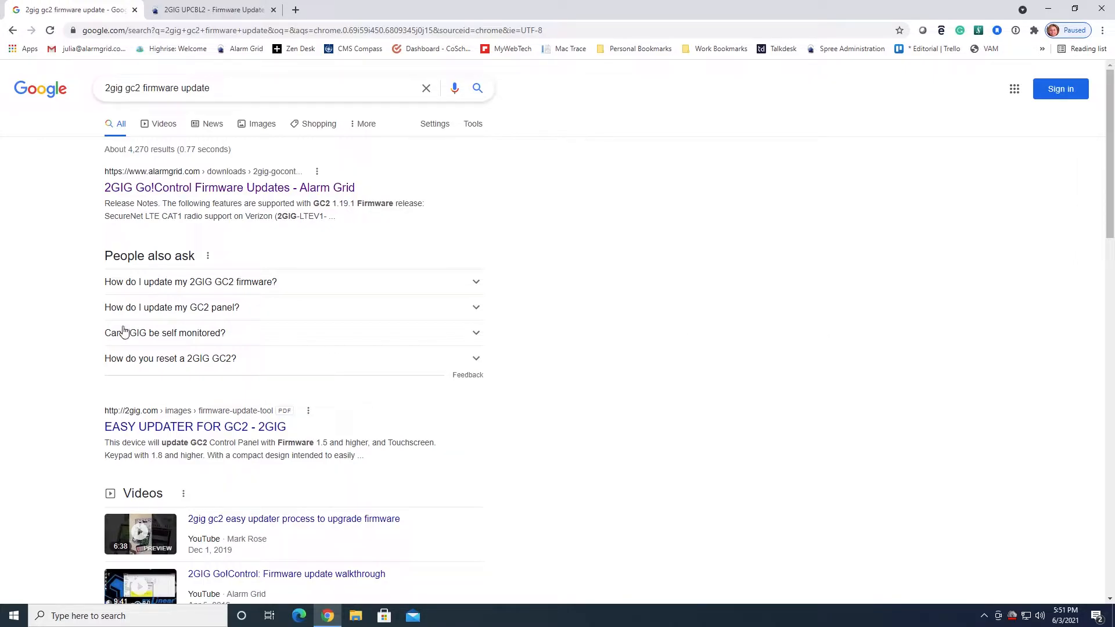
mouse_move(437, 359)
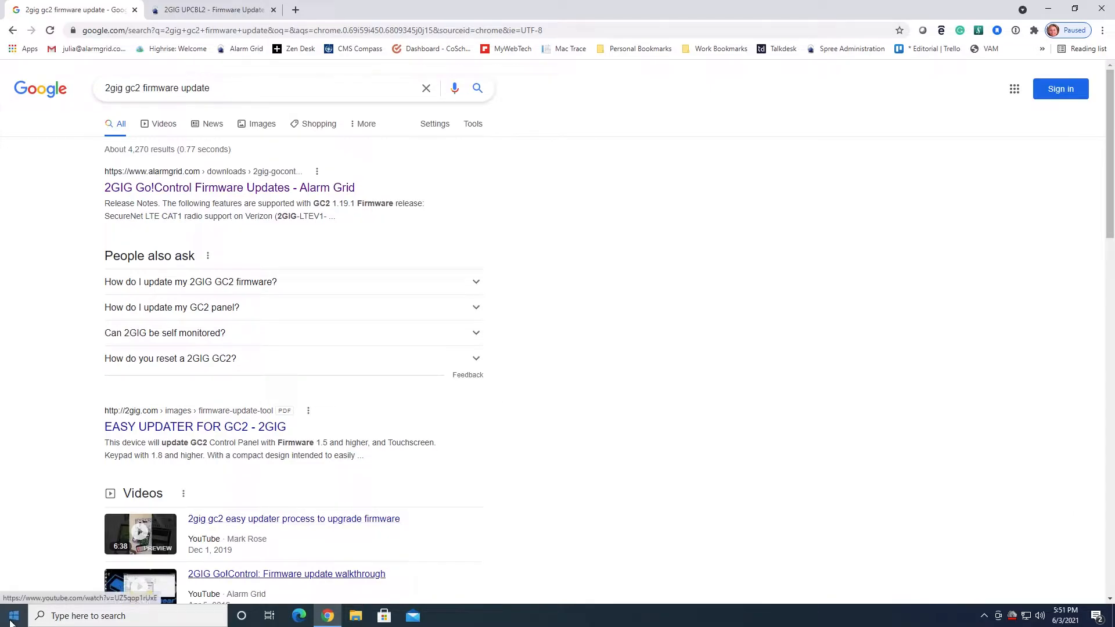
mouse_move(12, 616)
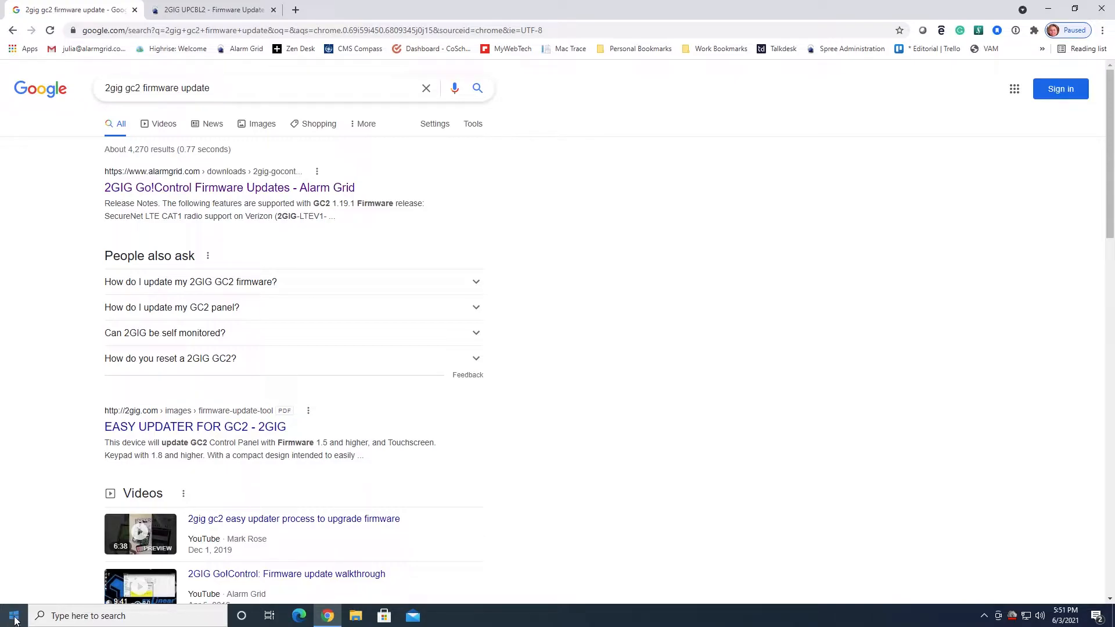
Bring up the About page from the Start button's System shortcut.
right_click(12, 615)
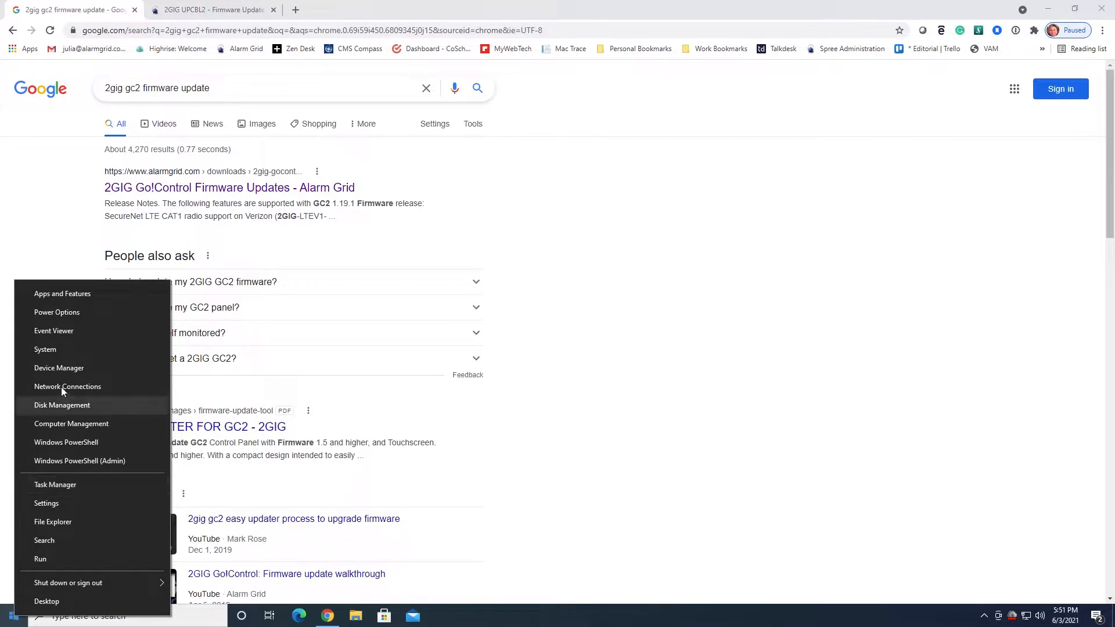
click(57, 355)
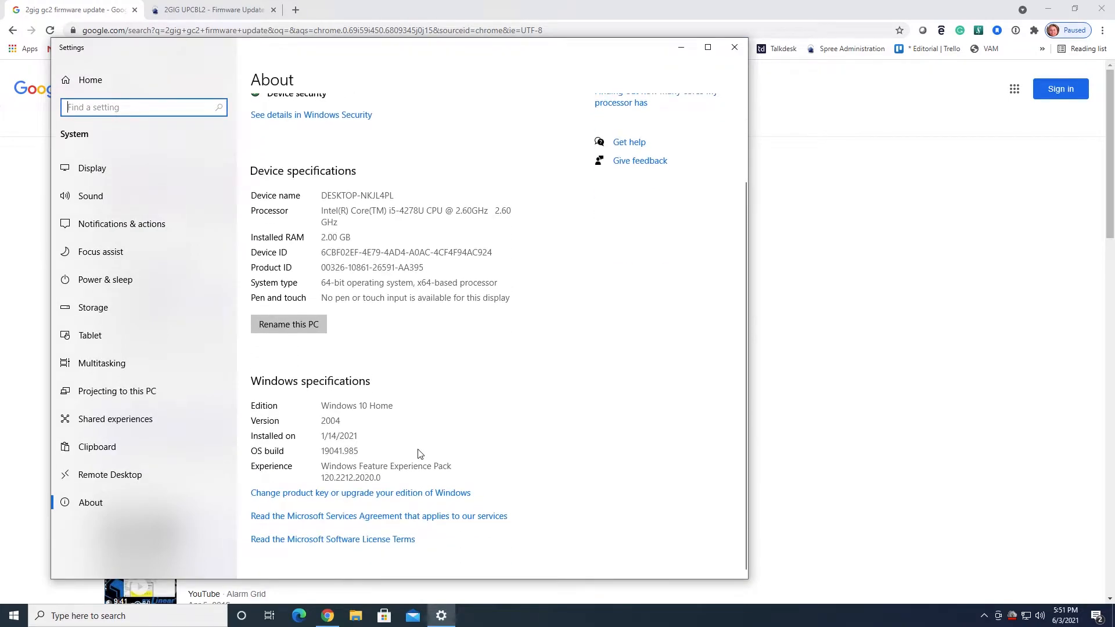
mouse_move(242, 381)
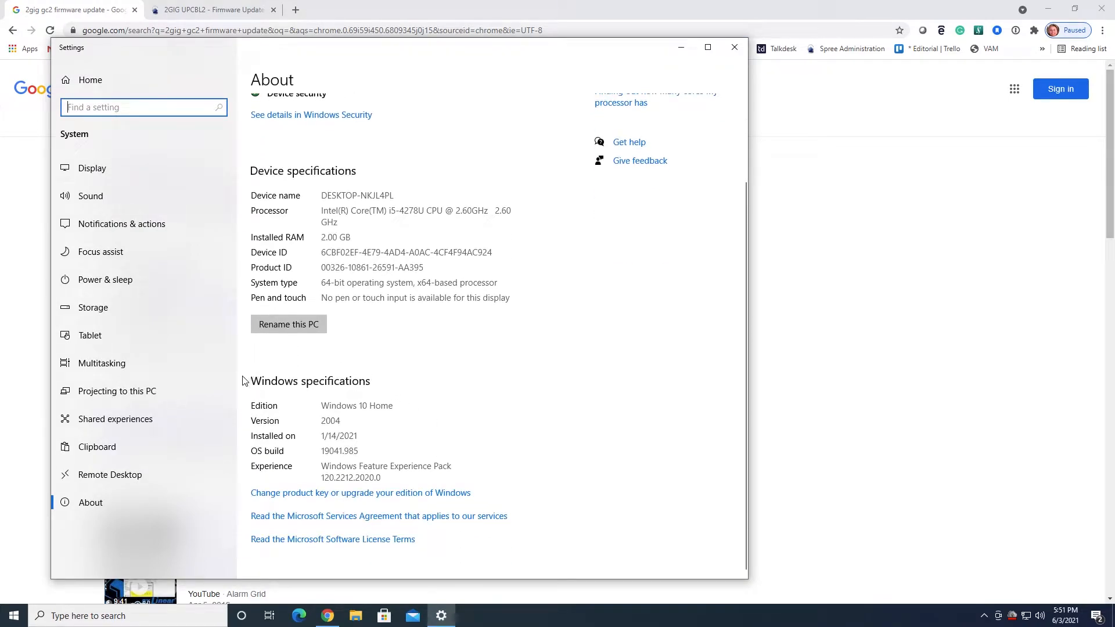
mouse_move(342, 488)
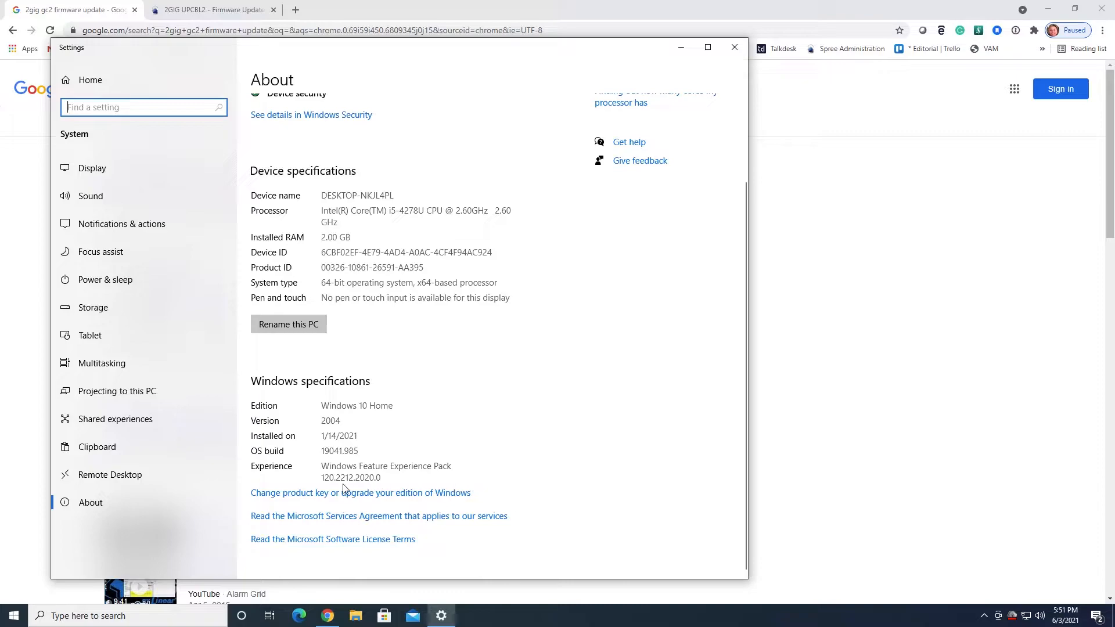
mouse_move(385, 412)
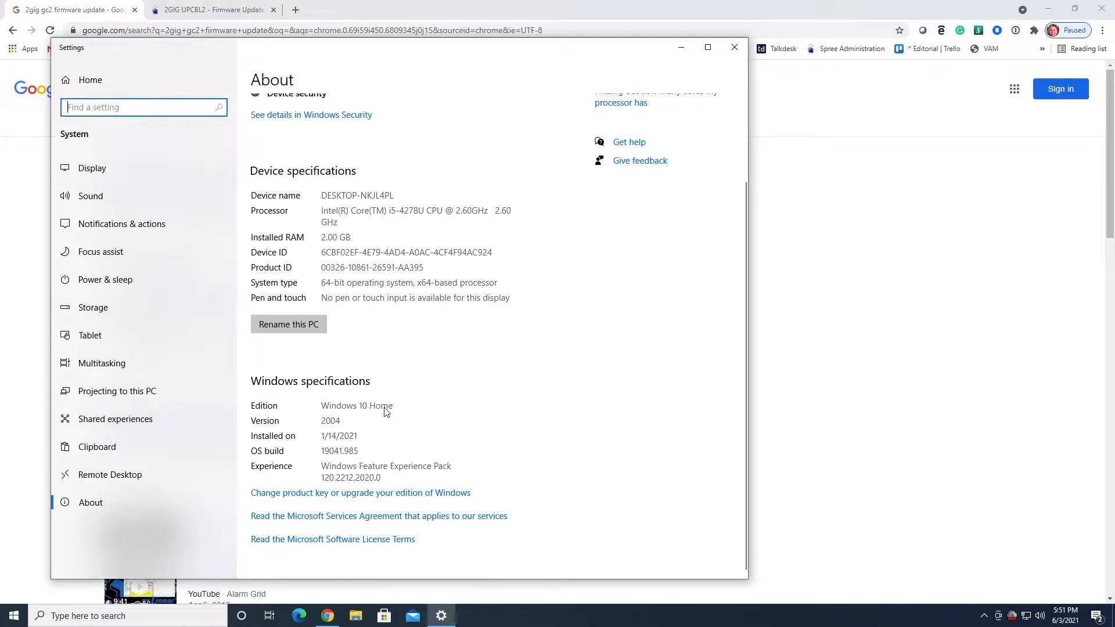
mouse_move(515, 445)
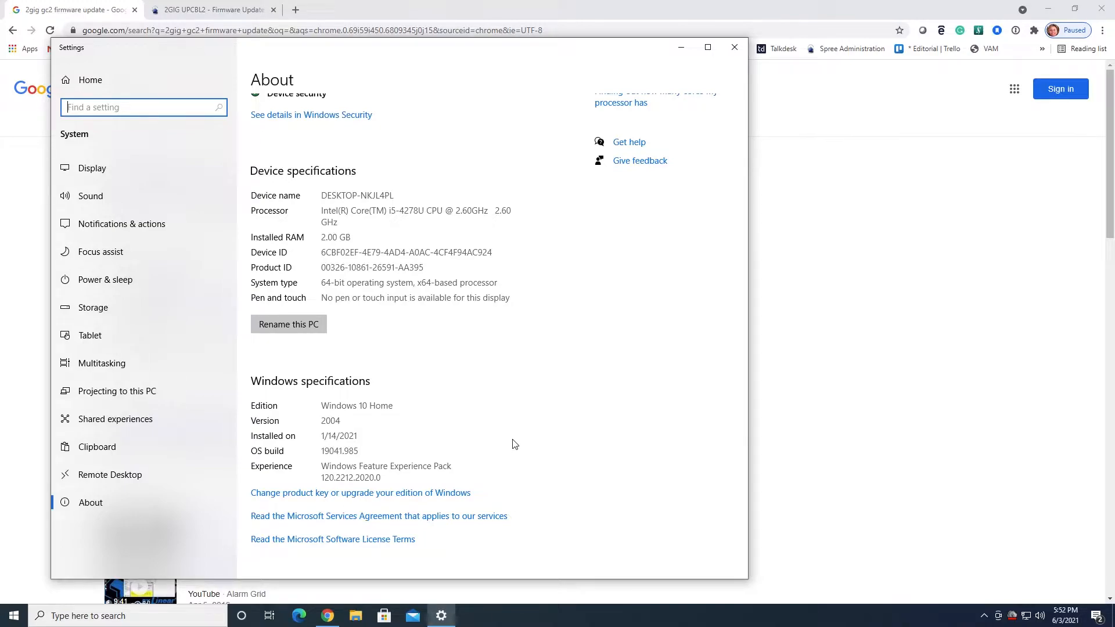
mouse_move(409, 385)
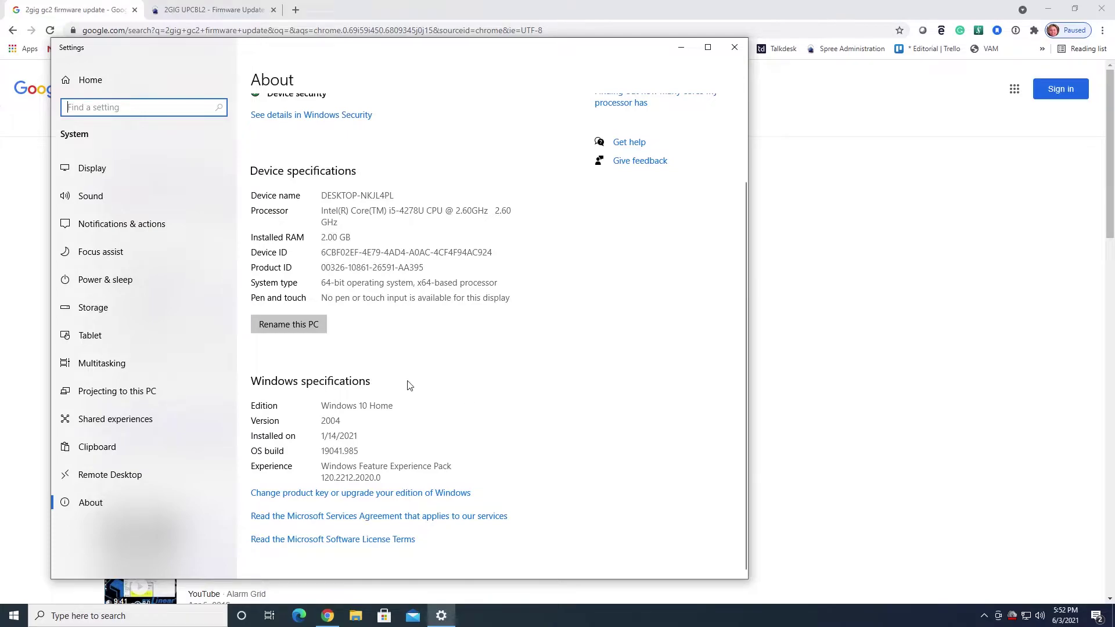
mouse_move(734, 47)
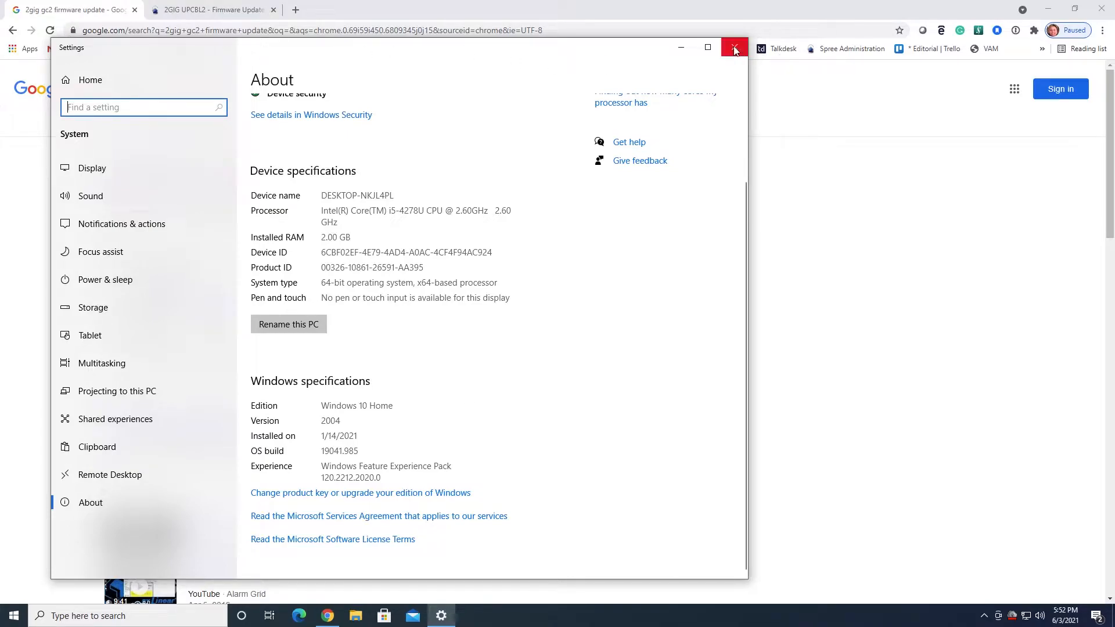
Close Settings and follow the '2GIG Go!Control Firmware Updates - Alarm Grid' result.
click(734, 48)
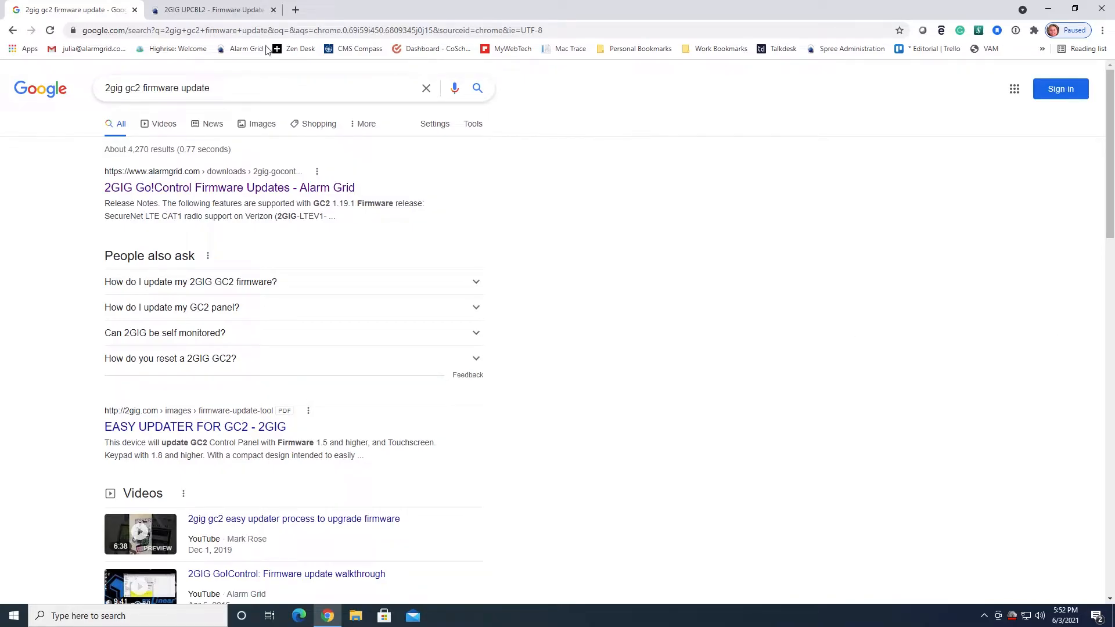
mouse_move(764, 218)
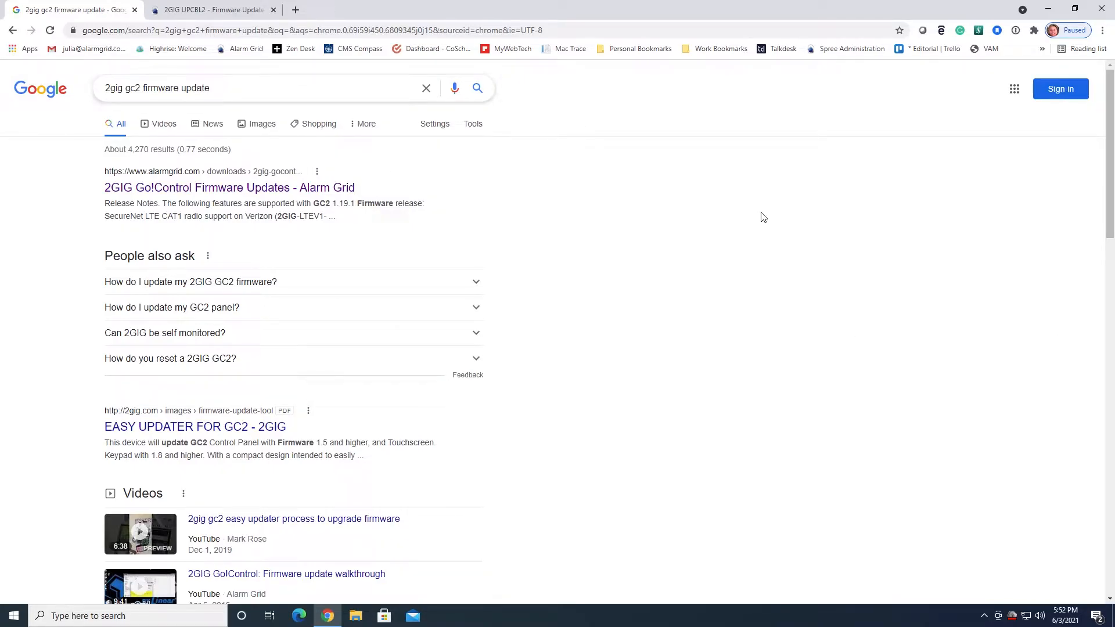
mouse_move(189, 240)
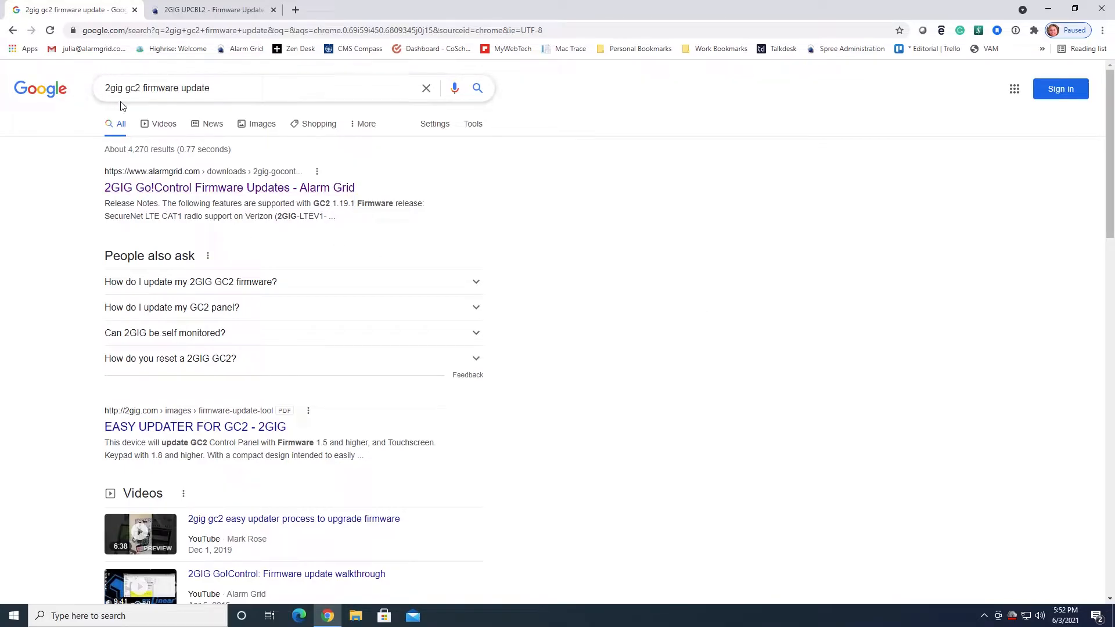
mouse_move(211, 107)
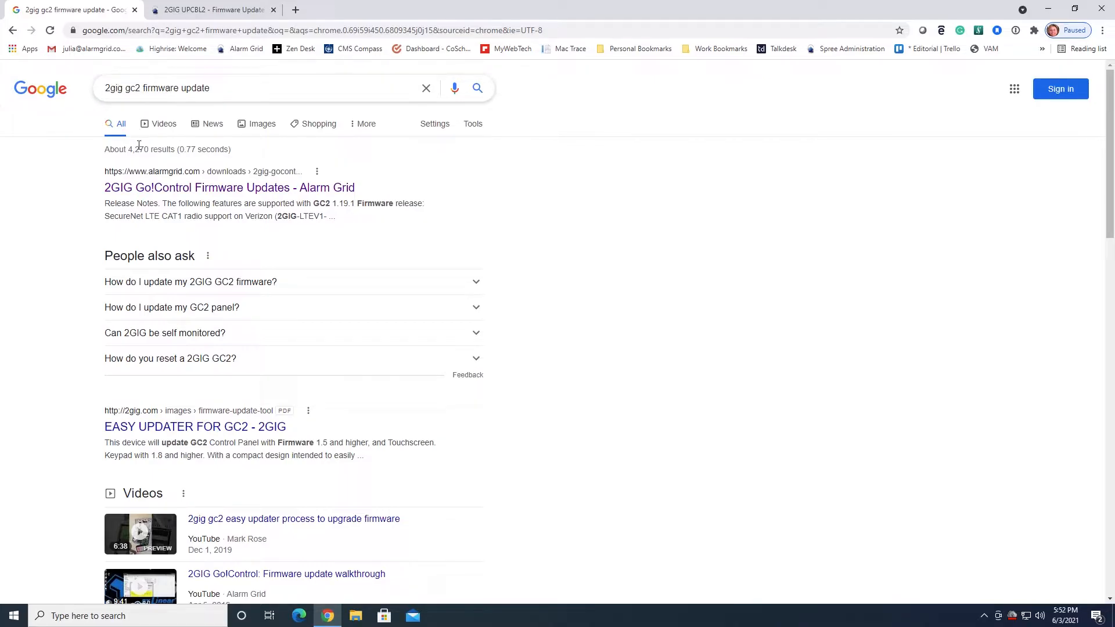
mouse_move(229, 187)
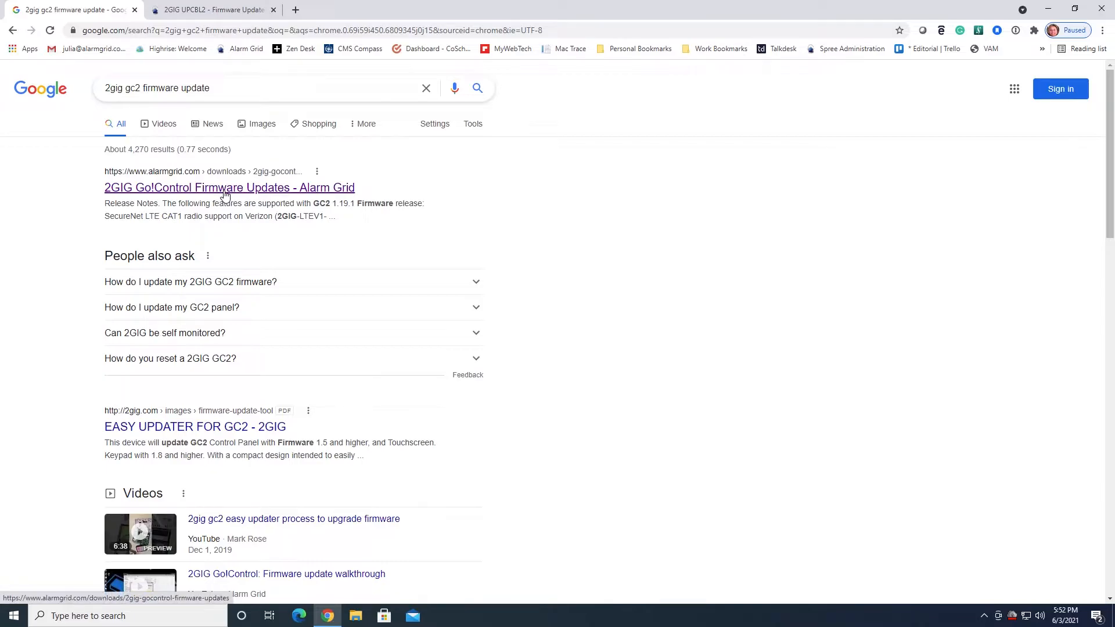
click(229, 187)
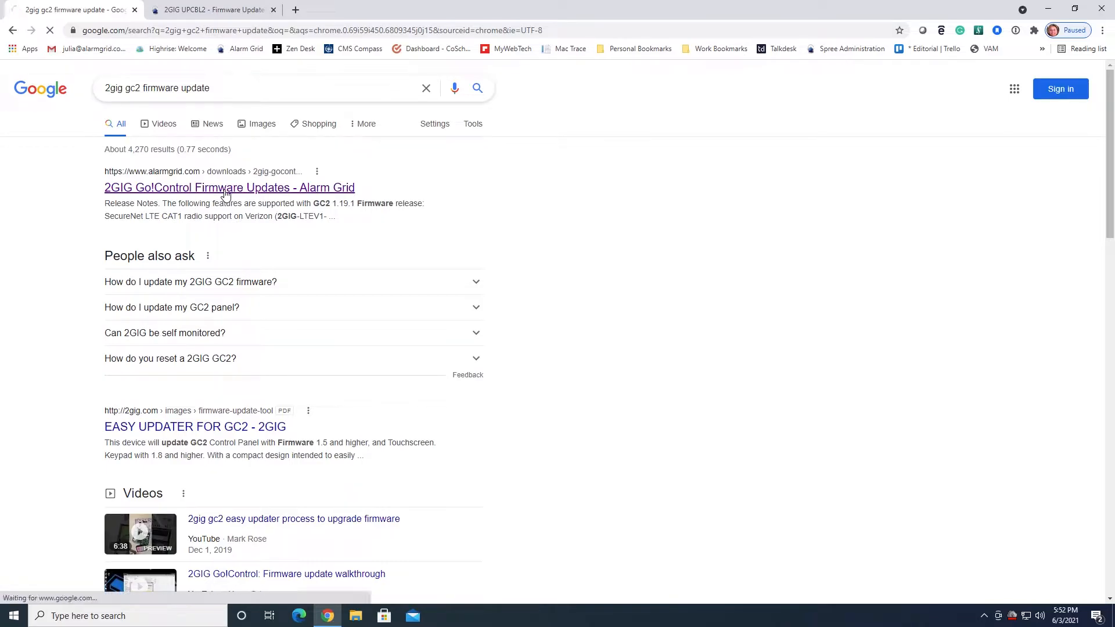
Start the 'Download Current Firmware (UPCBL2)' package from Alarm Grid's firmware page.
click(228, 187)
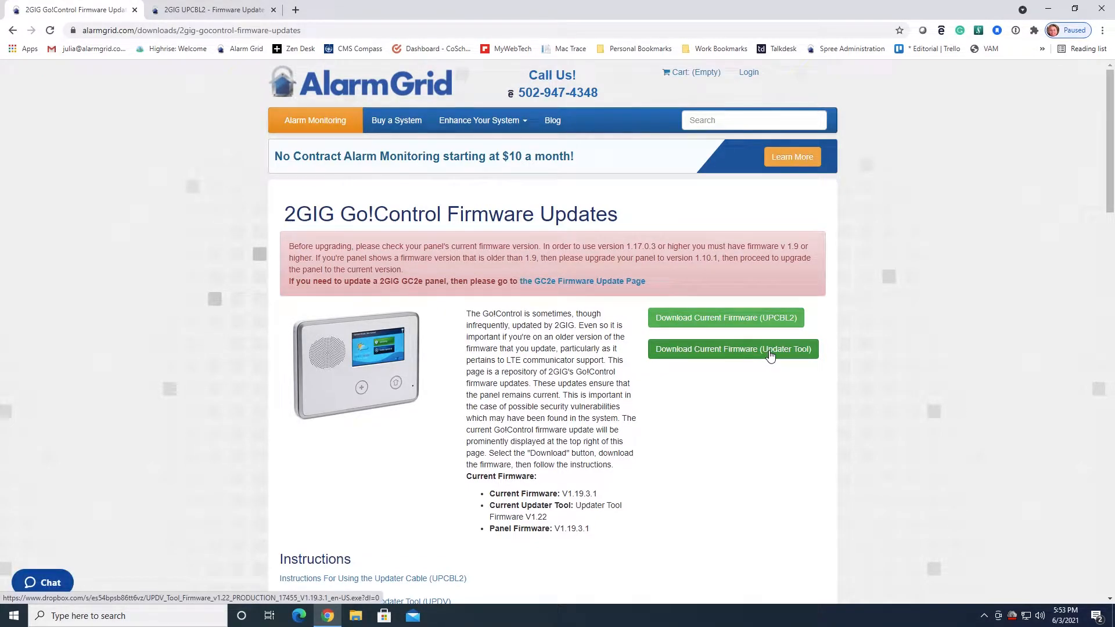
mouse_move(697, 322)
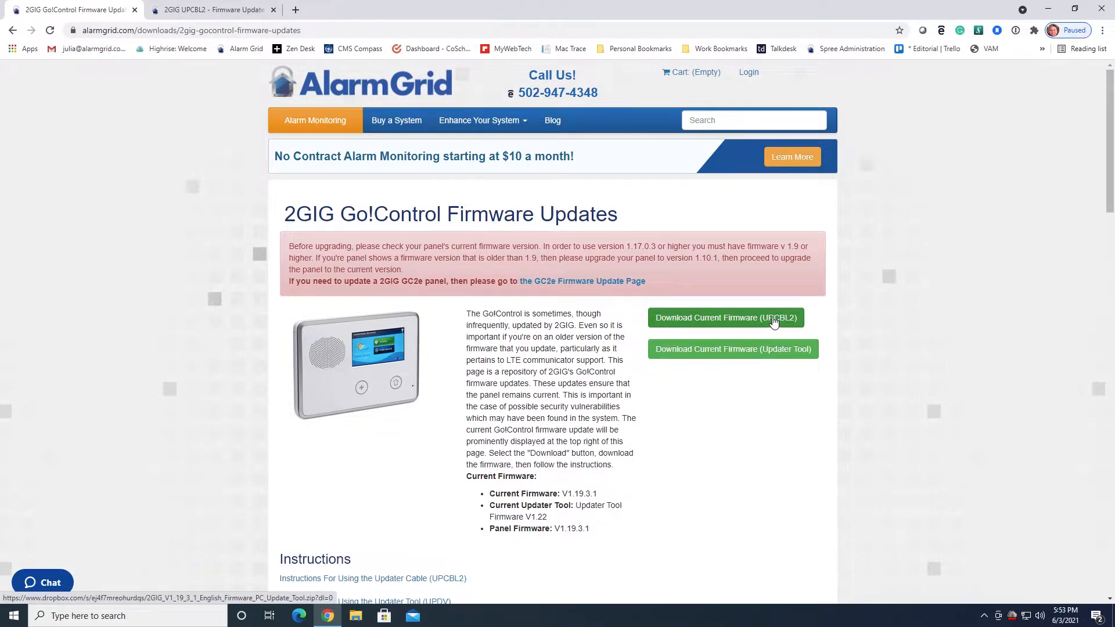
click(726, 318)
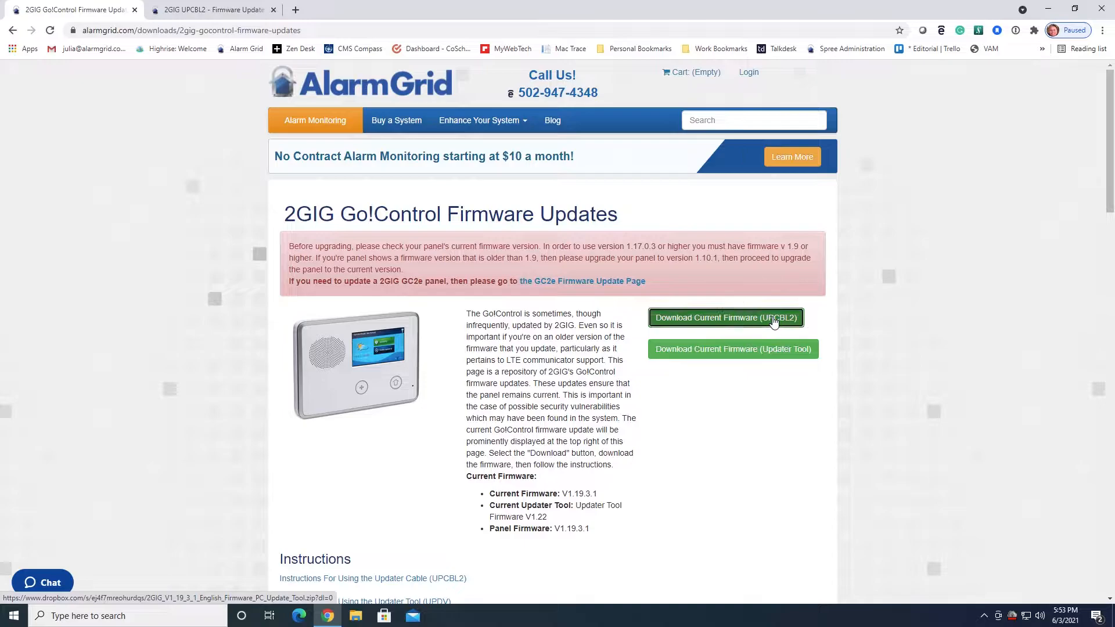
Load the Dropbox preview of 2GIG_V1_19_3_1_English_Firmware_PC_Update_Tool.zip with its details panel.
click(725, 318)
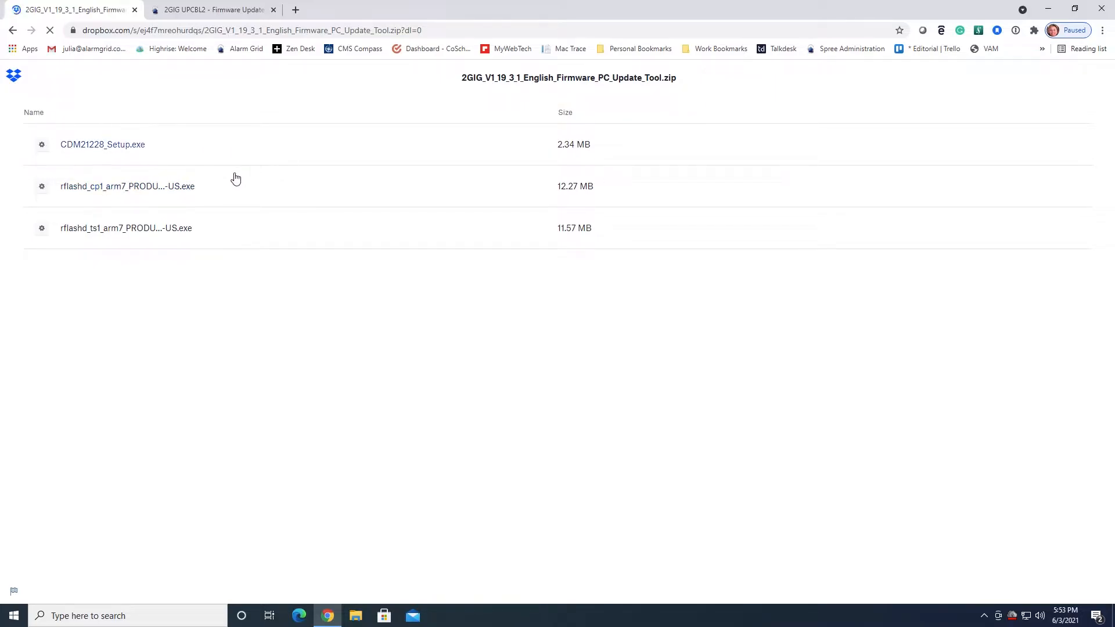
mouse_move(657, 97)
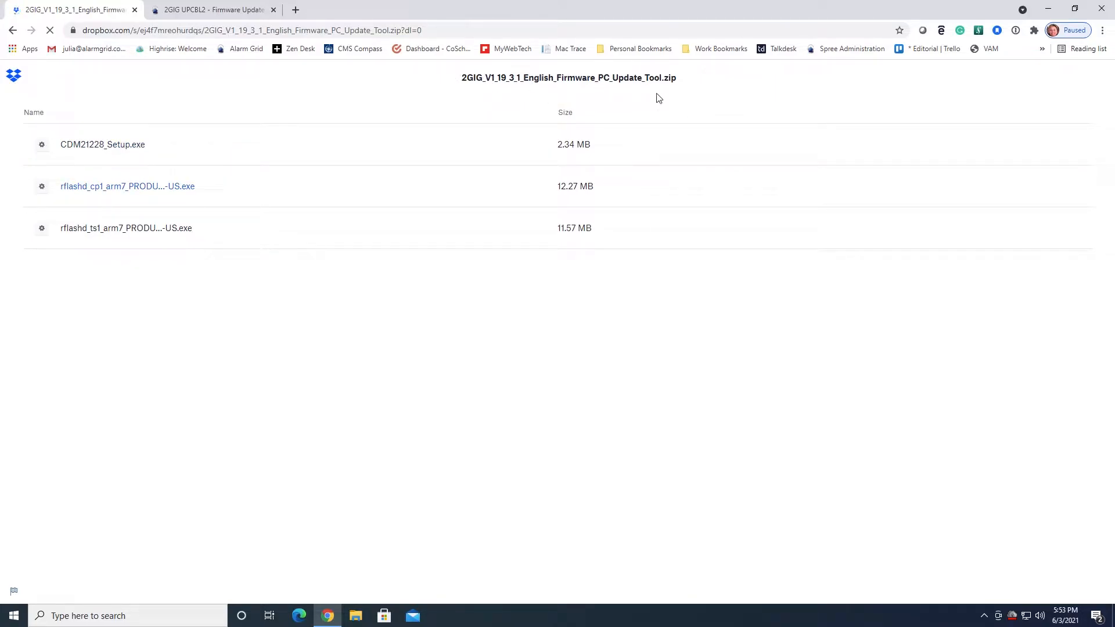
mouse_move(568, 70)
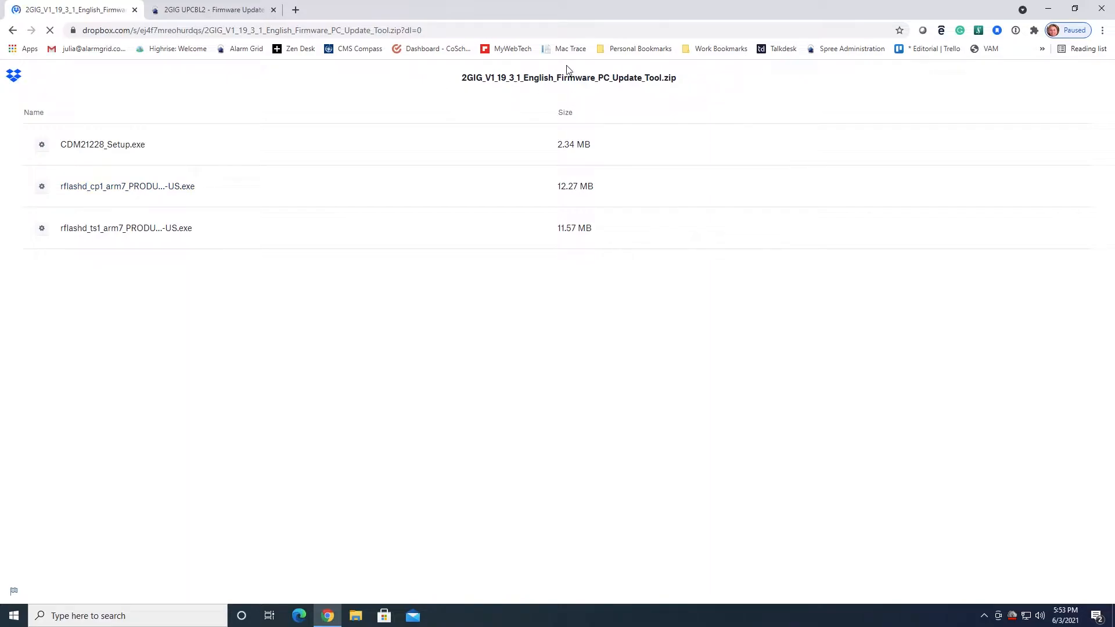
mouse_move(617, 164)
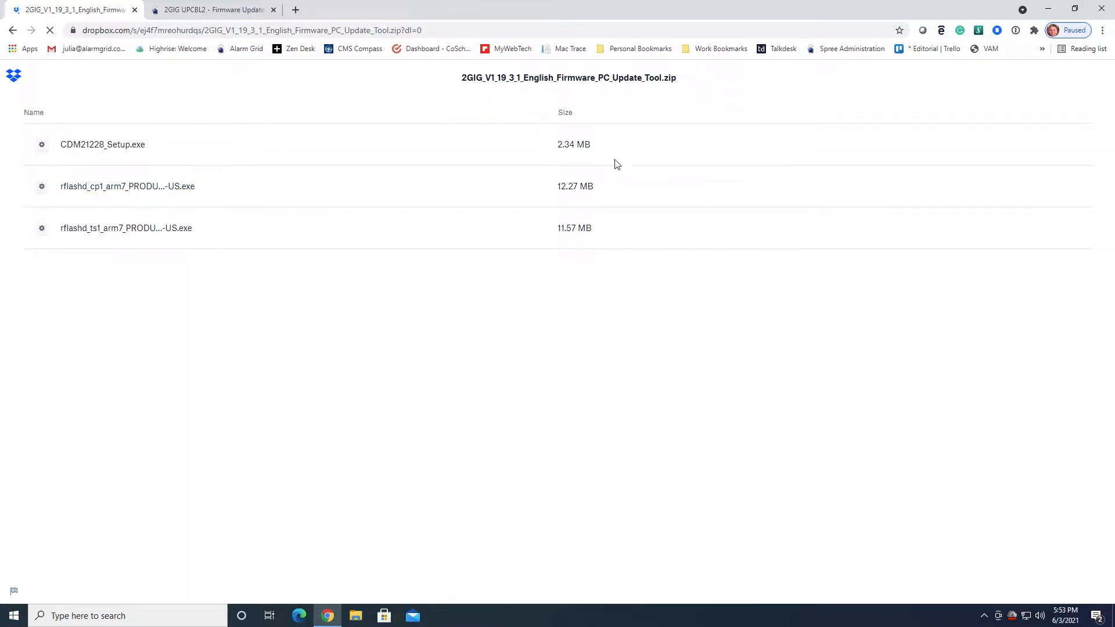
mouse_move(579, 403)
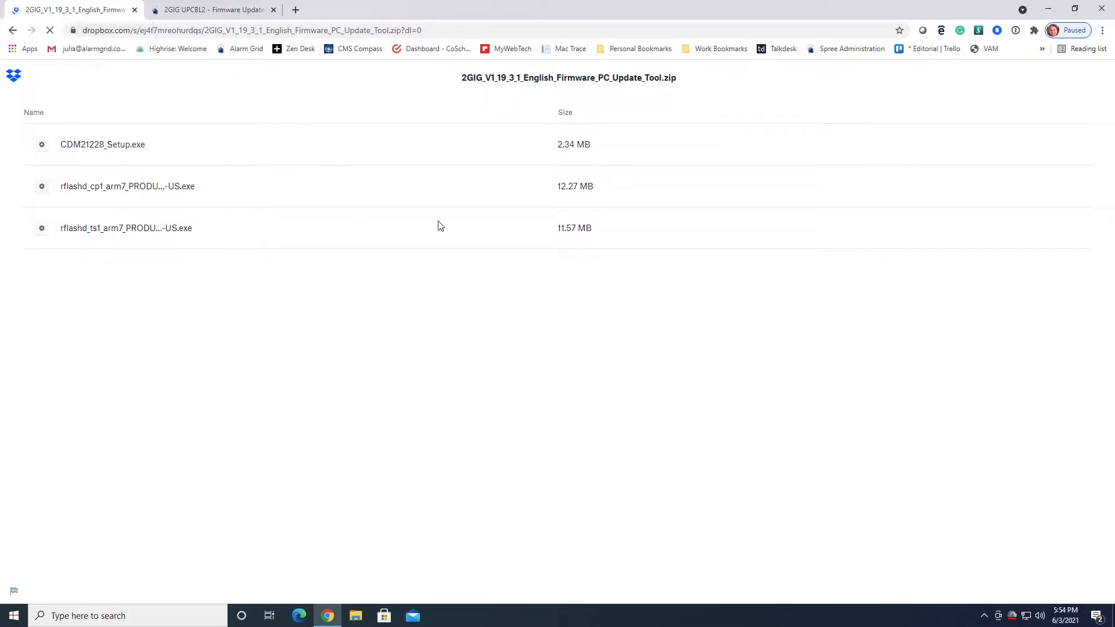
mouse_move(1030, 375)
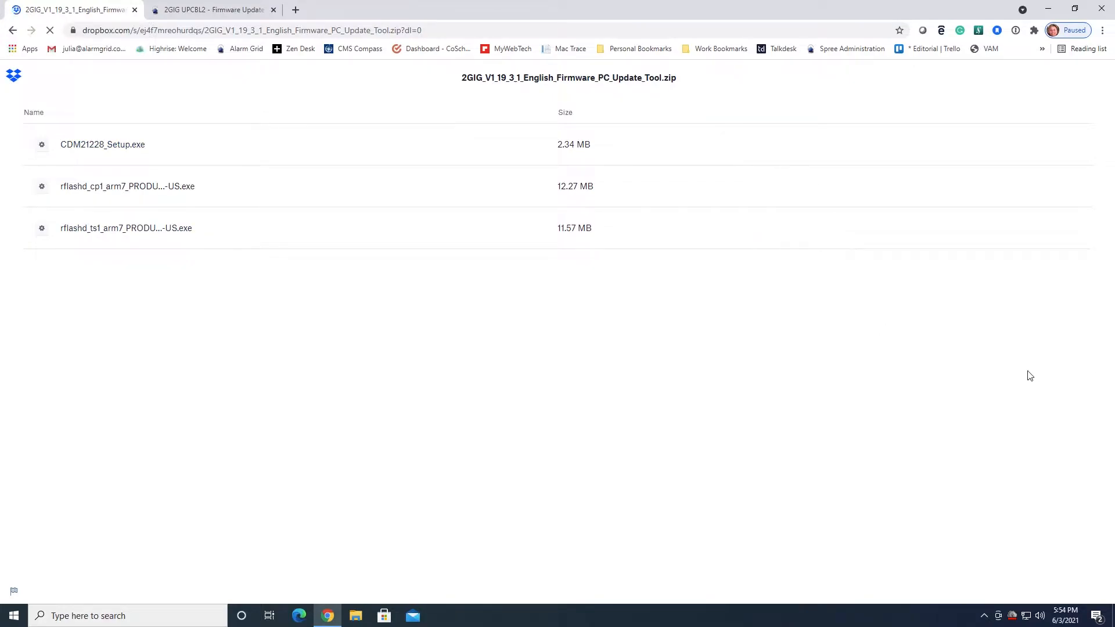
mouse_move(965, 347)
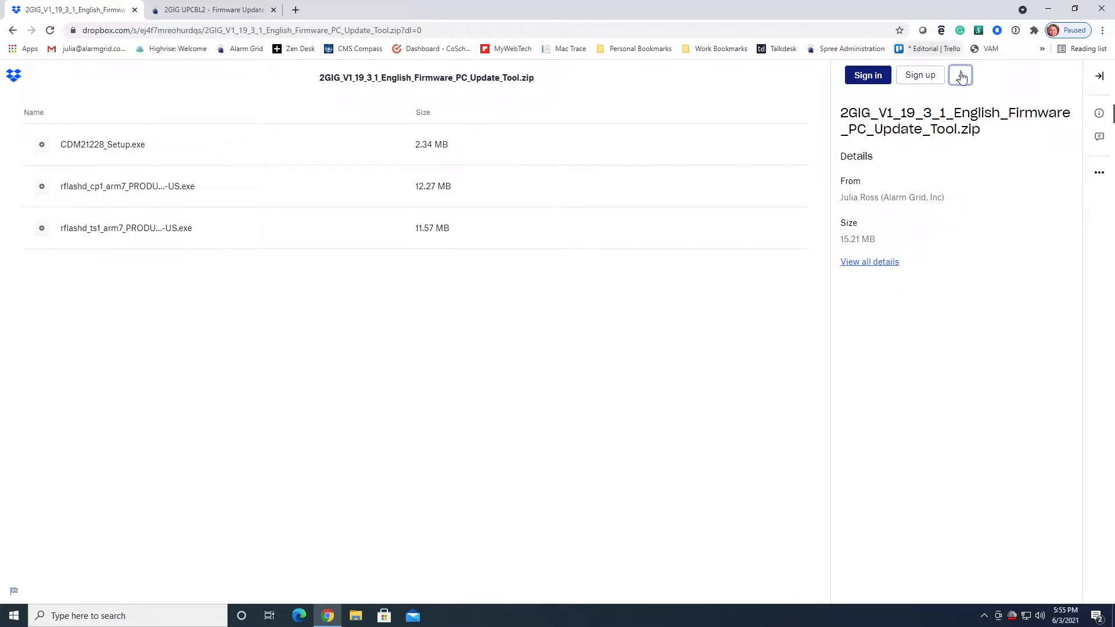
Direct-download the 15.2 MB firmware zip and save it into Downloads.
click(960, 75)
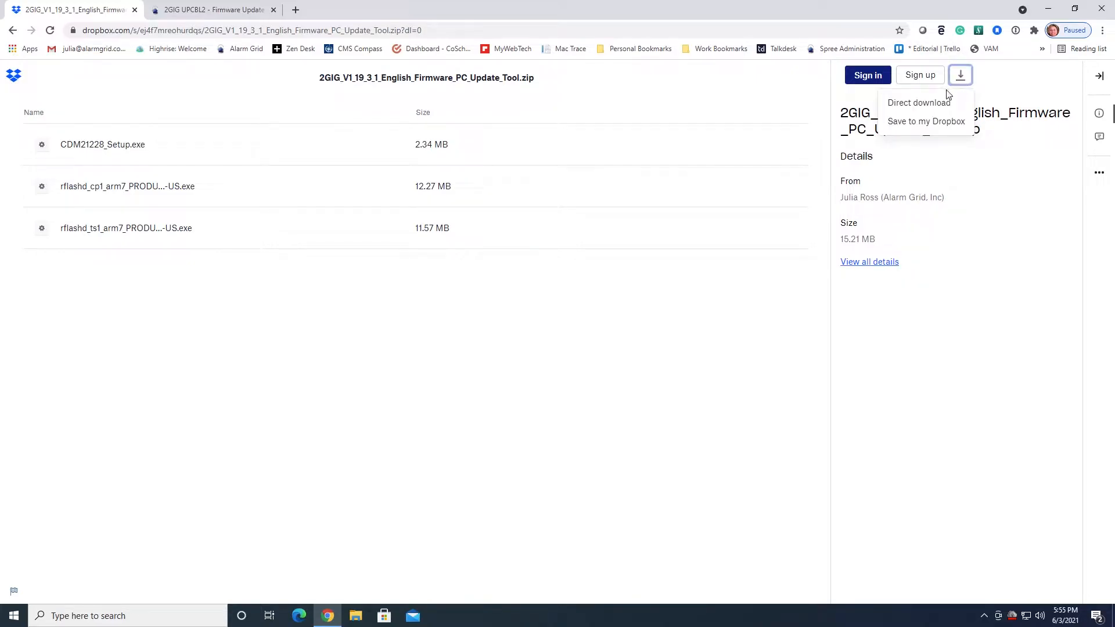
click(917, 102)
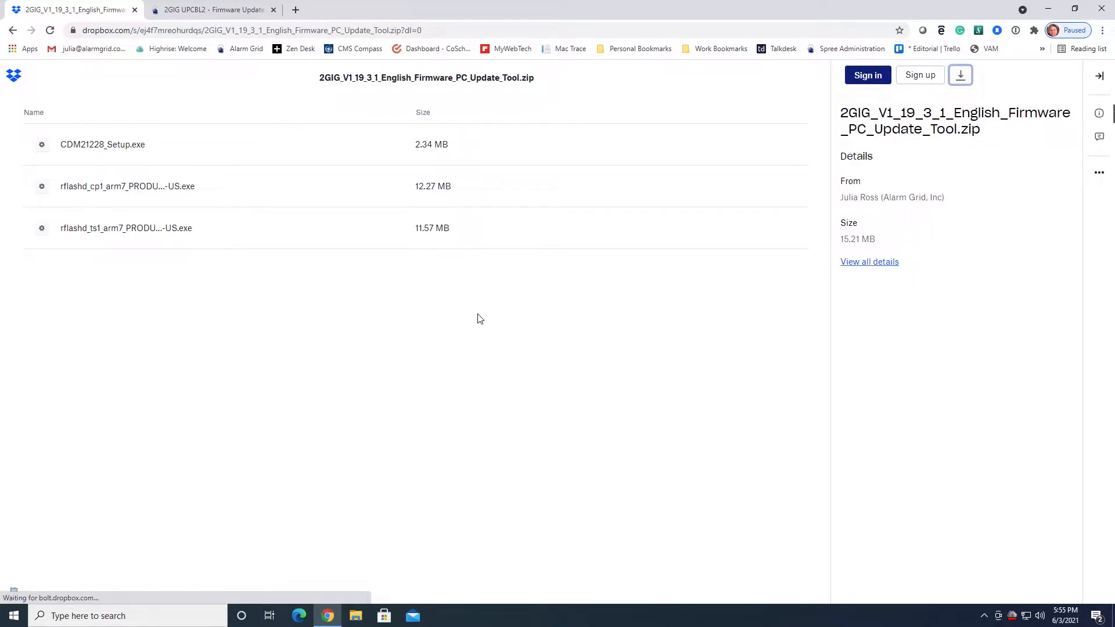
click(960, 74)
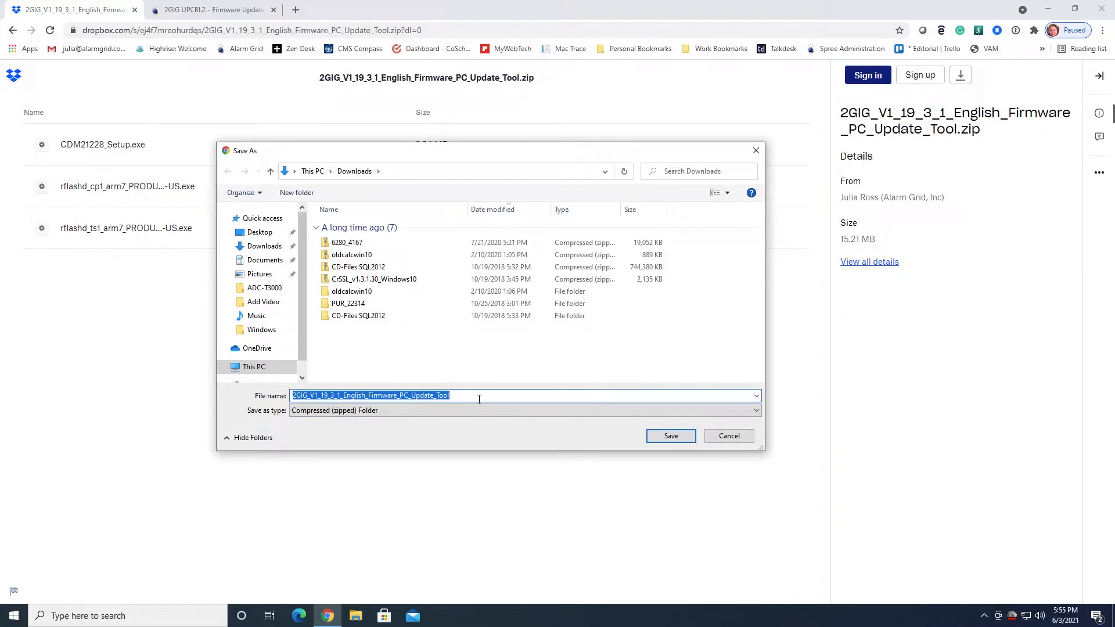
mouse_move(489, 481)
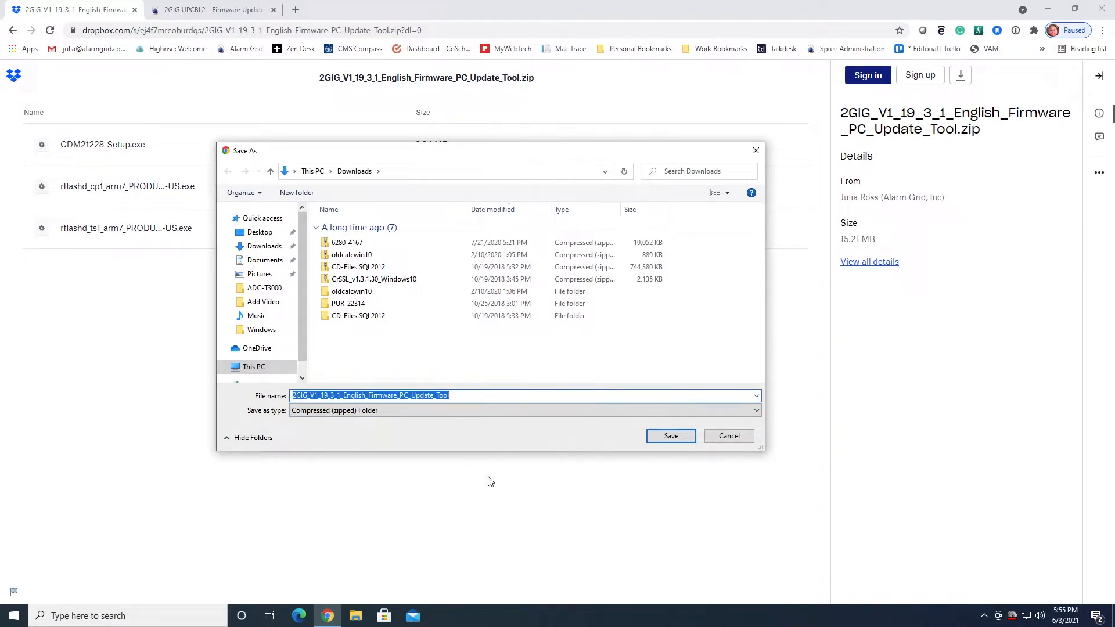
click(670, 436)
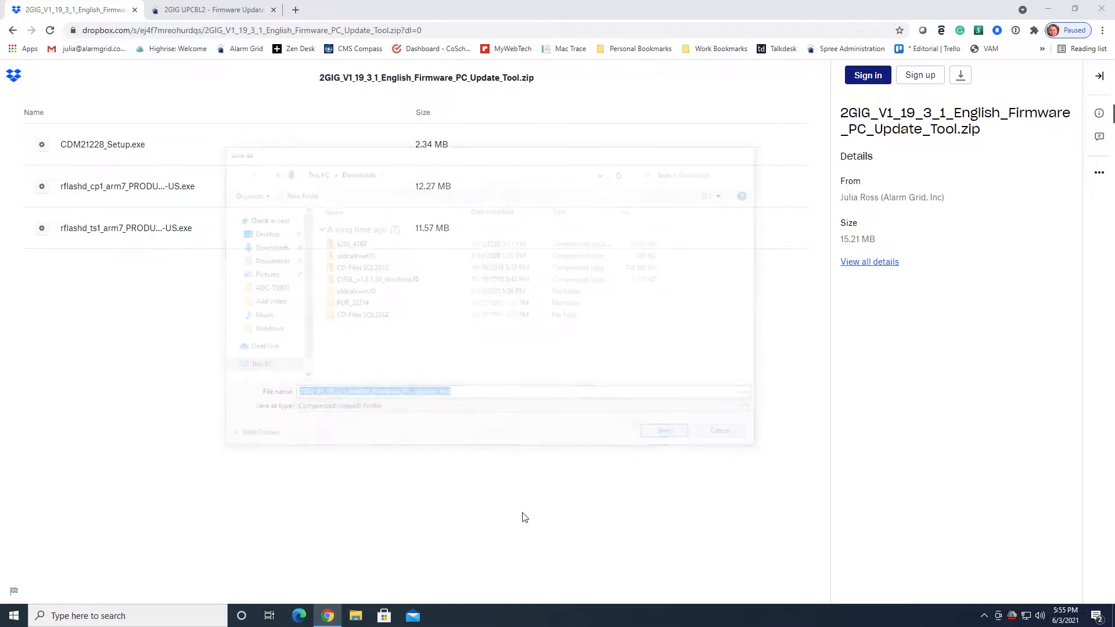
click(661, 429)
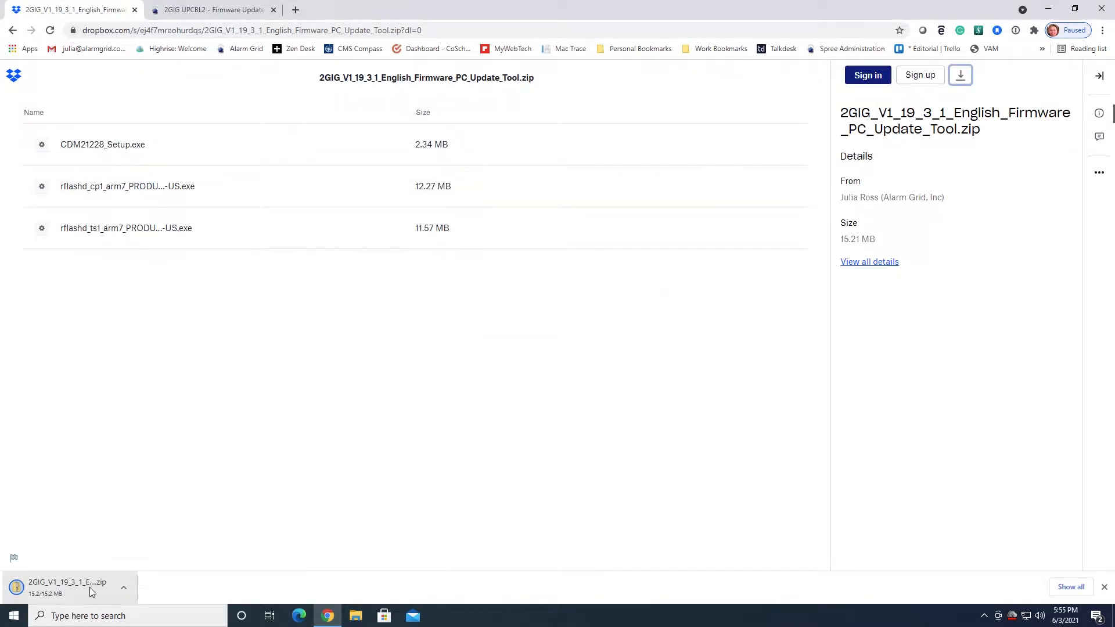
mouse_move(724, 237)
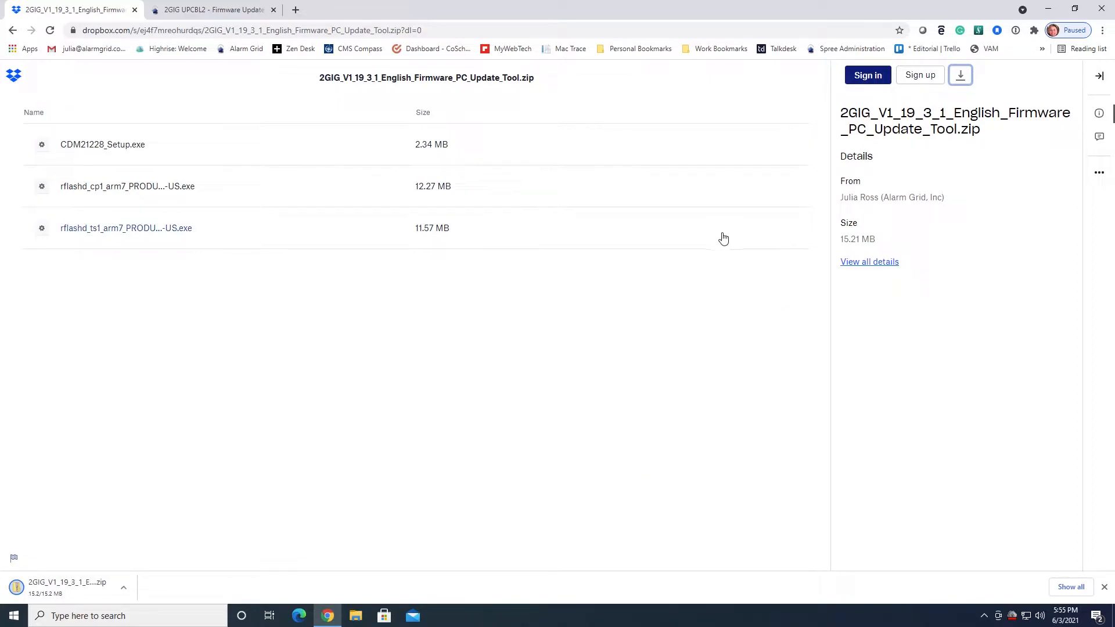
mouse_move(134, 15)
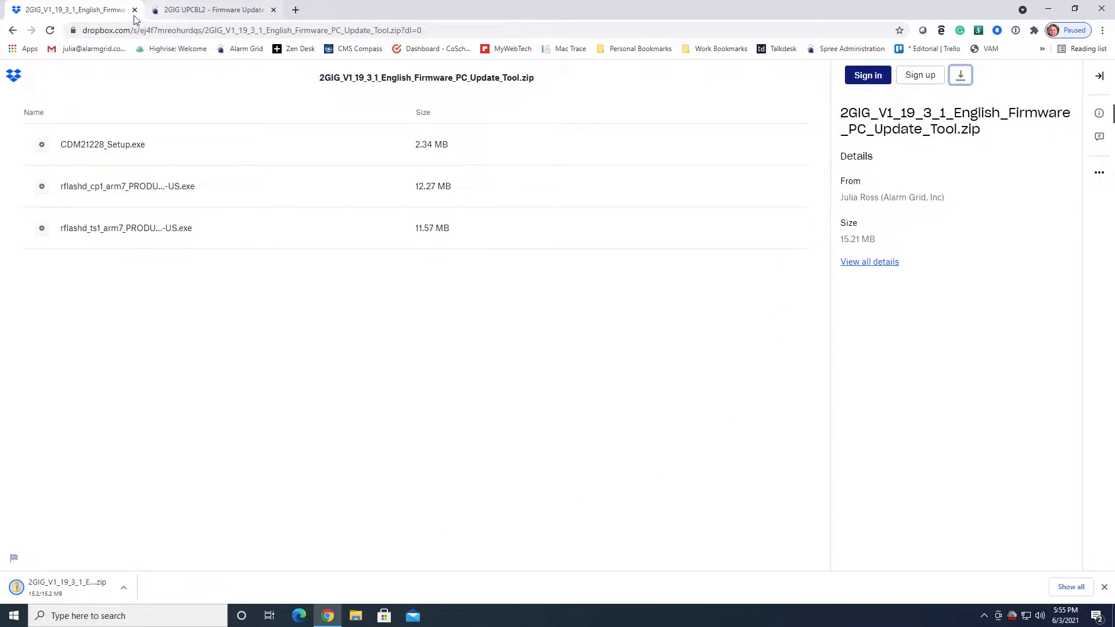
Close the Dropbox page while keeping the firmware download going.
click(135, 10)
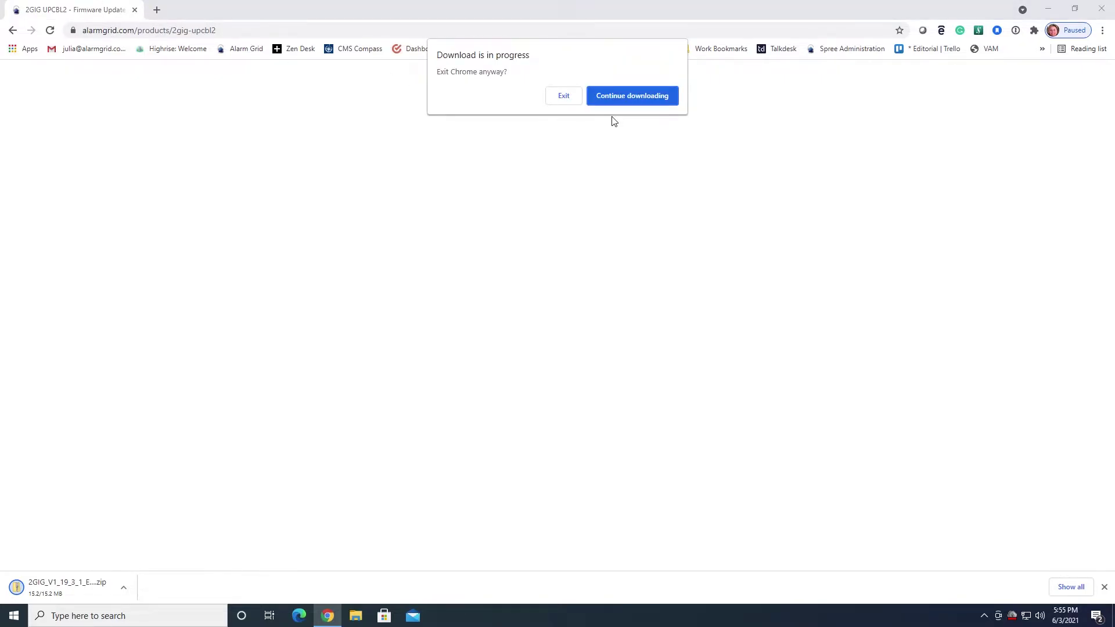
click(631, 95)
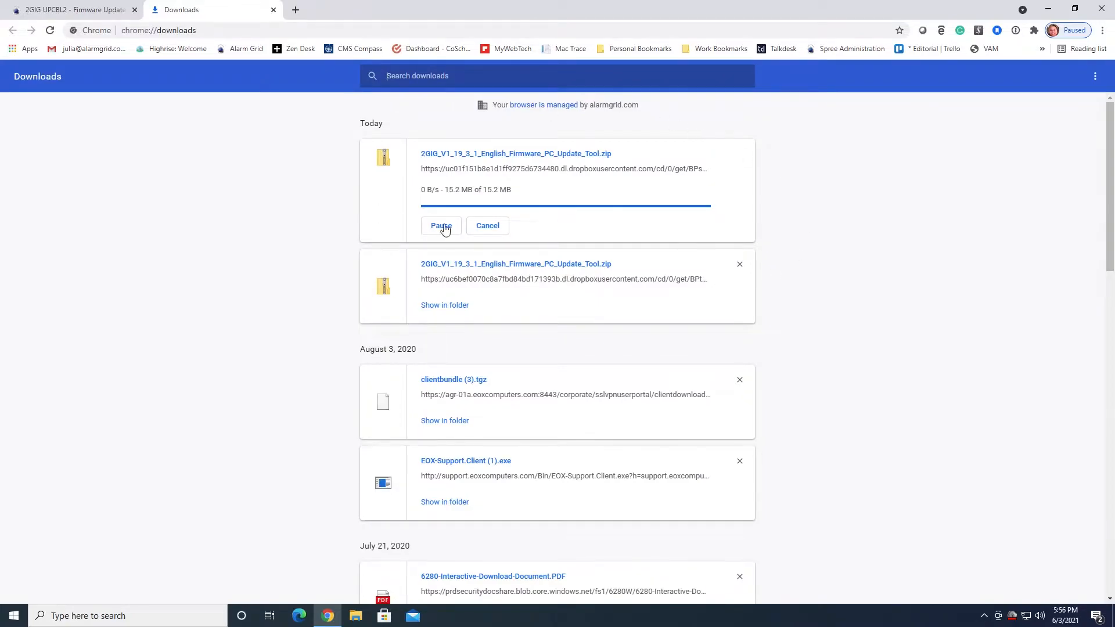
mouse_move(717, 256)
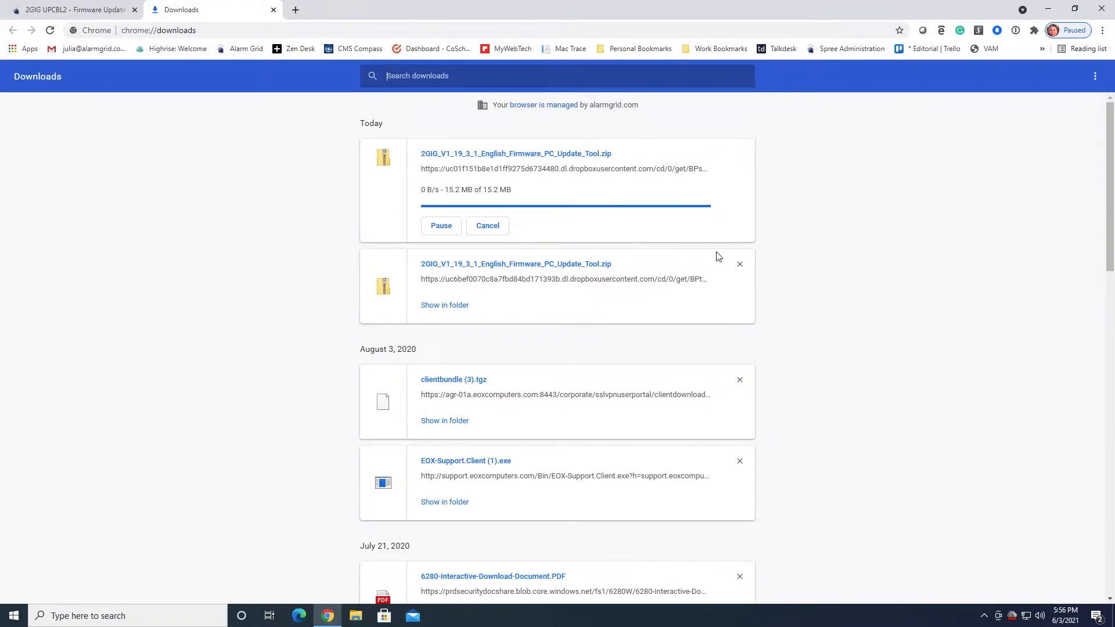
mouse_move(429, 210)
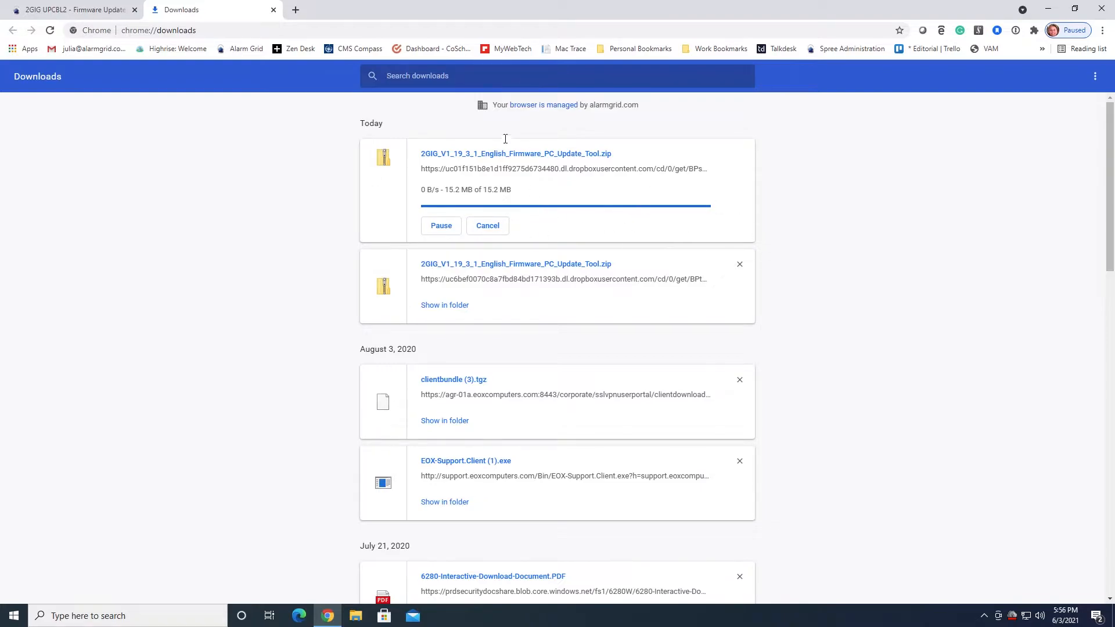
mouse_move(225, 217)
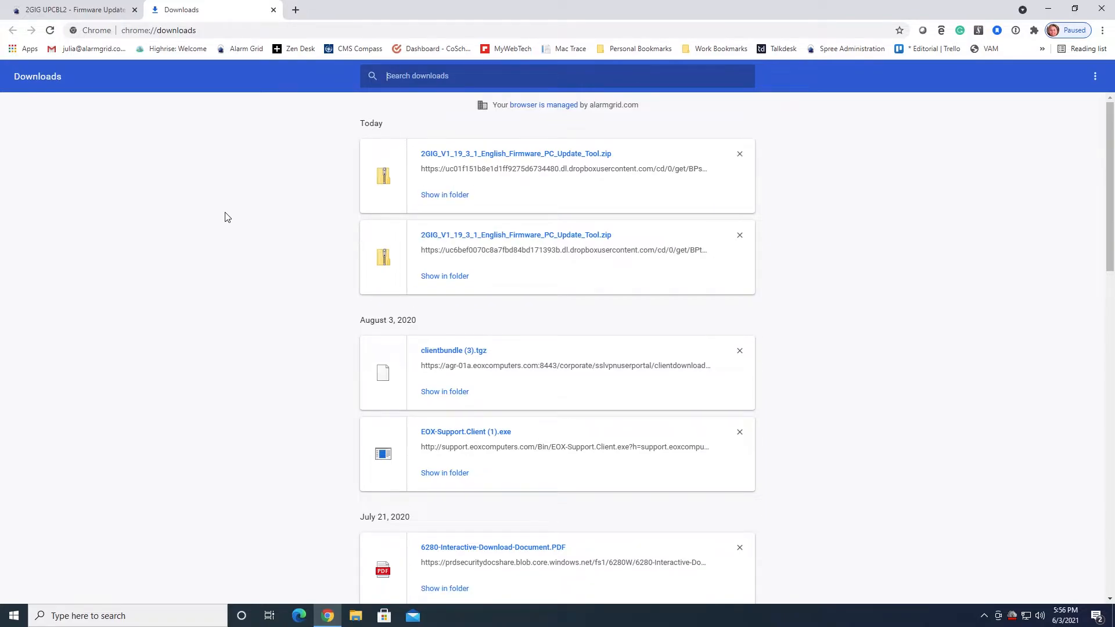
mouse_move(311, 108)
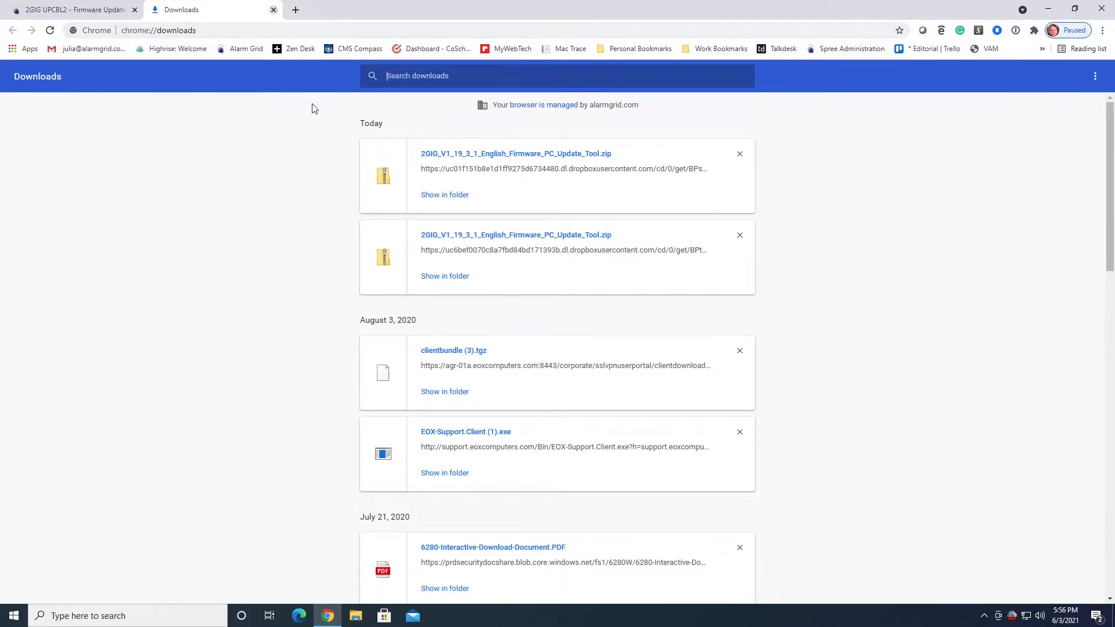
mouse_move(444, 197)
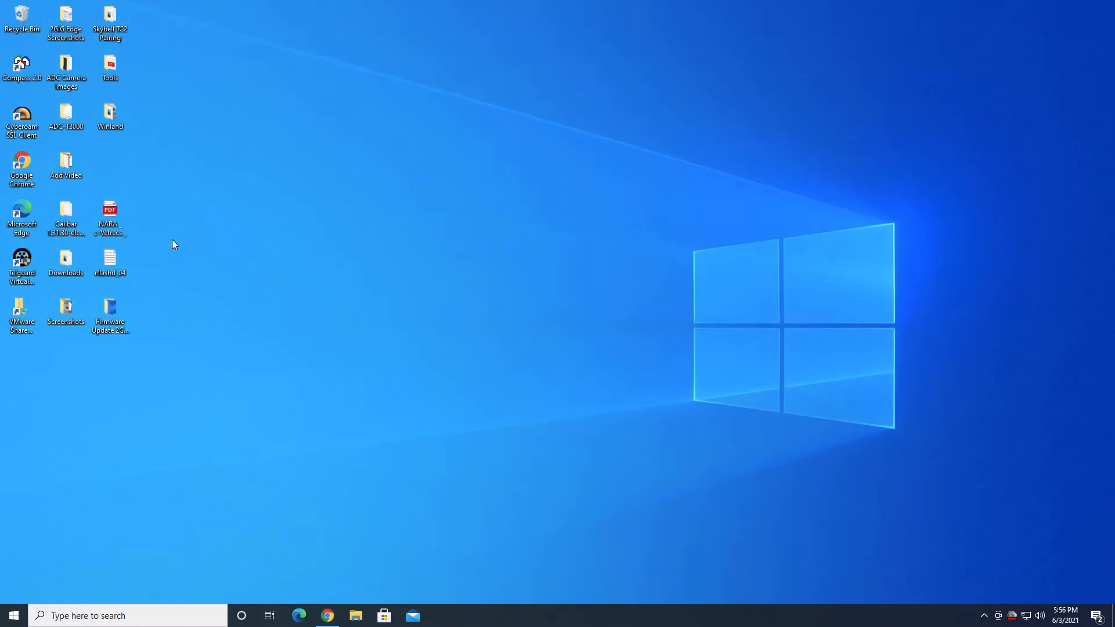
mouse_move(355, 526)
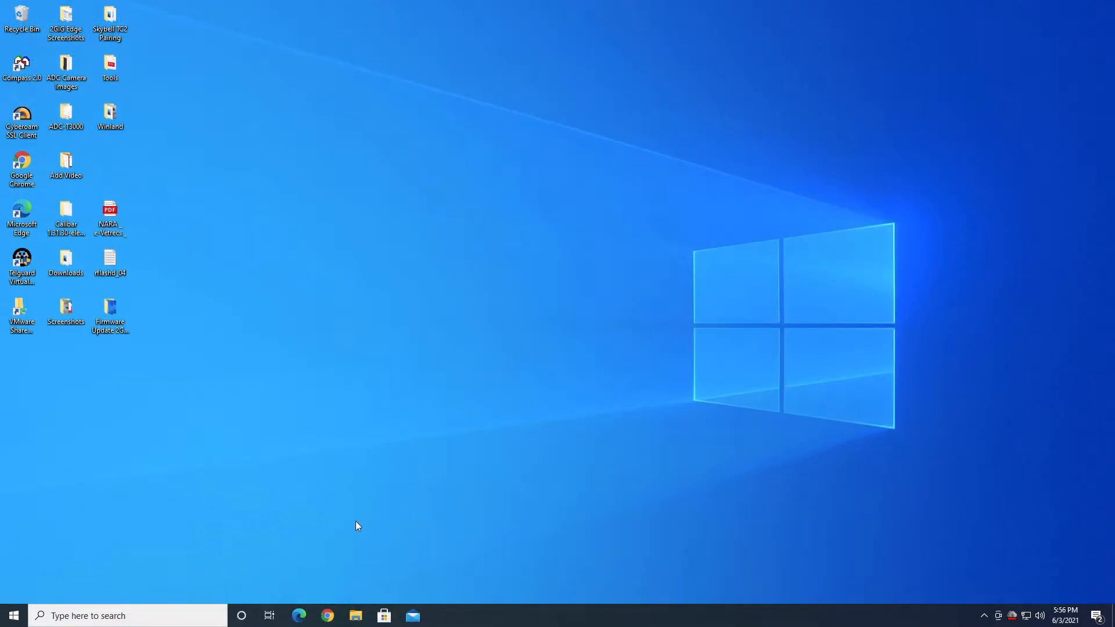
mouse_move(355, 615)
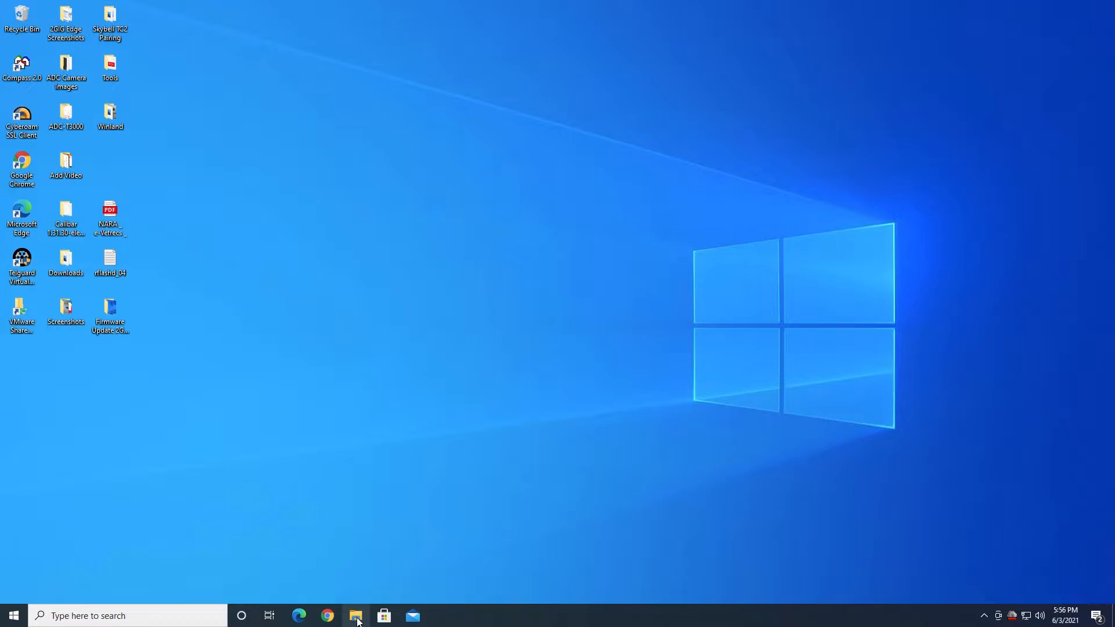
mouse_move(355, 615)
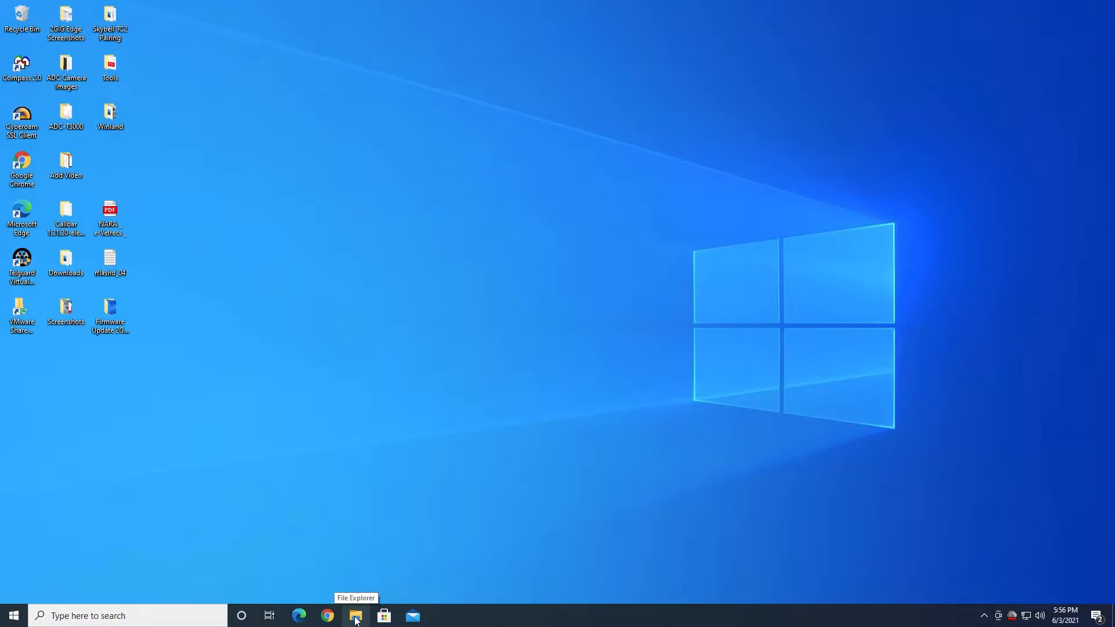
mouse_move(355, 615)
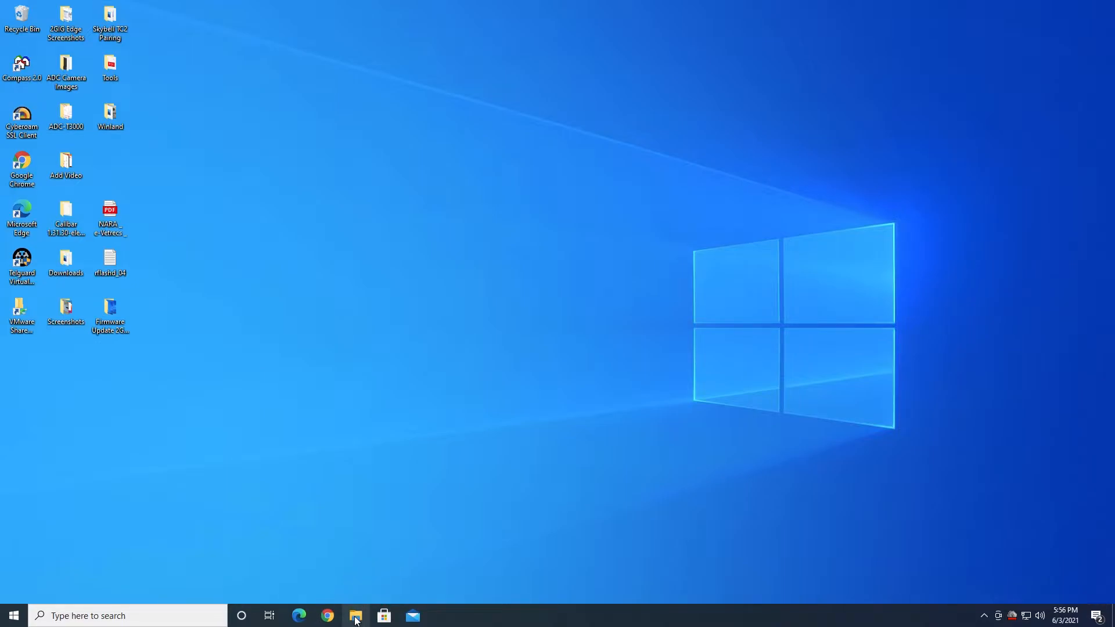
Show the Downloads folder with today's 2GIG_V1_19_3_1 firmware zip in File Explorer.
click(355, 615)
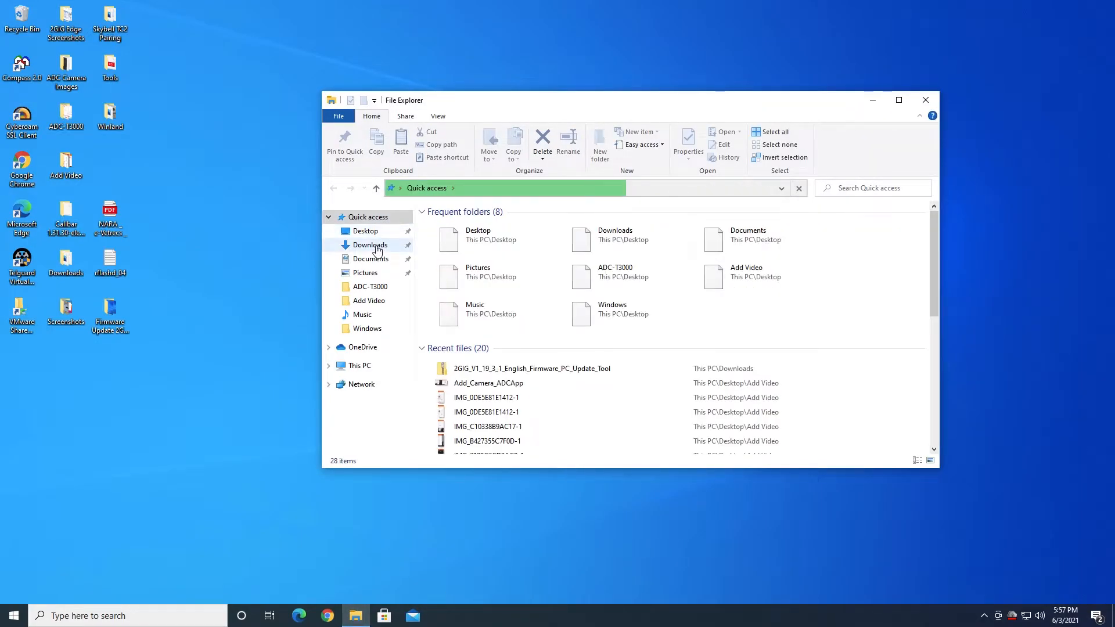
click(369, 245)
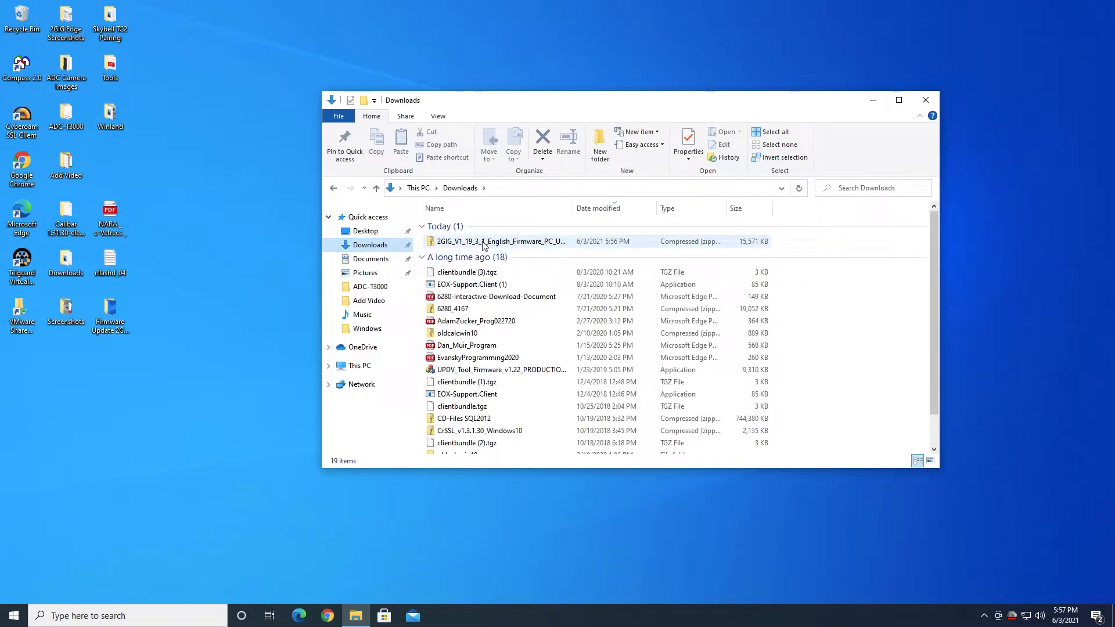
mouse_move(498, 242)
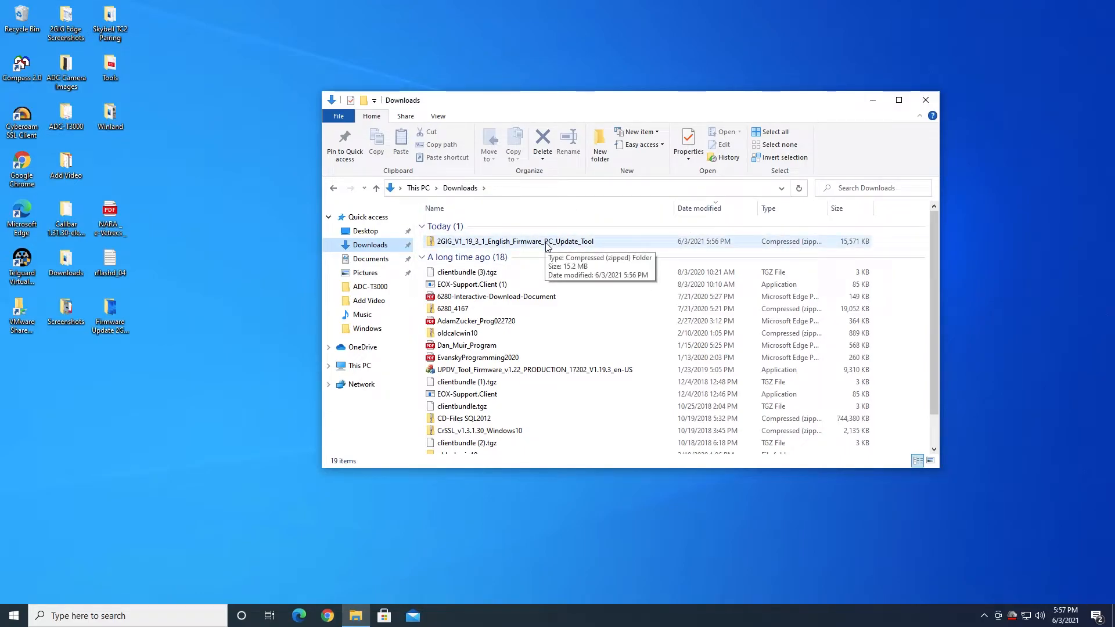
Extract All from the firmware zip into the default same-named folder in Downloads.
right_click(513, 242)
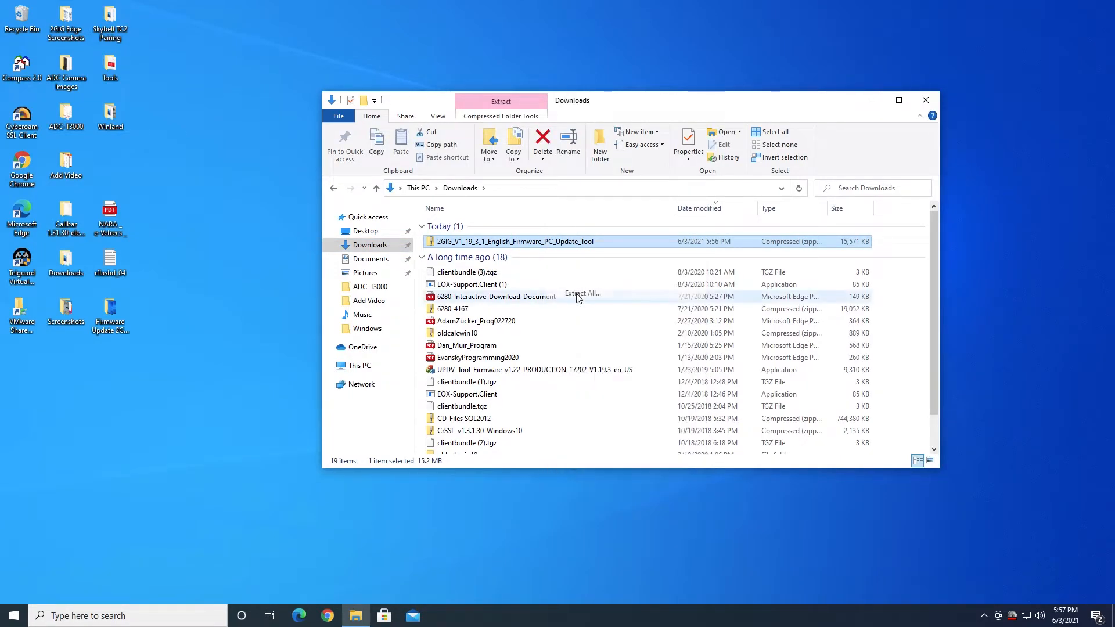
click(581, 294)
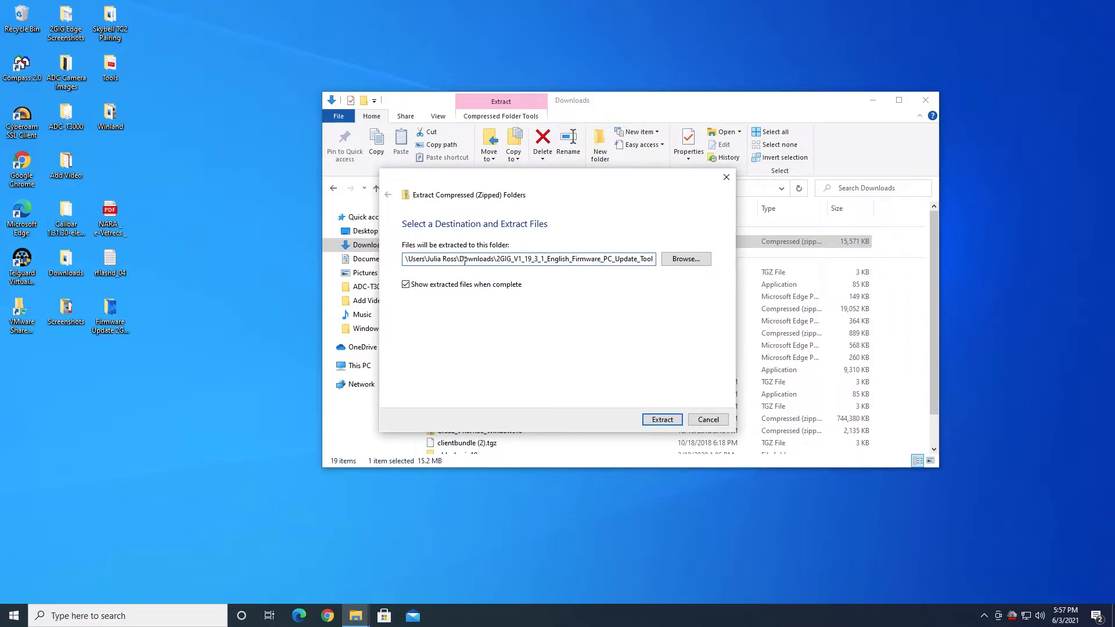
mouse_move(660, 419)
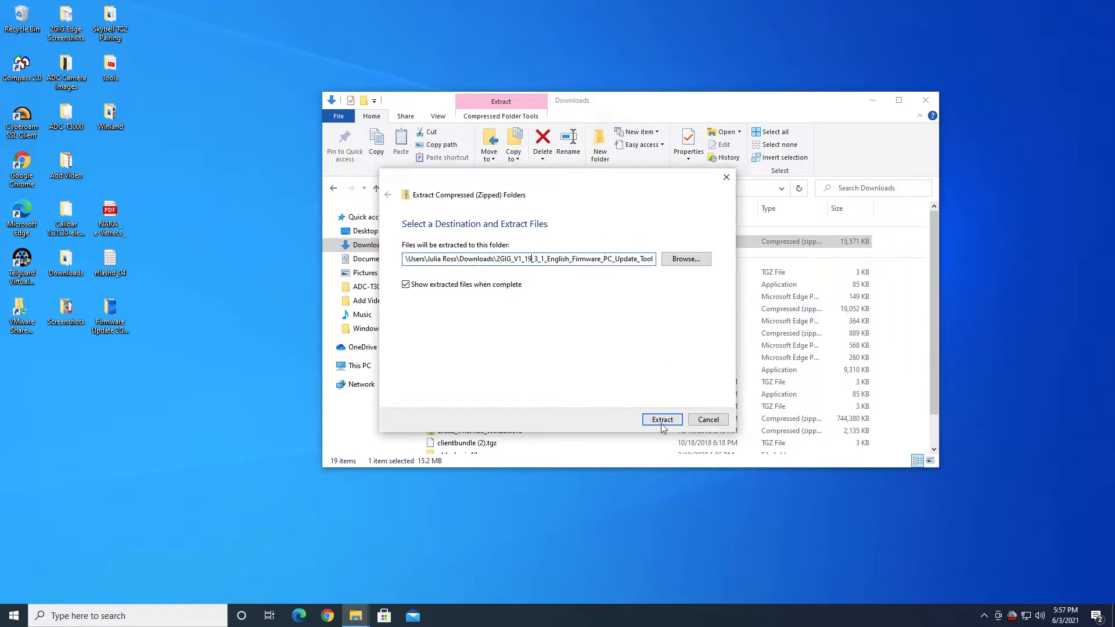
click(661, 419)
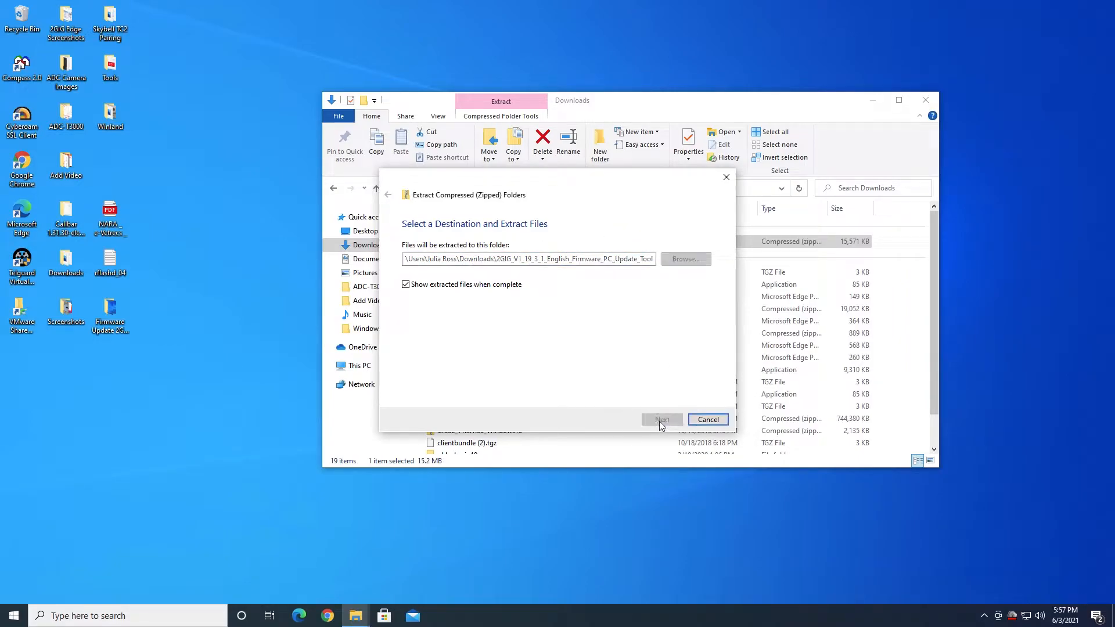
click(661, 419)
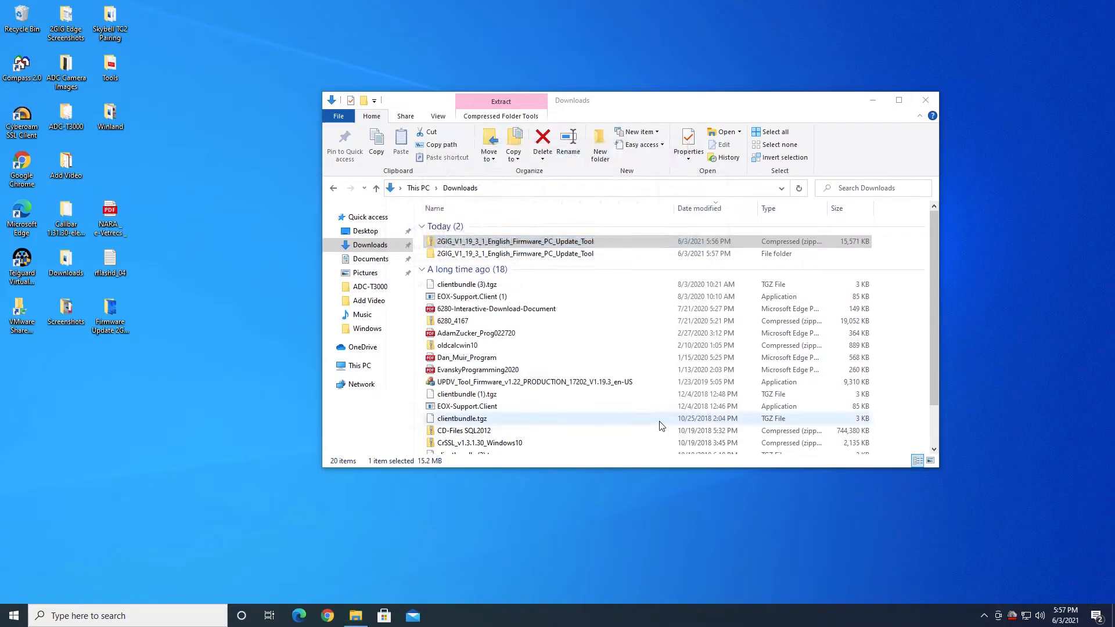
Launch CDM21228_Setup from the extracted firmware tool folder, reaching the UAC permission prompt.
double_click(514, 254)
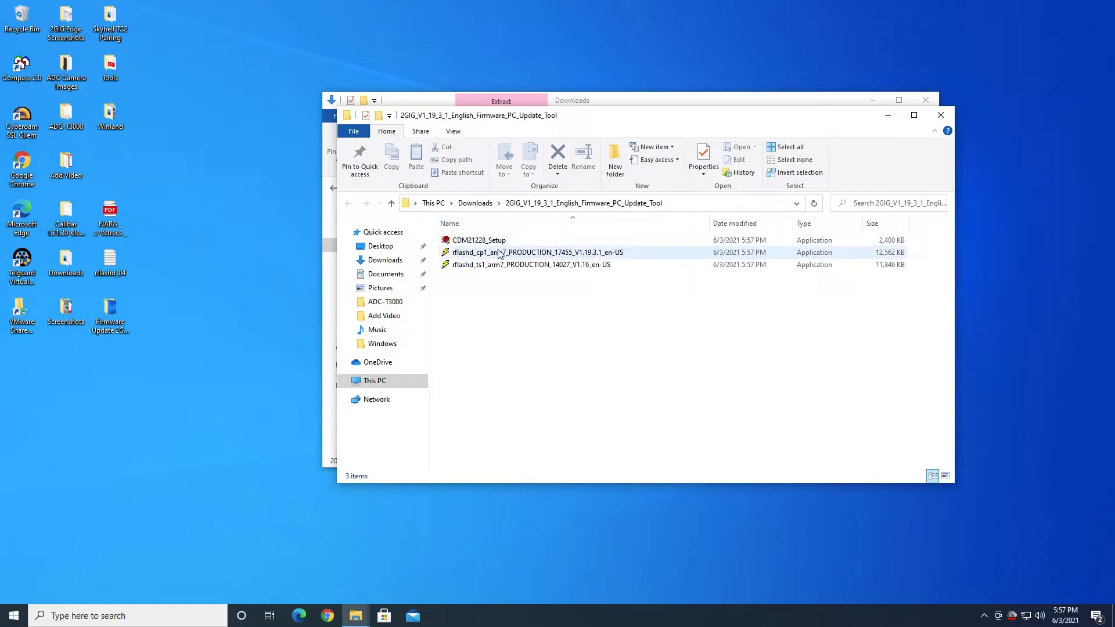
mouse_move(477, 239)
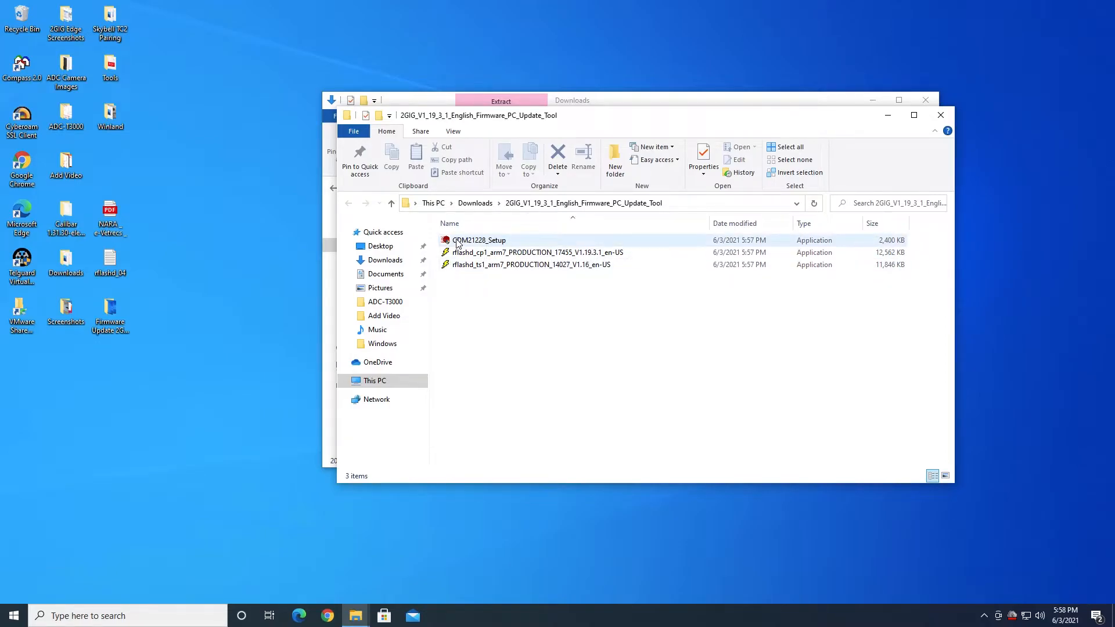
click(478, 239)
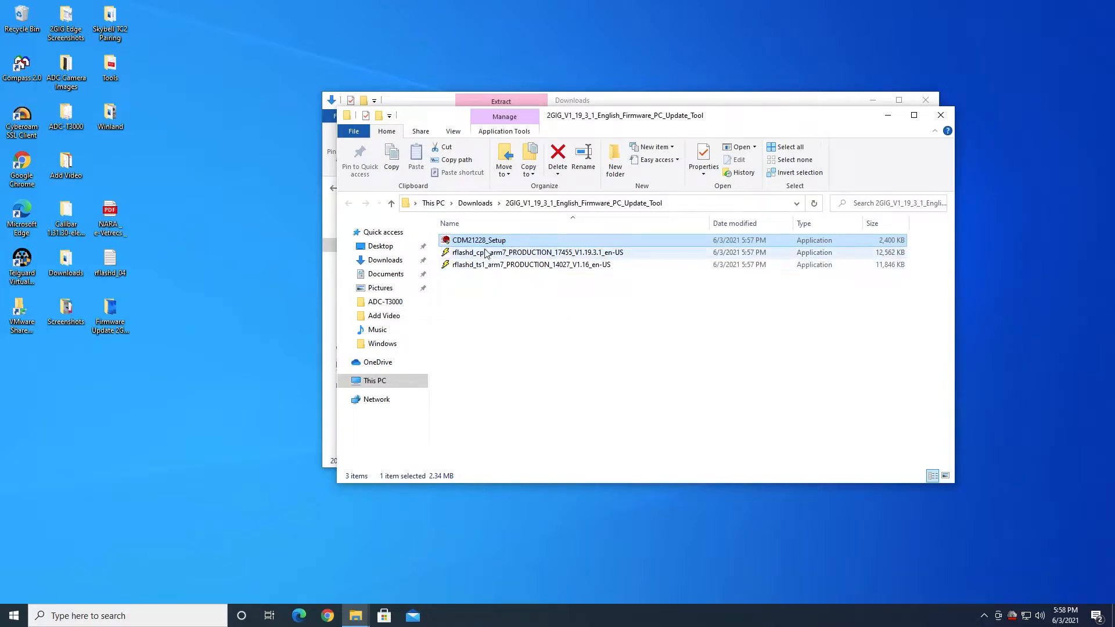
mouse_move(483, 239)
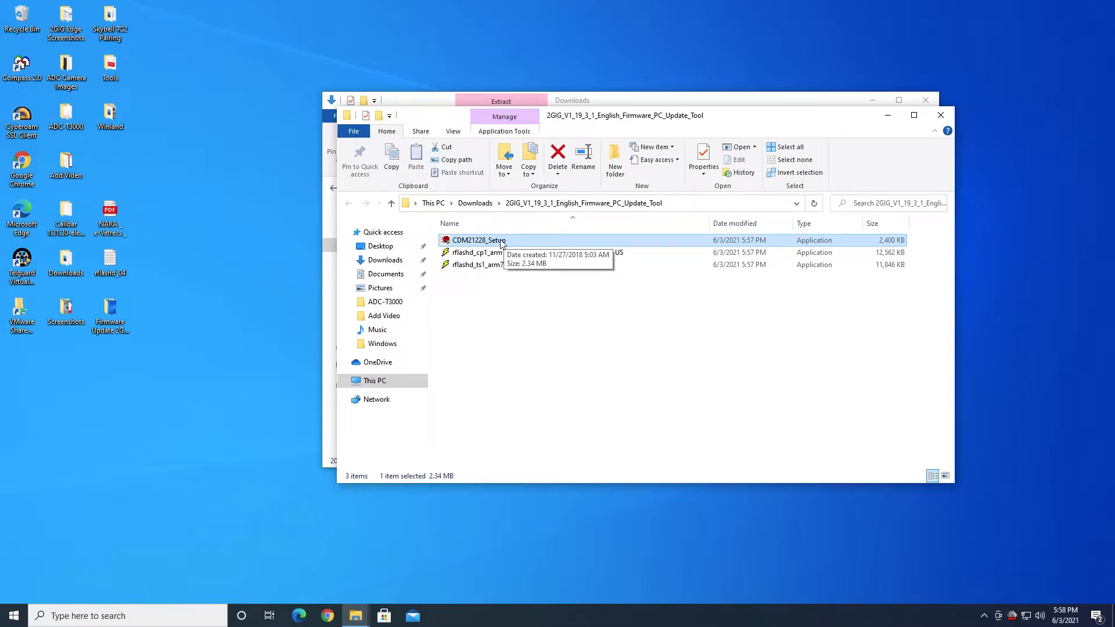
mouse_move(499, 246)
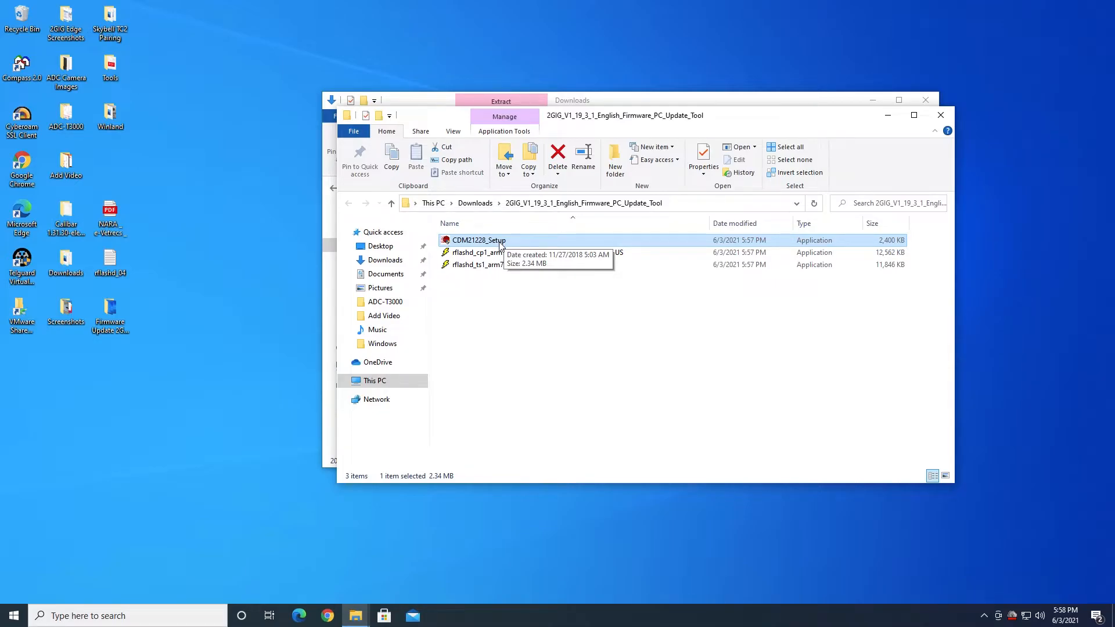
right_click(477, 239)
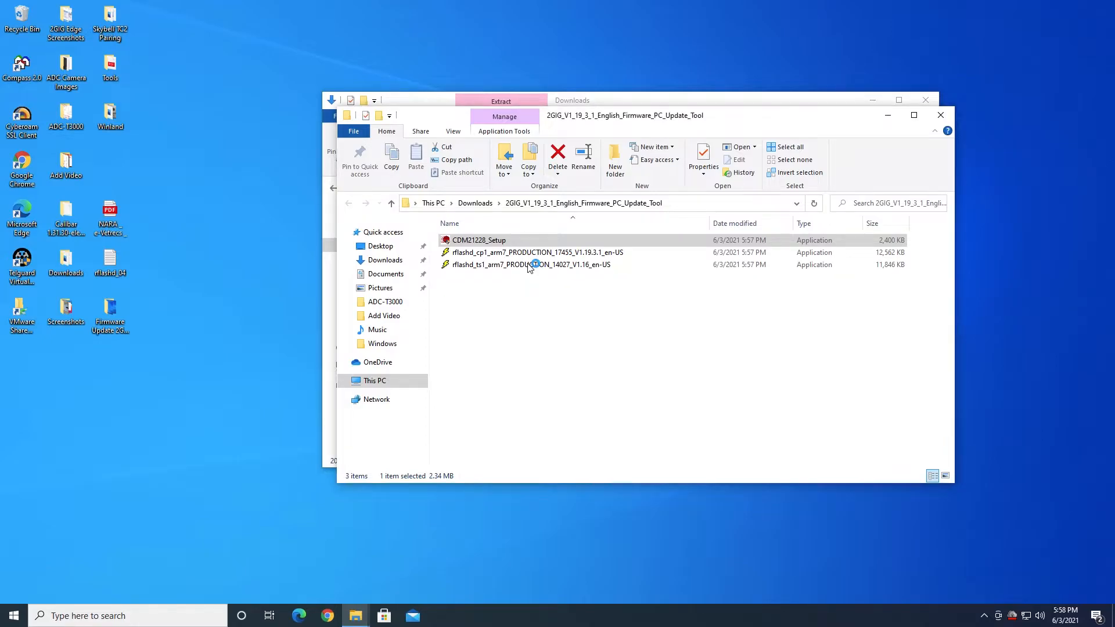
double_click(479, 239)
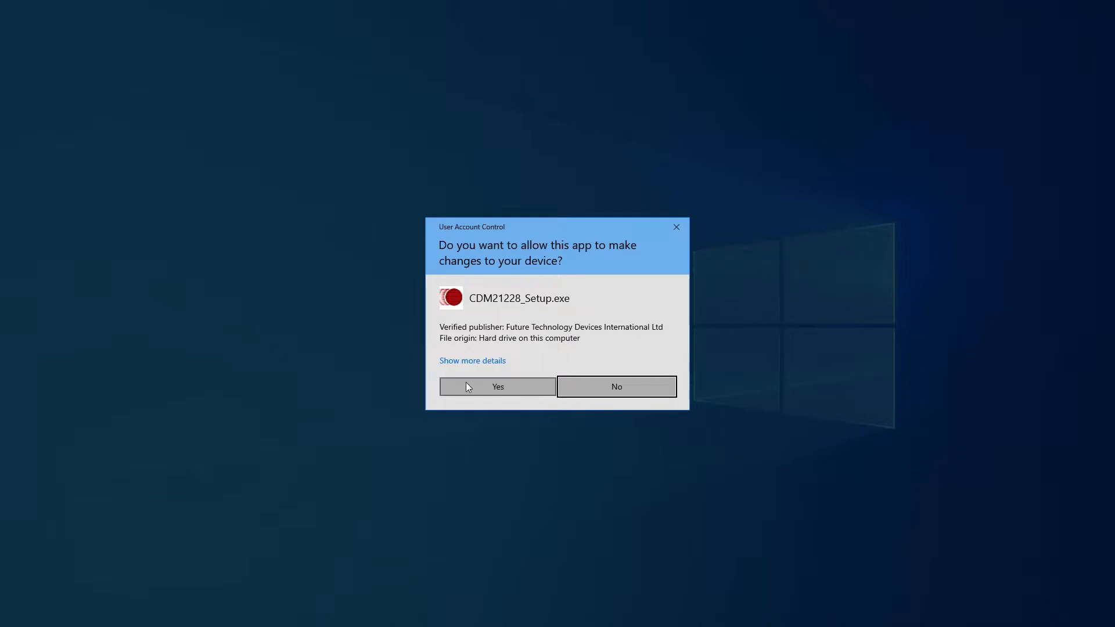
Allow the installer to run and unpack the FTDI driver package.
click(497, 386)
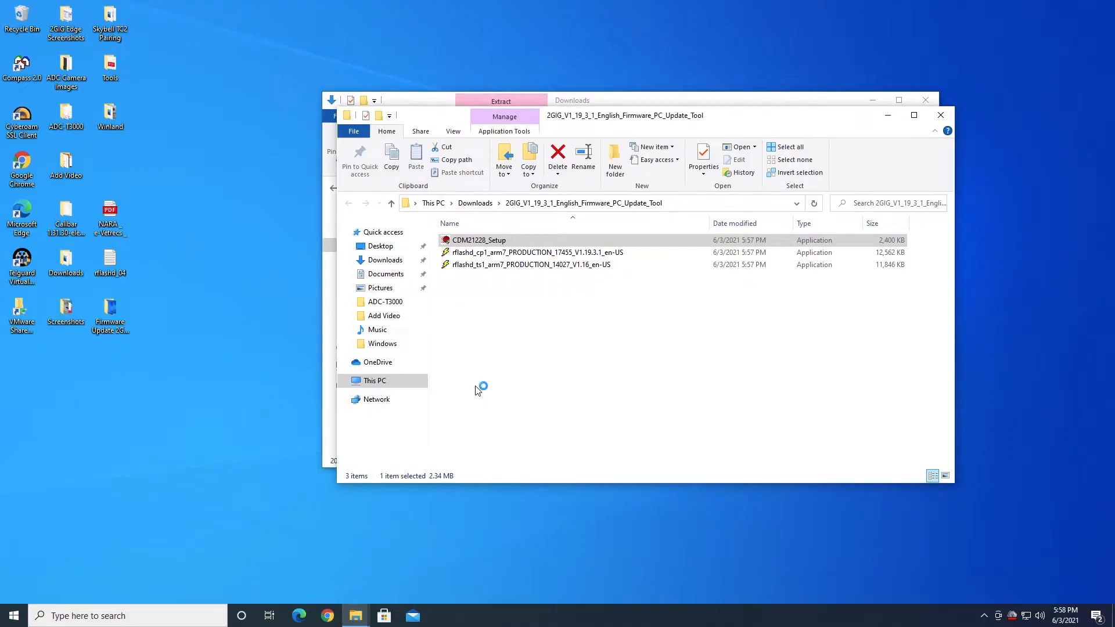
double_click(477, 239)
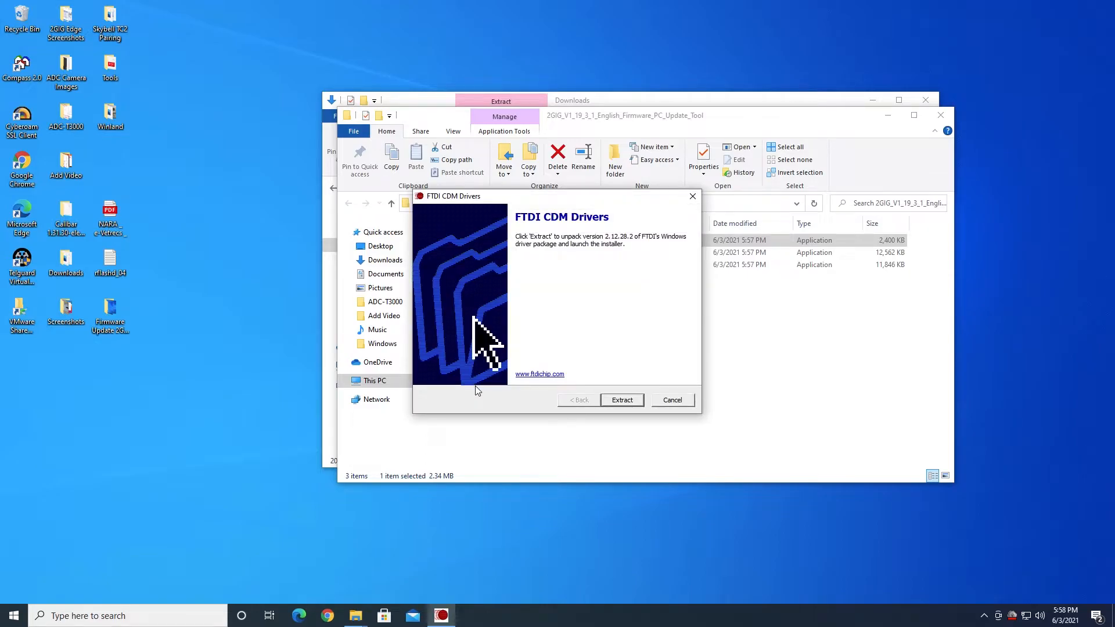
click(620, 400)
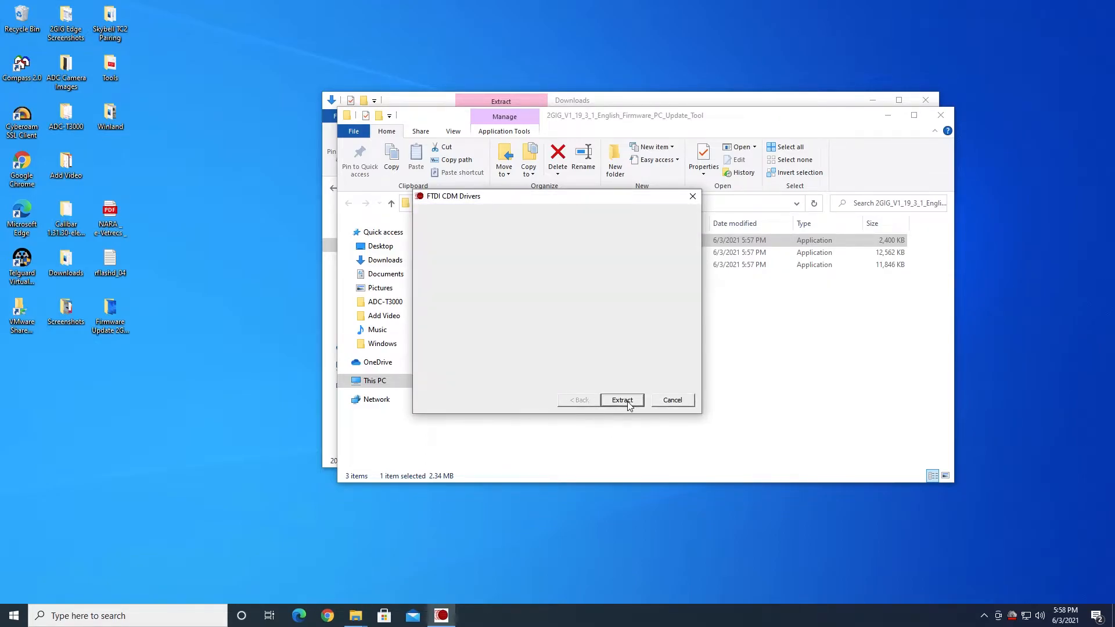
click(620, 399)
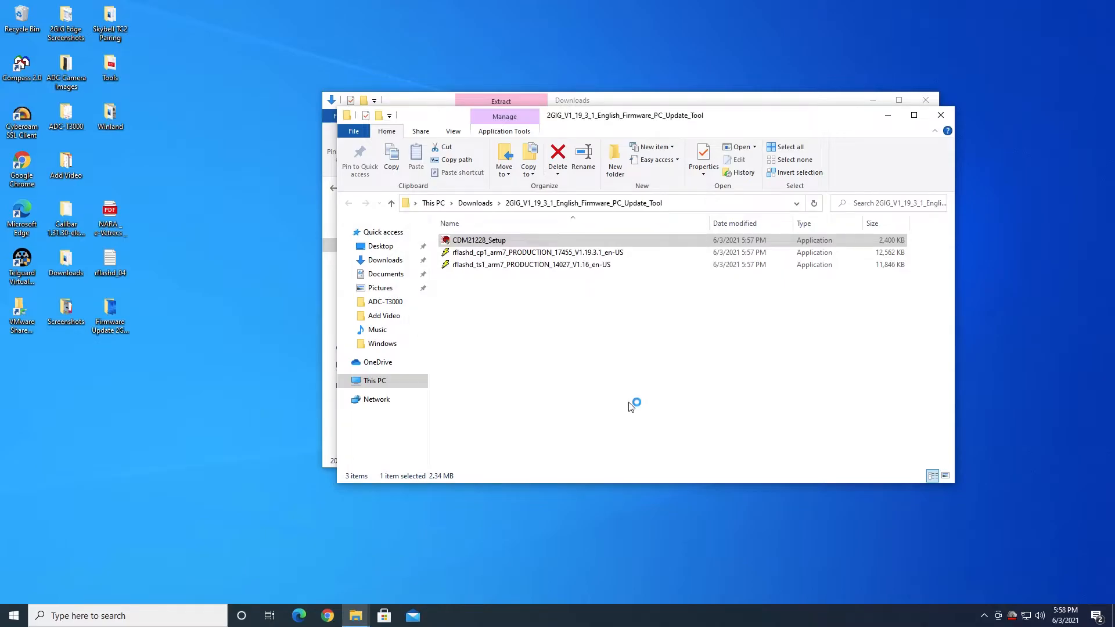
double_click(477, 239)
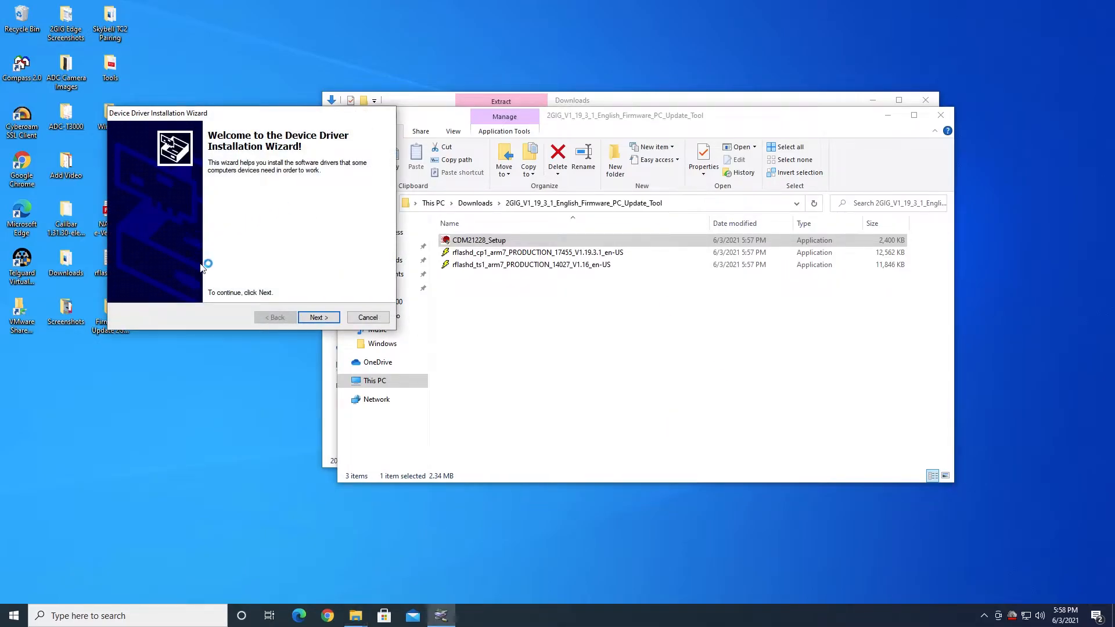
Step through the driver wizard and finish installing both FTDI CDM driver packages.
click(318, 317)
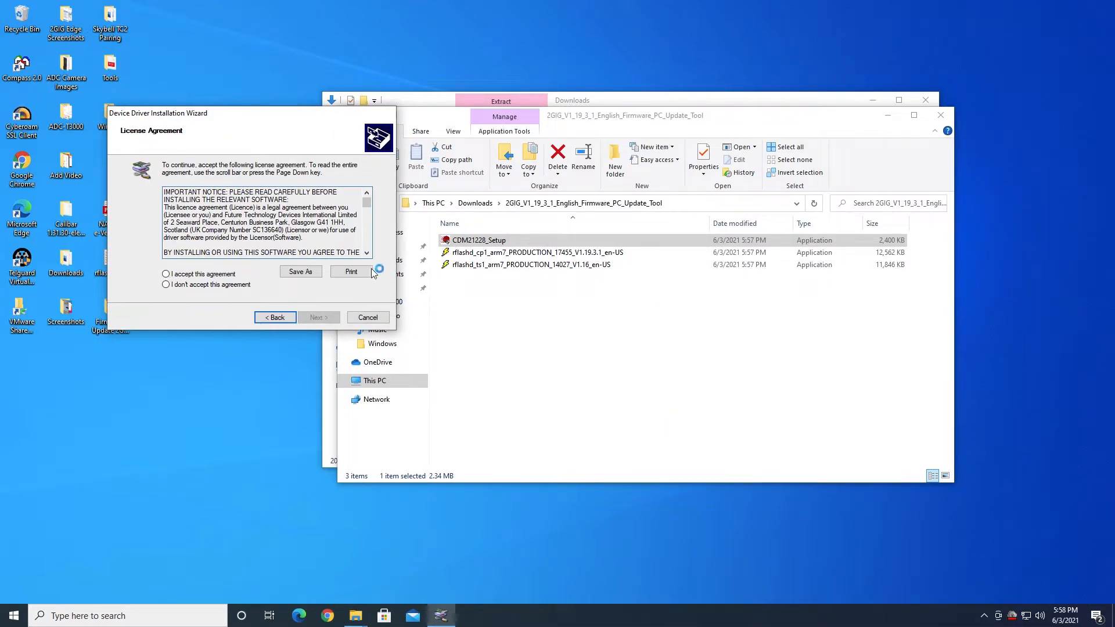
scroll(down, 3)
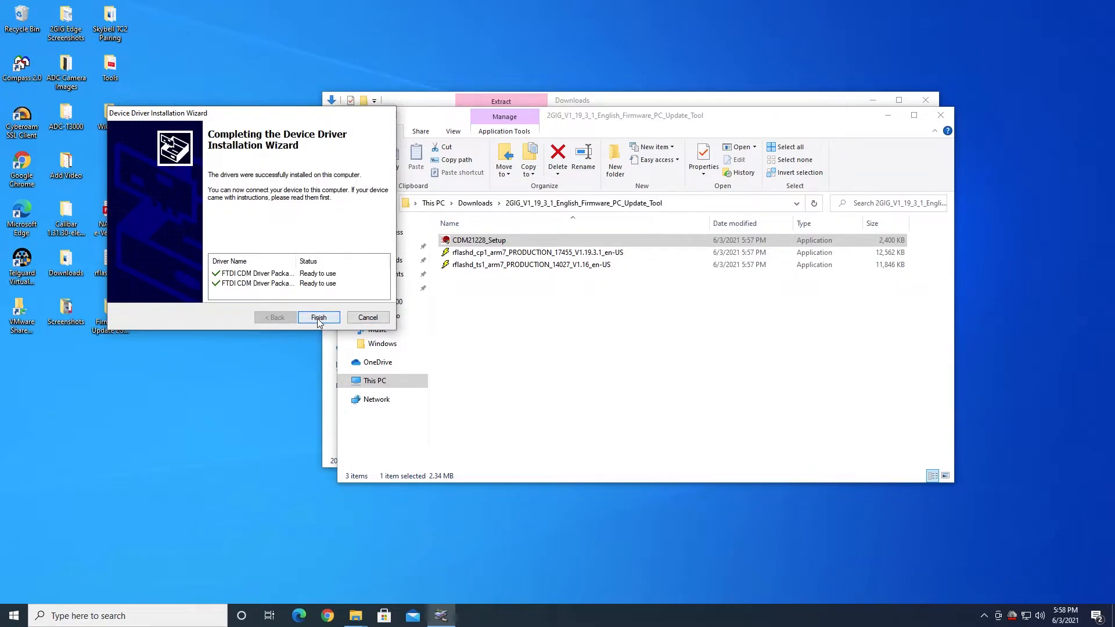
click(318, 317)
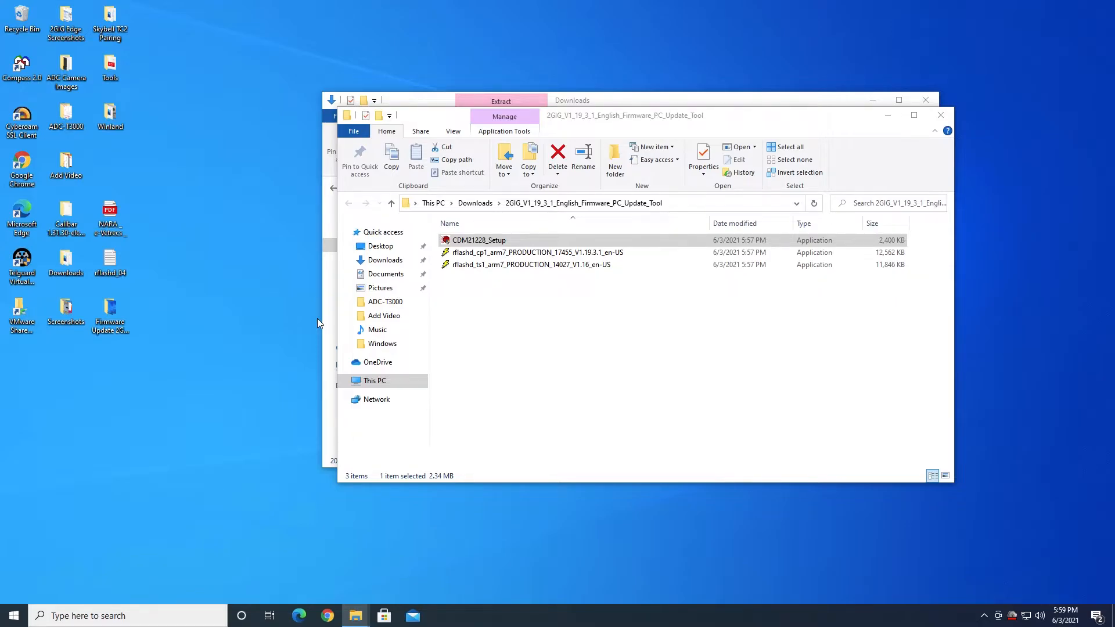
mouse_move(281, 299)
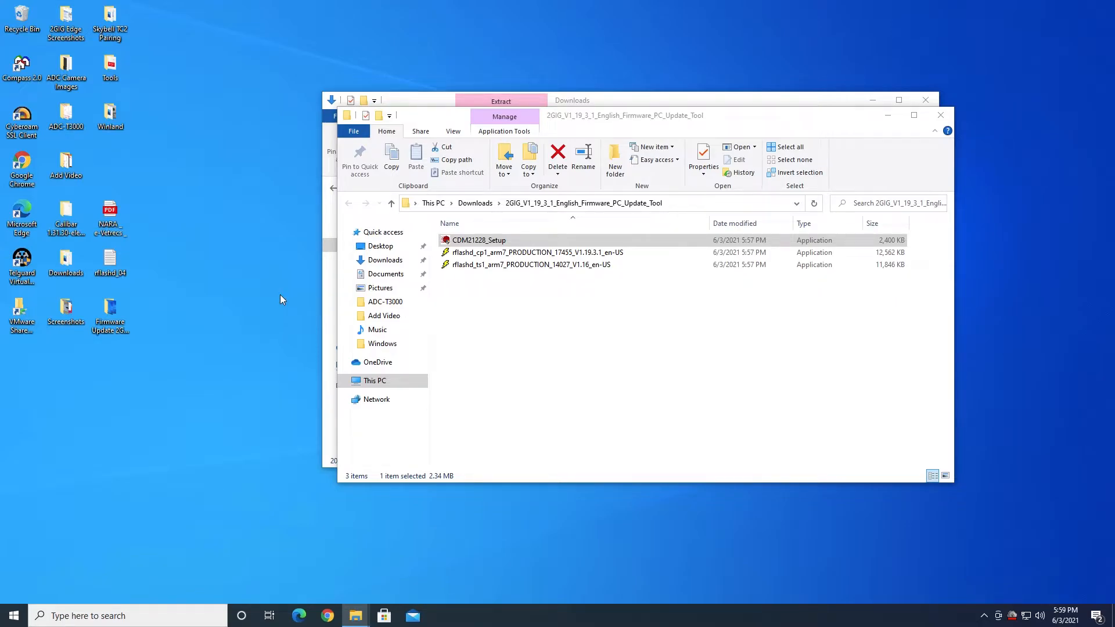
mouse_move(958, 110)
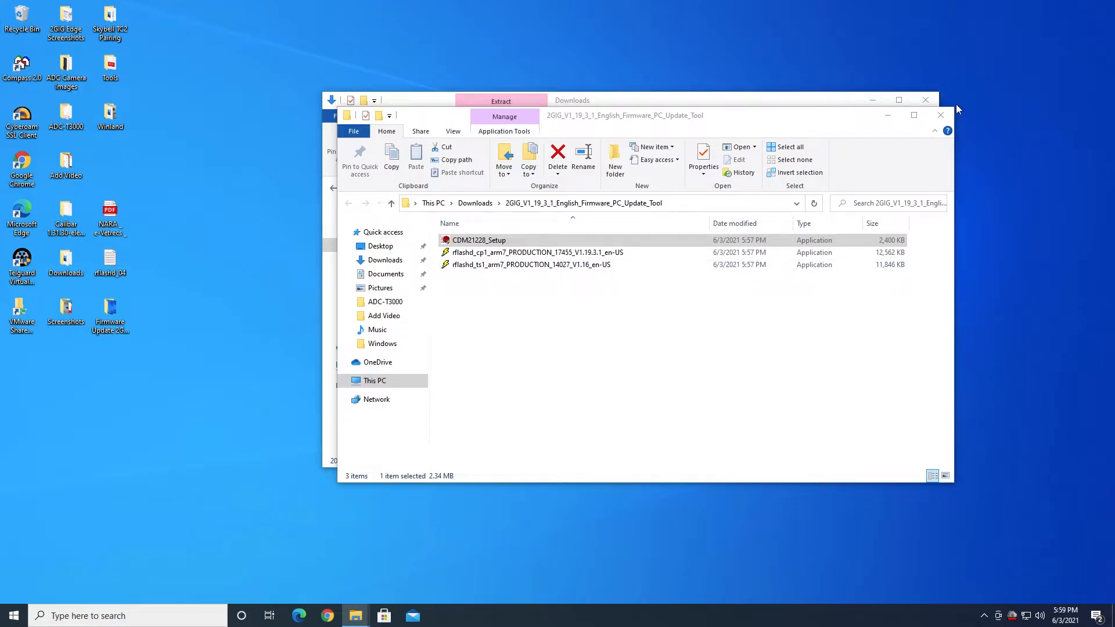
Close both Explorer windows and bring up Device Manager from the Start quick list.
click(939, 114)
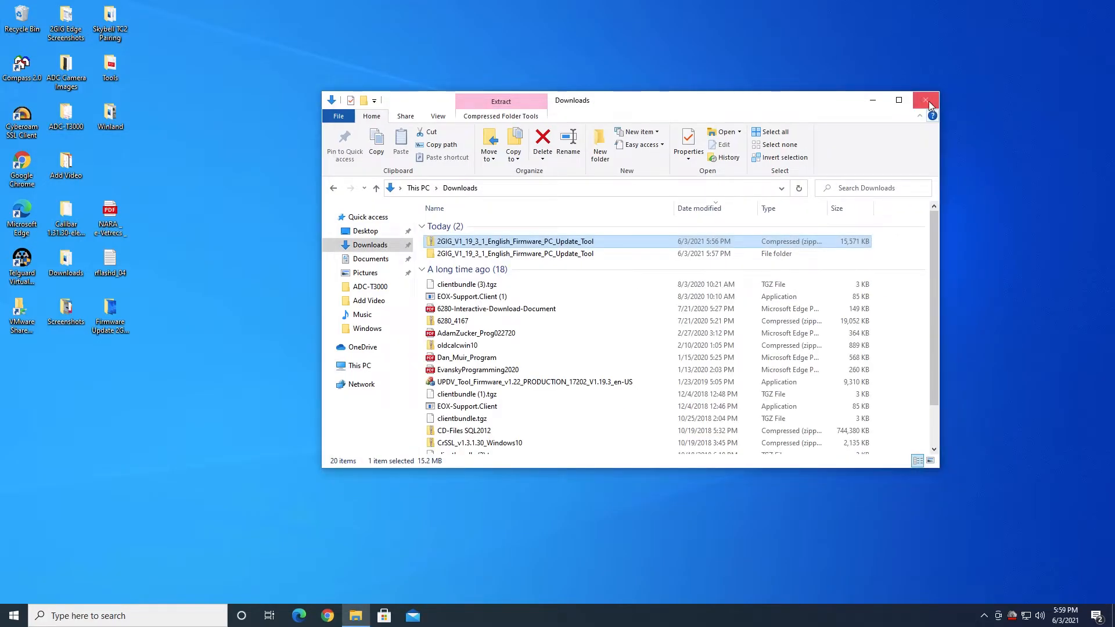
click(926, 99)
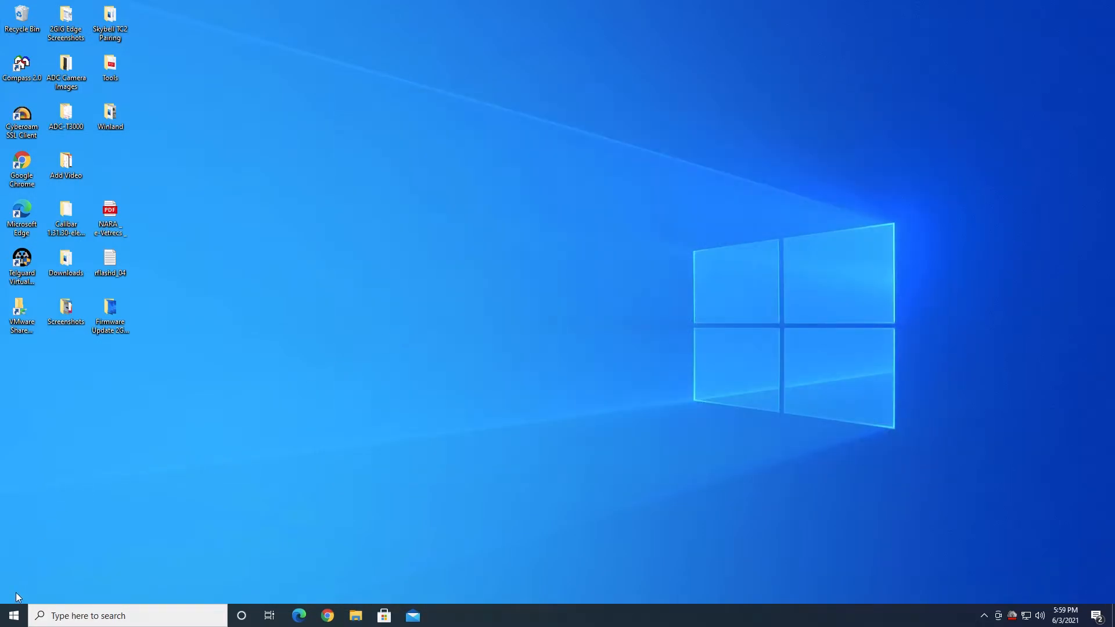
mouse_move(13, 615)
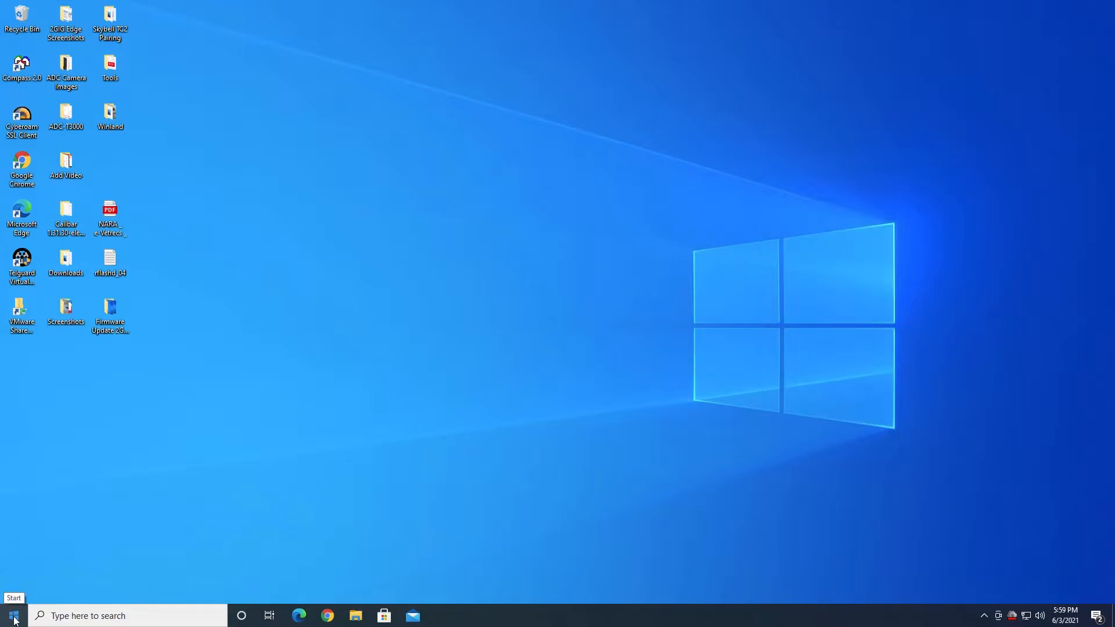
right_click(12, 615)
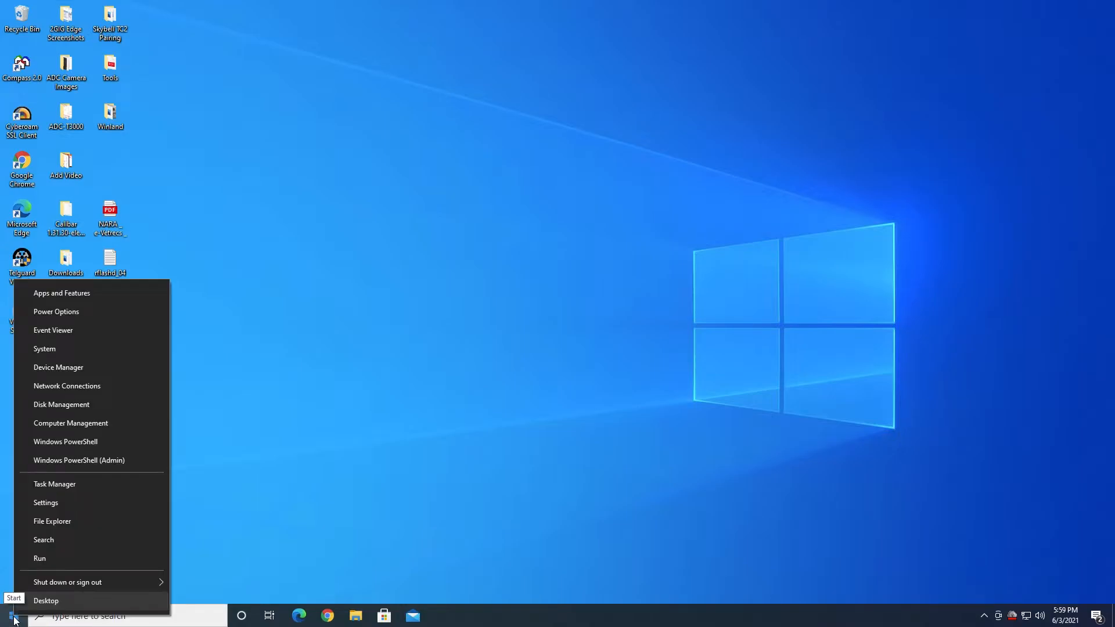
click(58, 367)
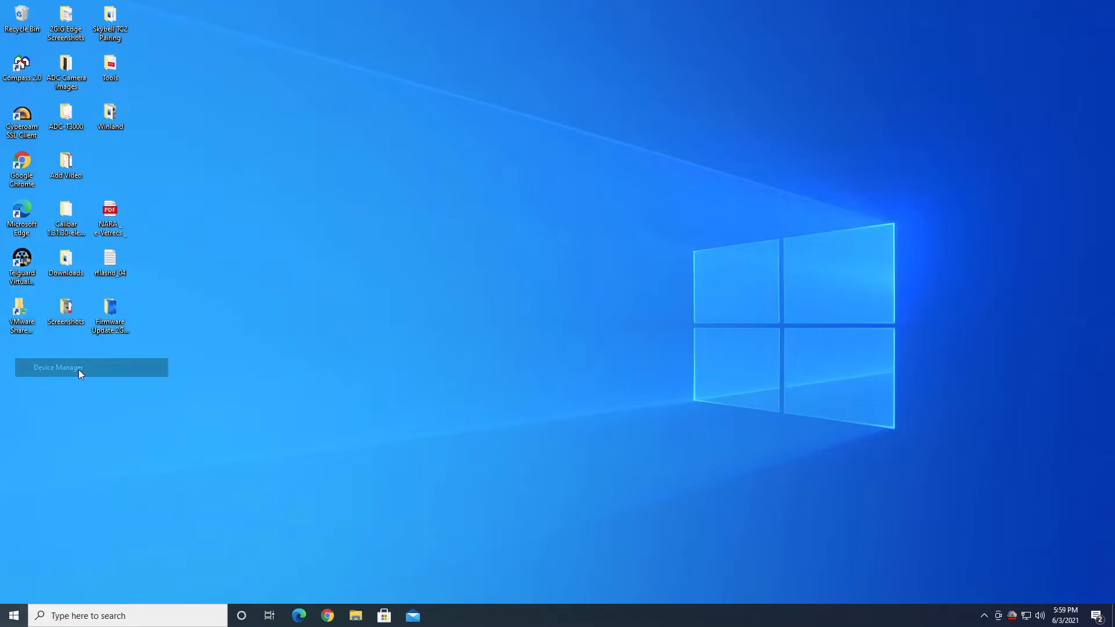
click(90, 368)
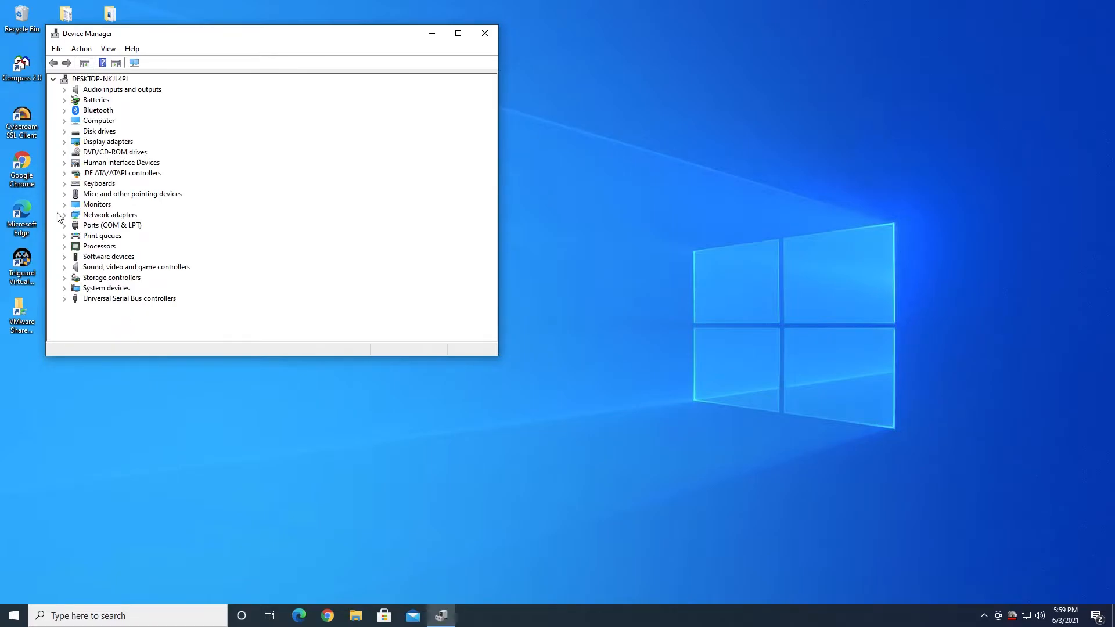
Review the Ports (COM & LPT) entries, COM1 and Telguard Virtual Modem COM3, then close Device Manager.
click(65, 224)
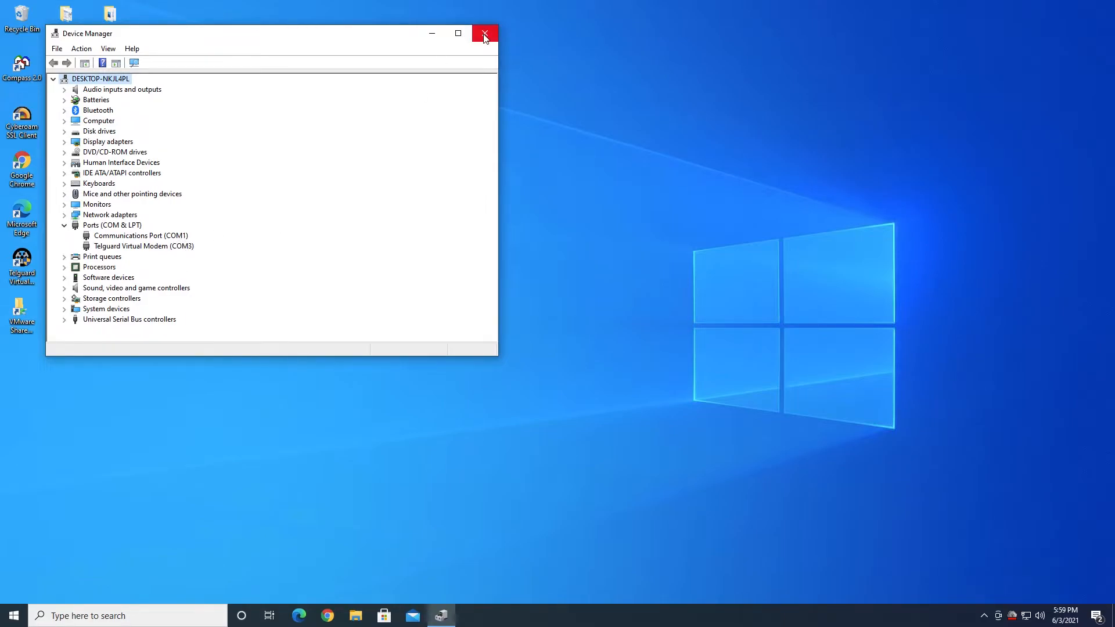
click(484, 34)
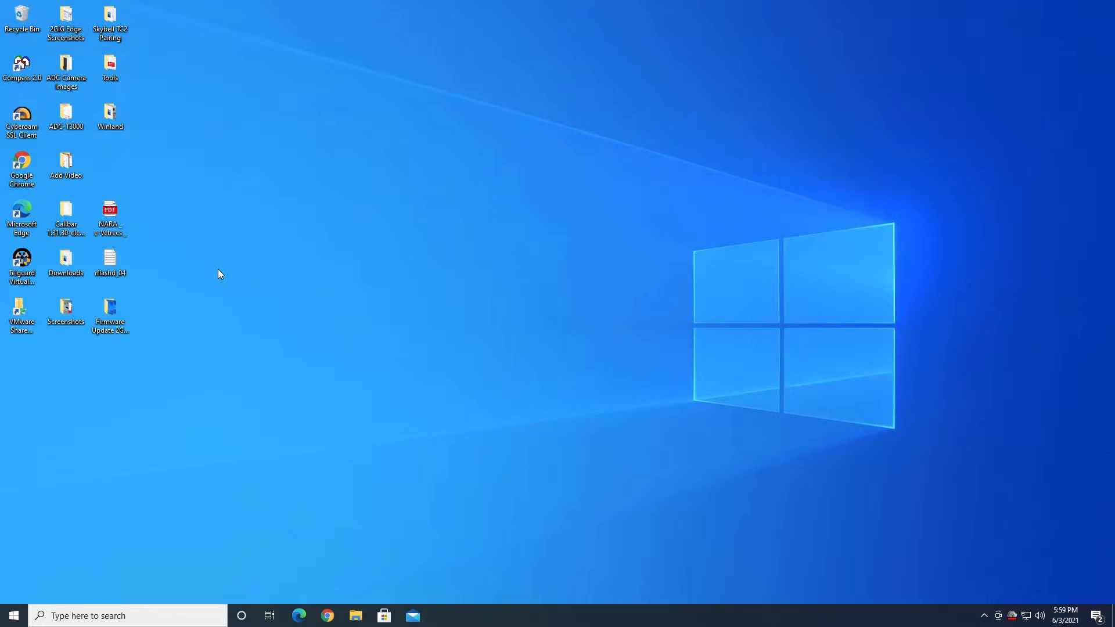
mouse_move(80, 375)
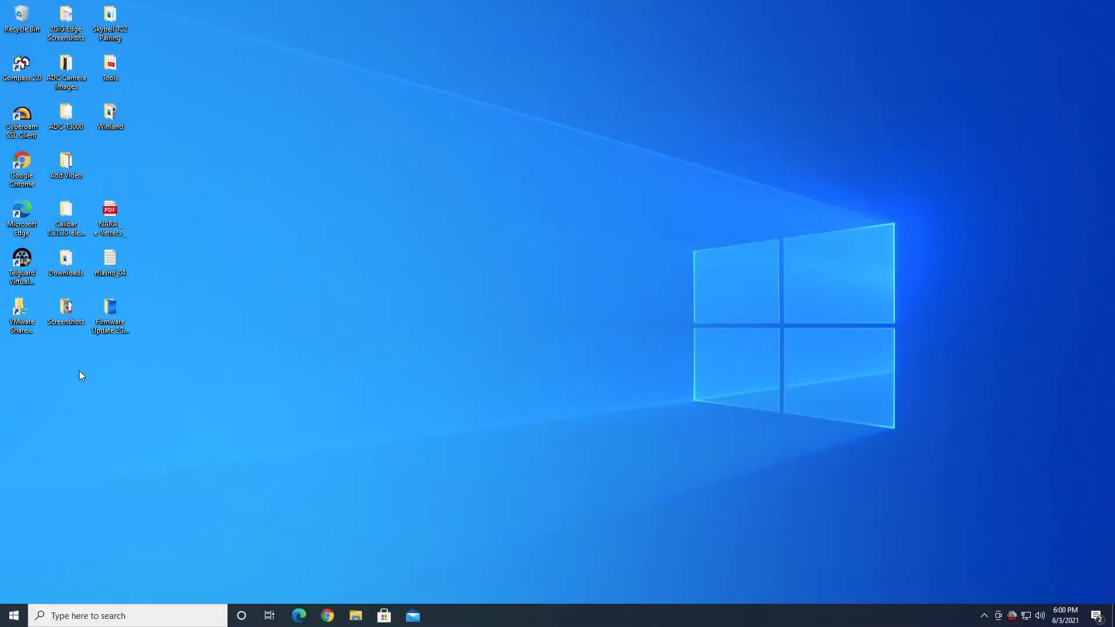
mouse_move(418, 462)
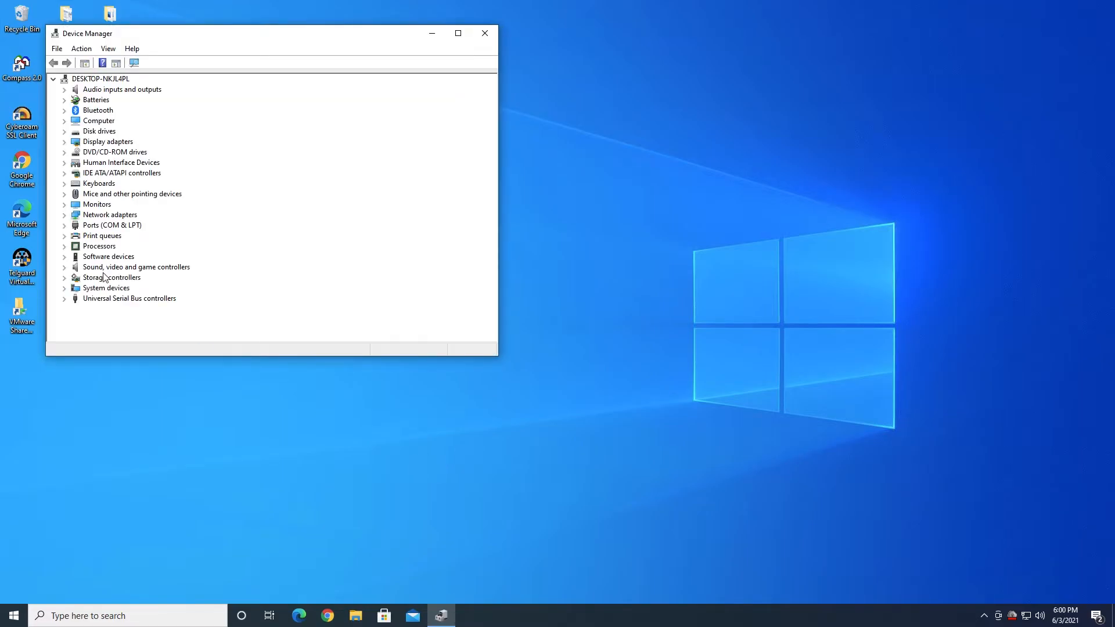
Confirm the new USB Serial Port (COM4) under Ports, then close Device Manager.
click(65, 224)
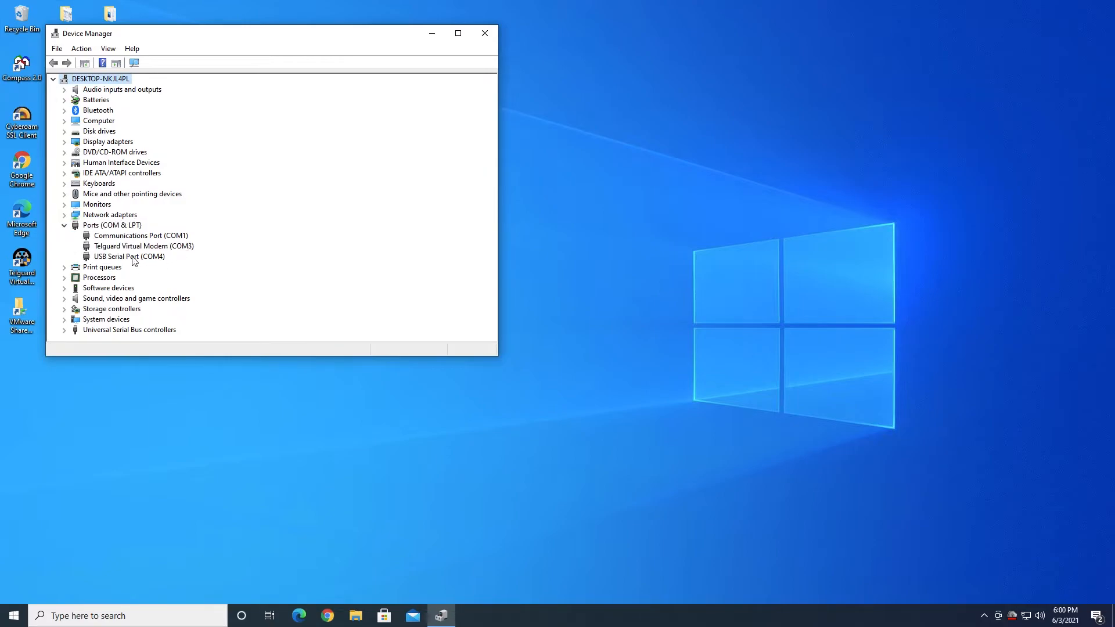
click(129, 256)
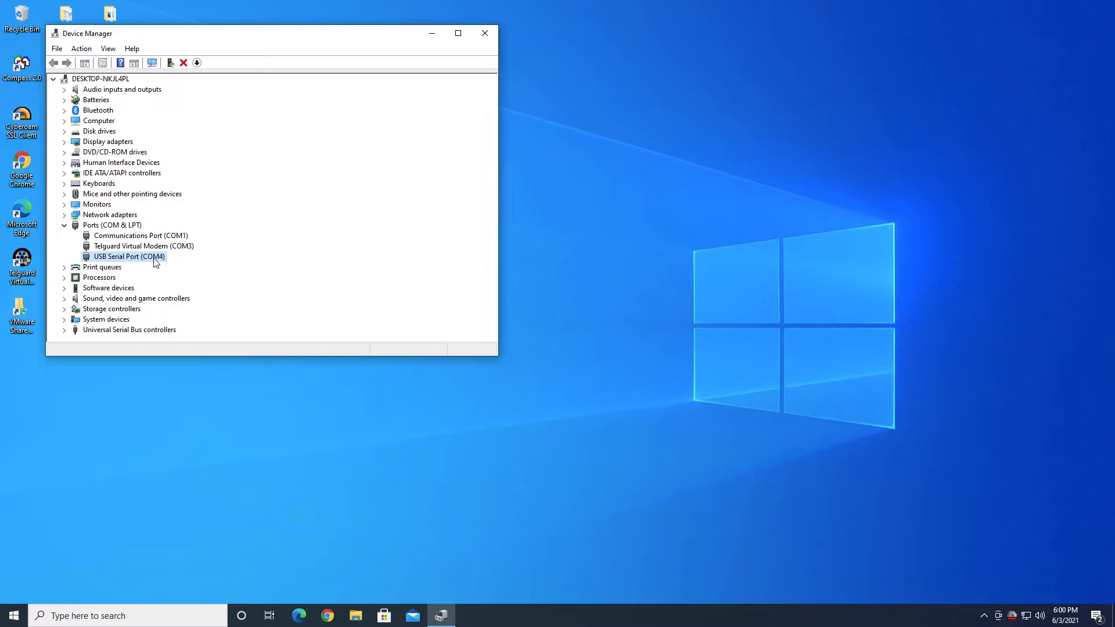
mouse_move(223, 252)
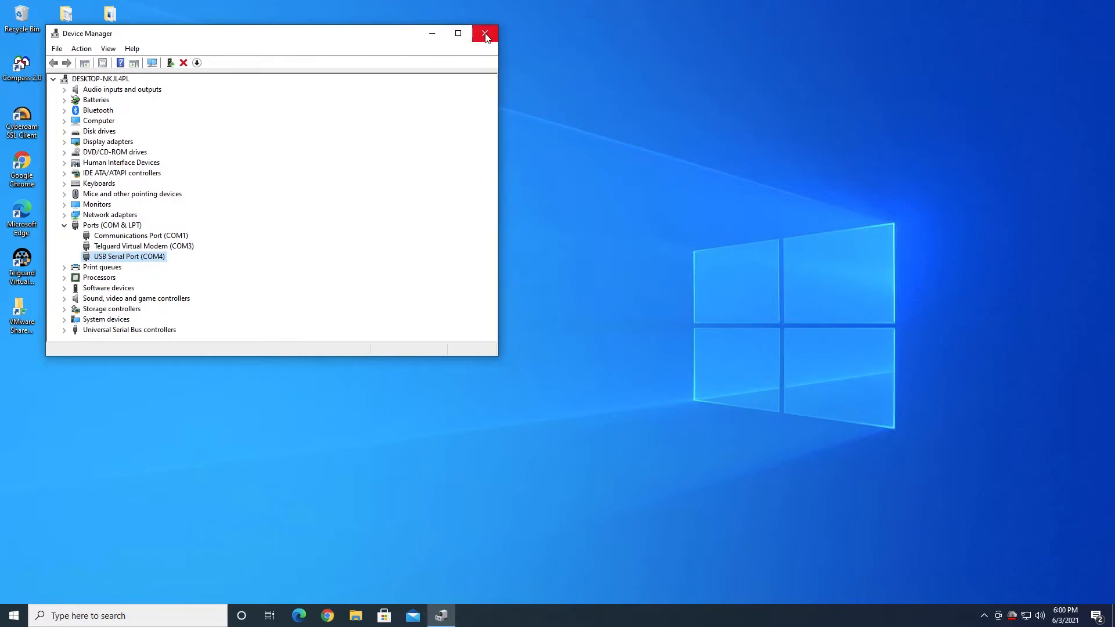
mouse_move(486, 33)
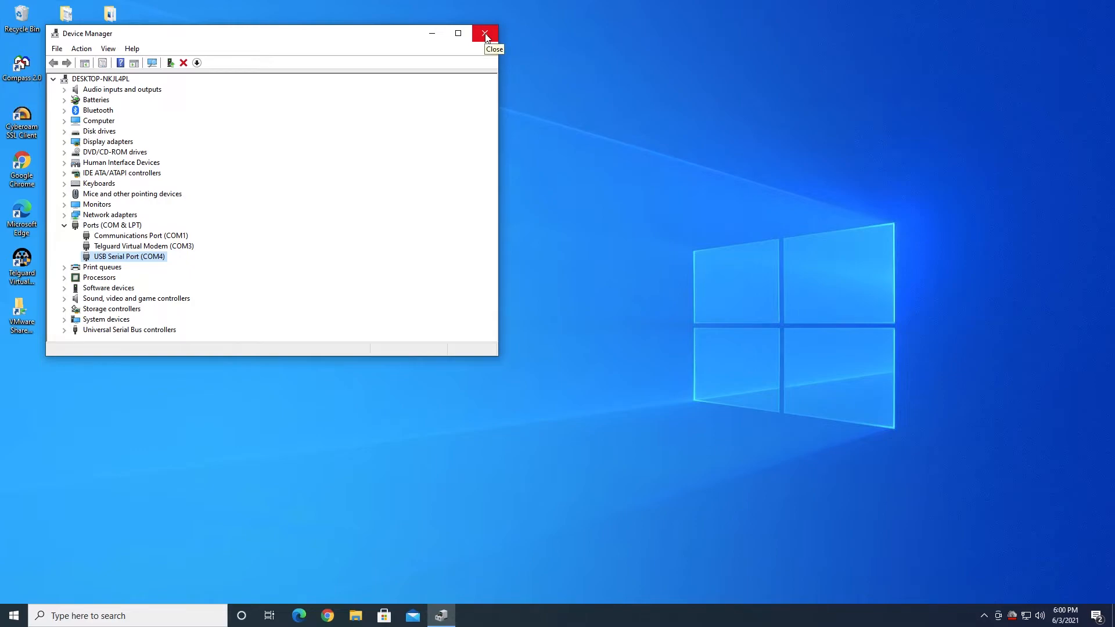
mouse_move(207, 240)
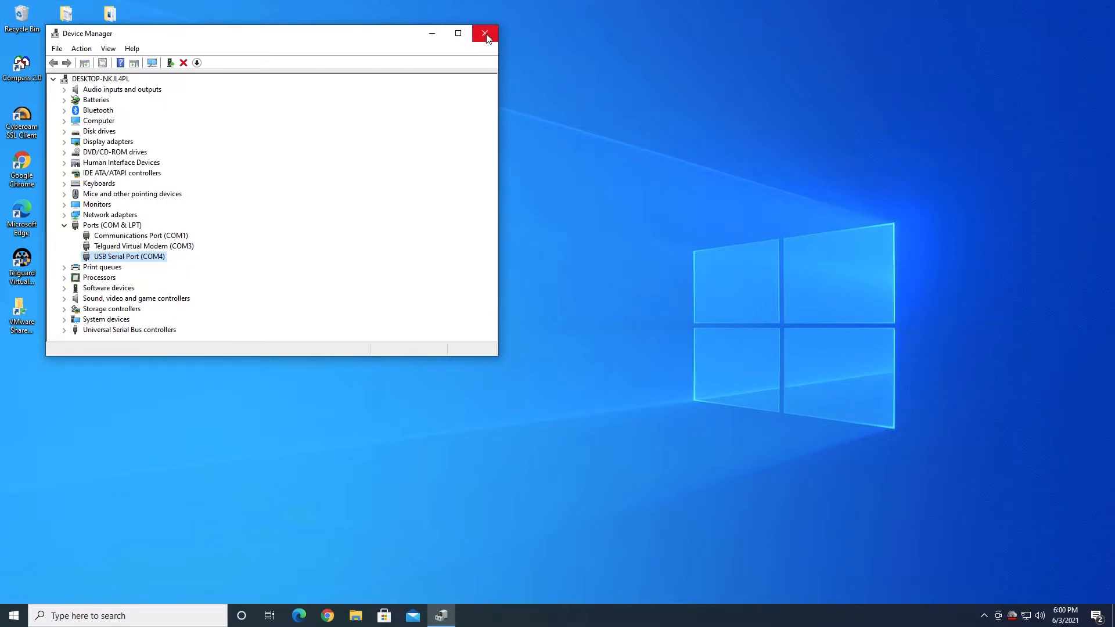
click(486, 34)
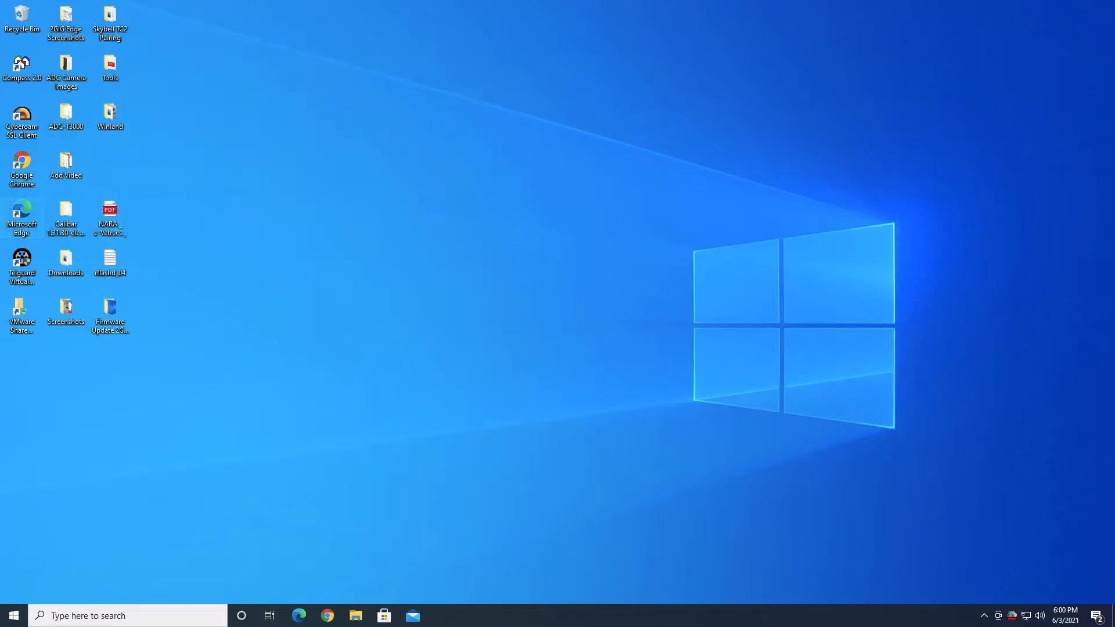
mouse_move(347, 520)
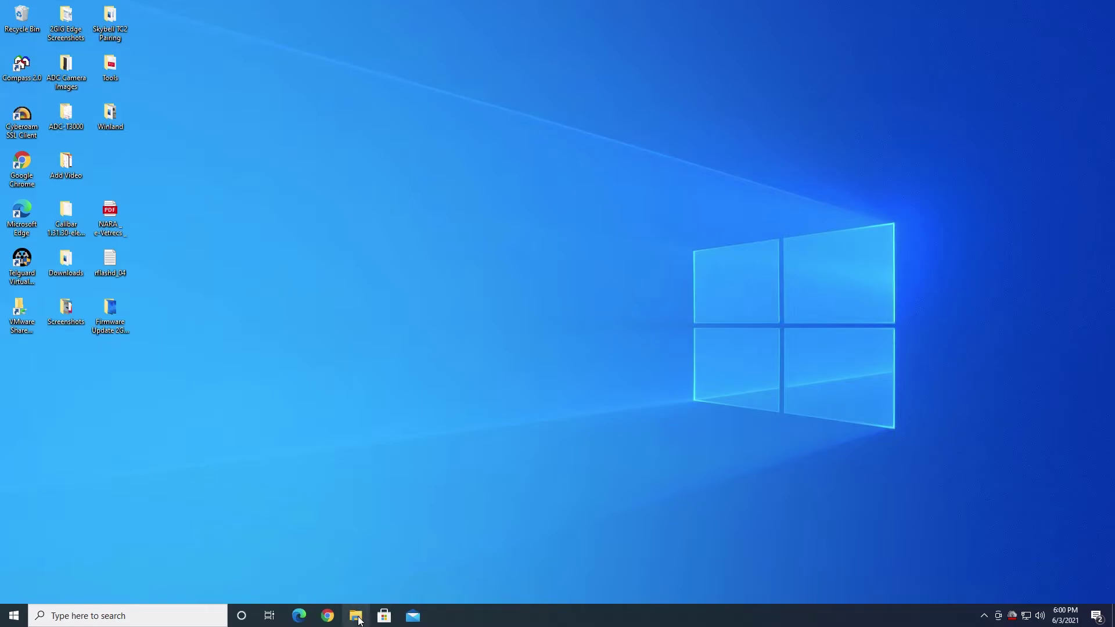
Browse Downloads into the 2GIG_V1_19_3_1_English_Firmware_PC_Update_Tool folder listing the rflashd updaters.
click(357, 615)
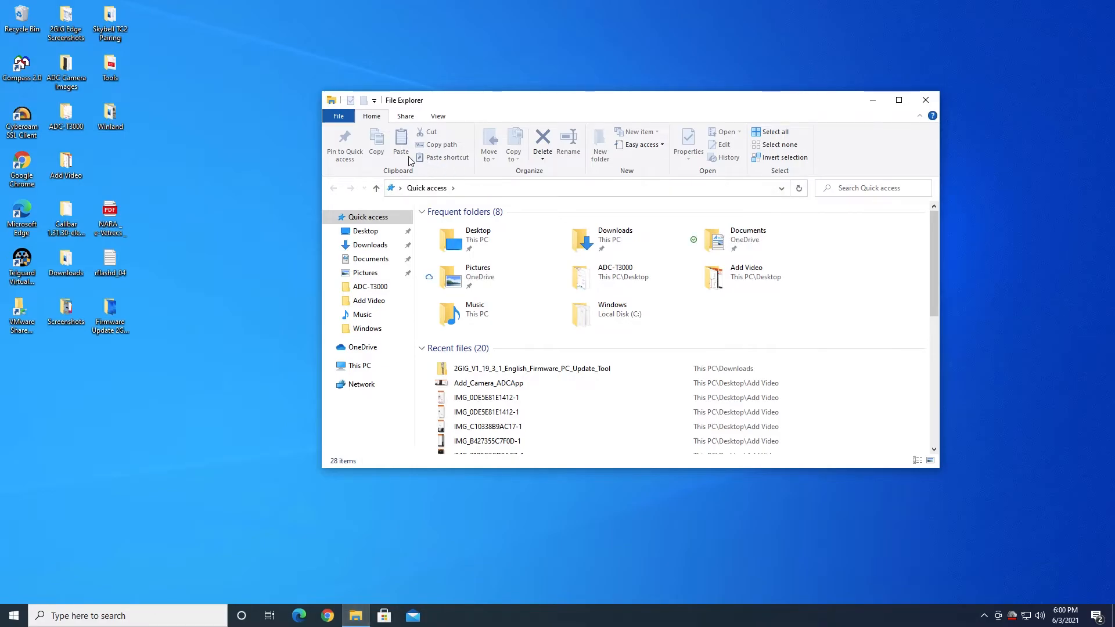
click(369, 245)
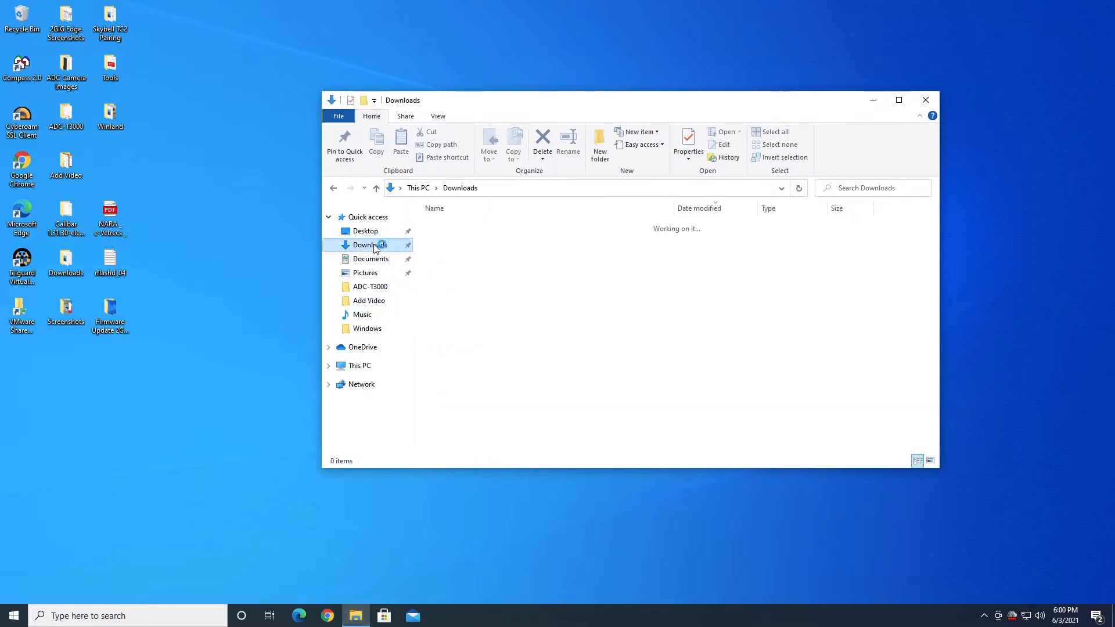
click(369, 245)
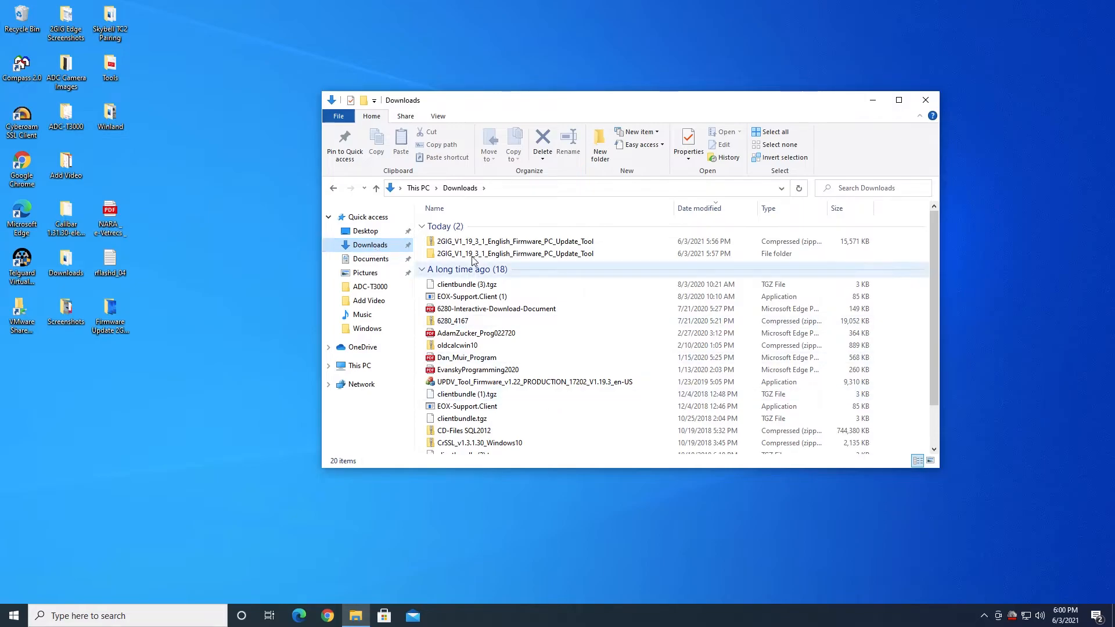
click(513, 253)
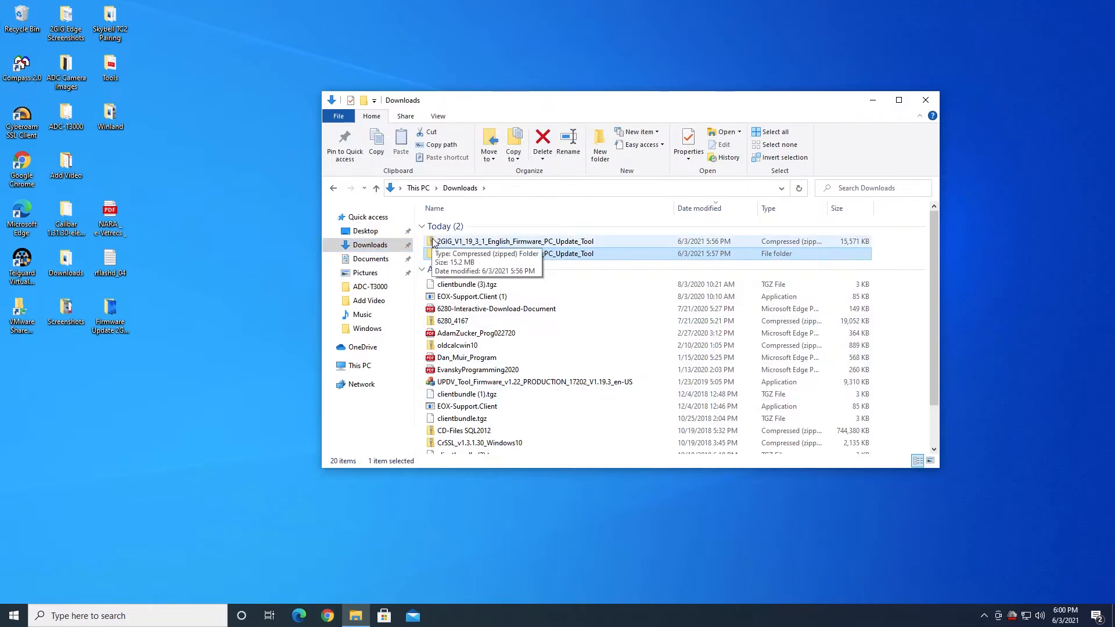
mouse_move(437, 245)
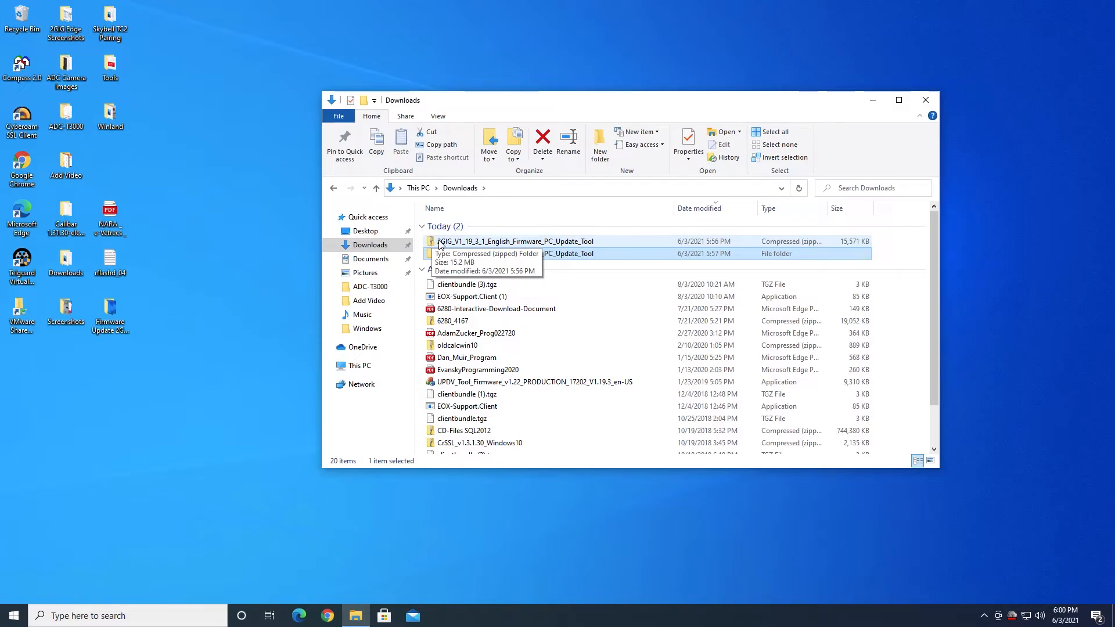
mouse_move(516, 247)
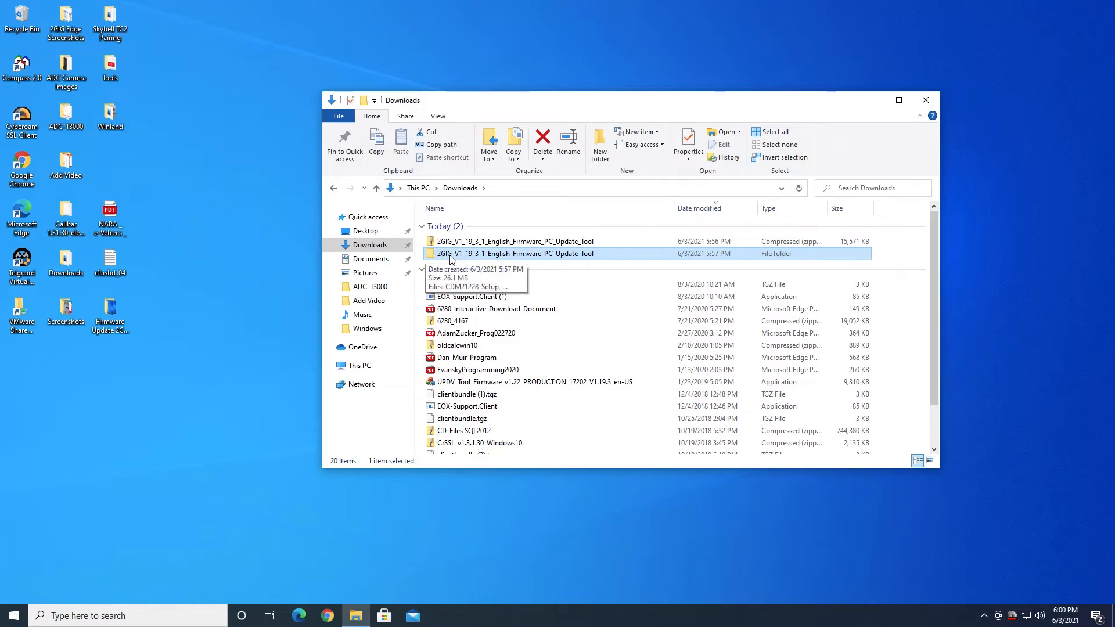
mouse_move(537, 259)
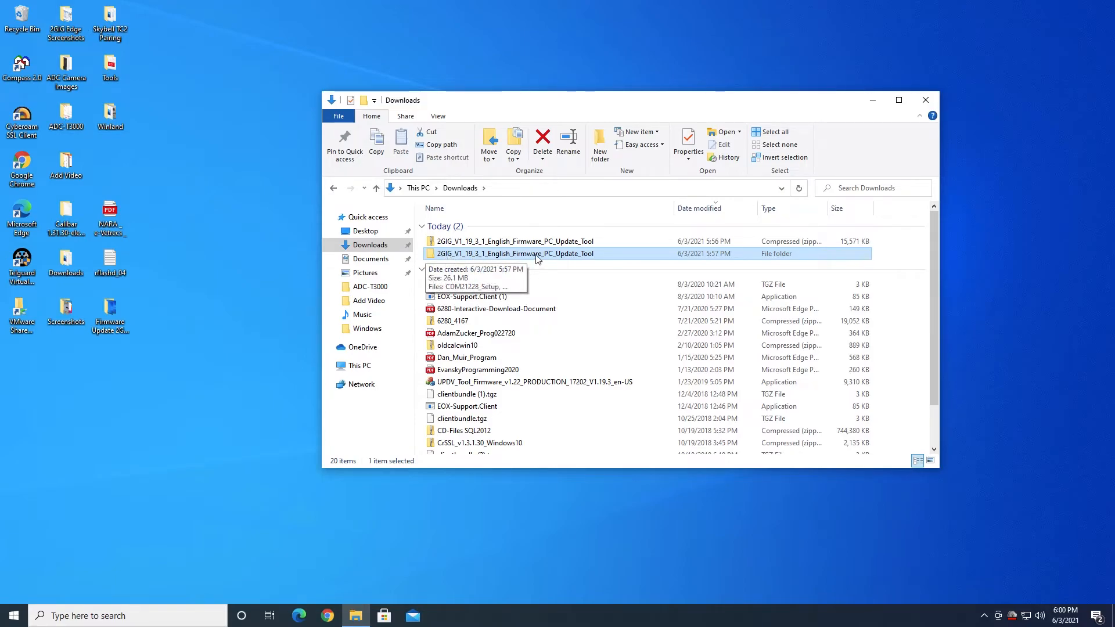
double_click(514, 254)
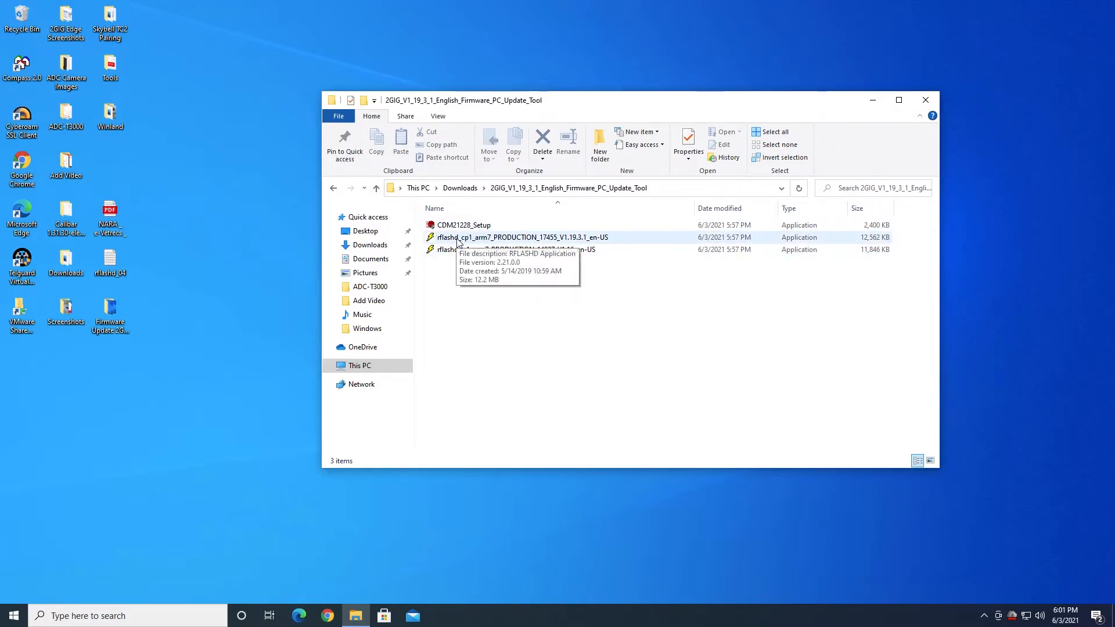
mouse_move(465, 253)
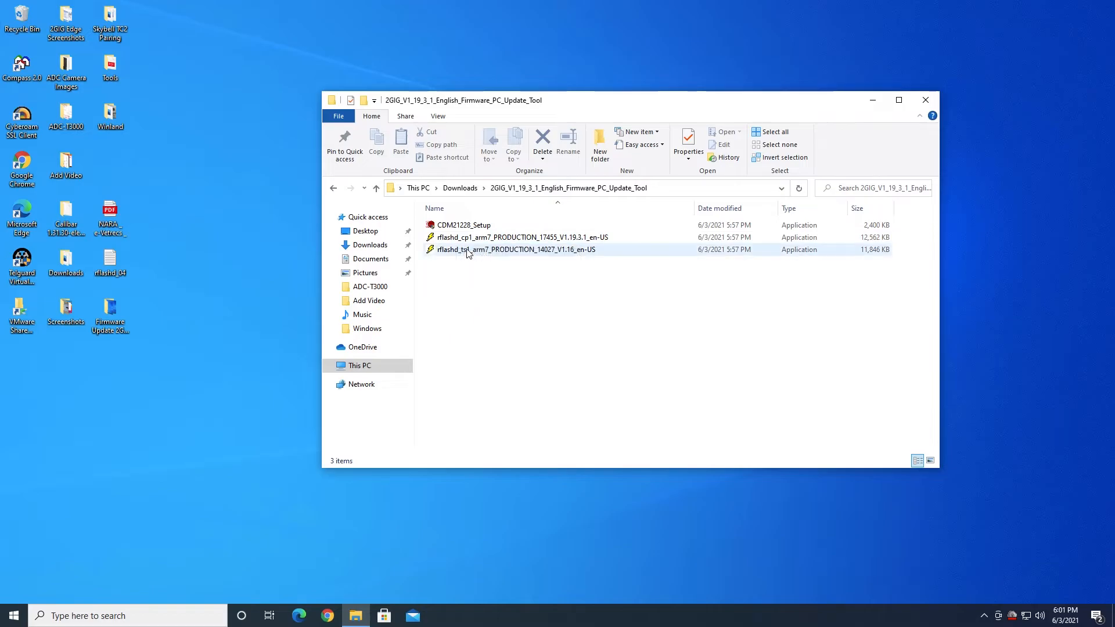
mouse_move(470, 237)
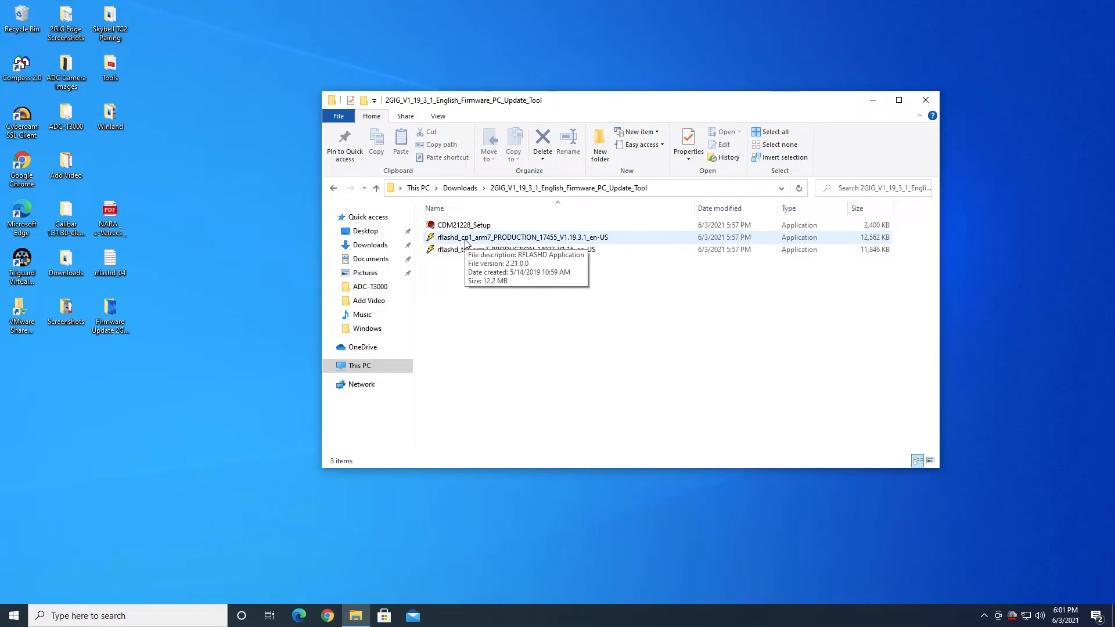
mouse_move(452, 250)
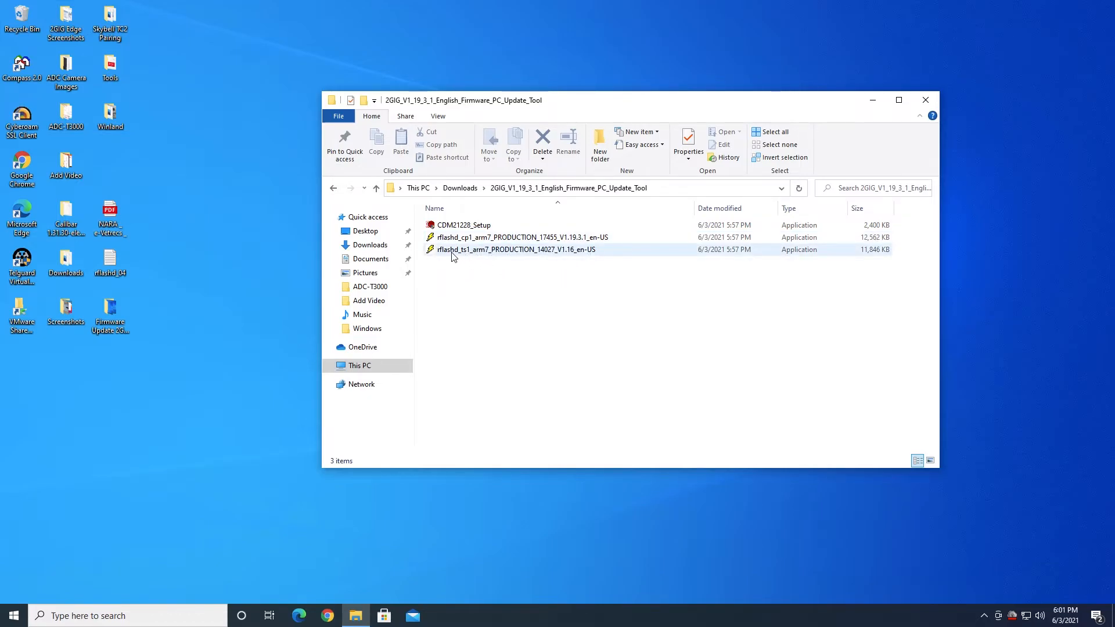
mouse_move(468, 255)
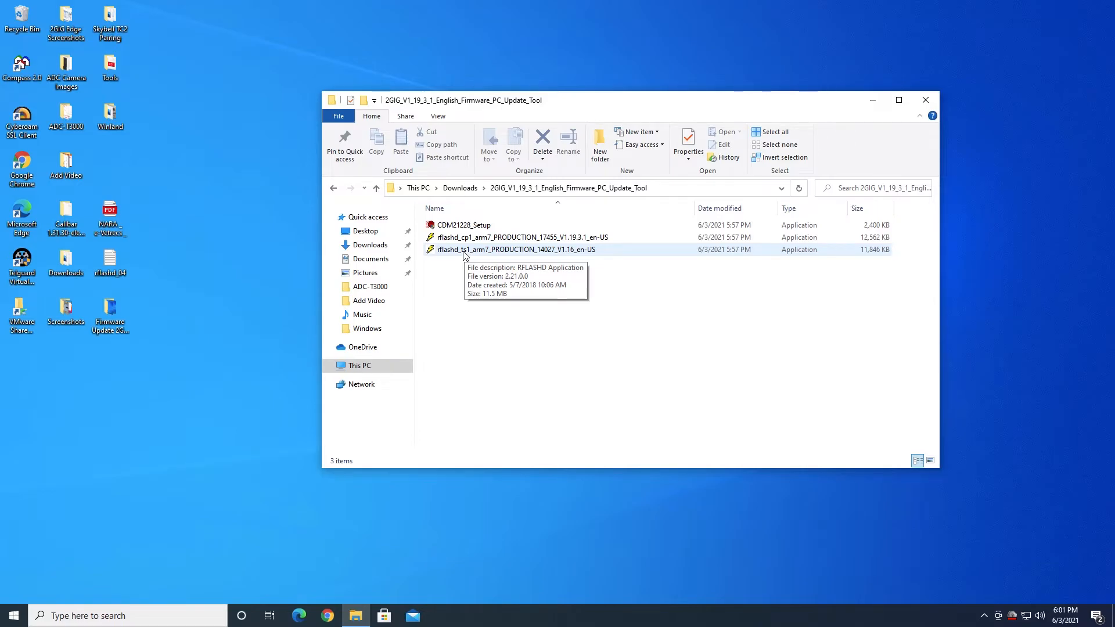
mouse_move(579, 237)
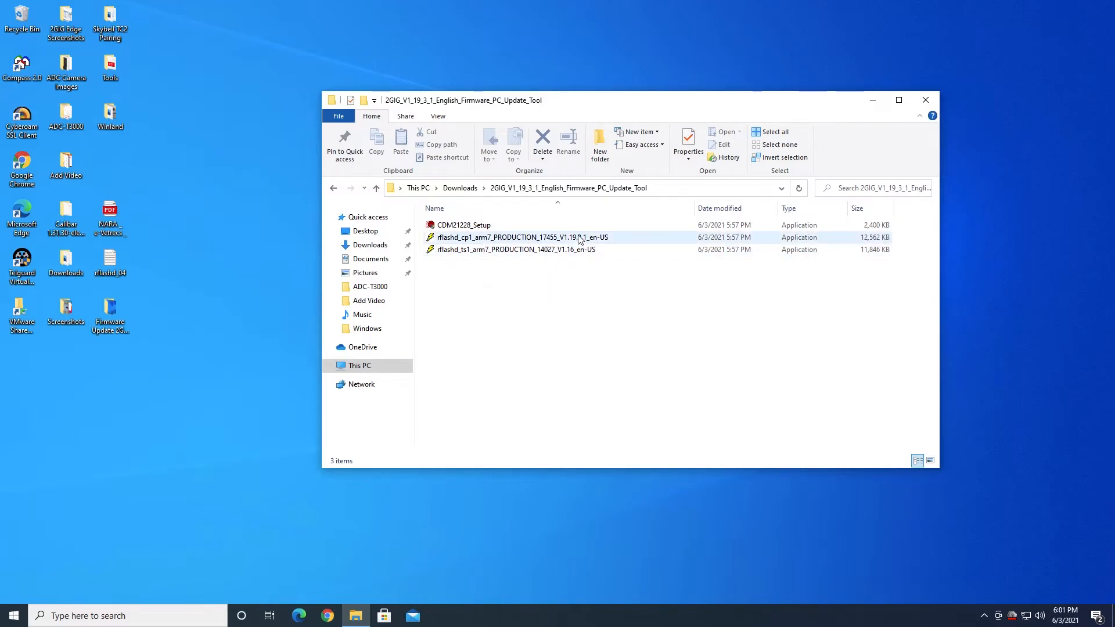
Send the rflashd_cp1_arm7 V1.19.3.1 updater to the desktop as a shortcut and close the folder window.
click(518, 237)
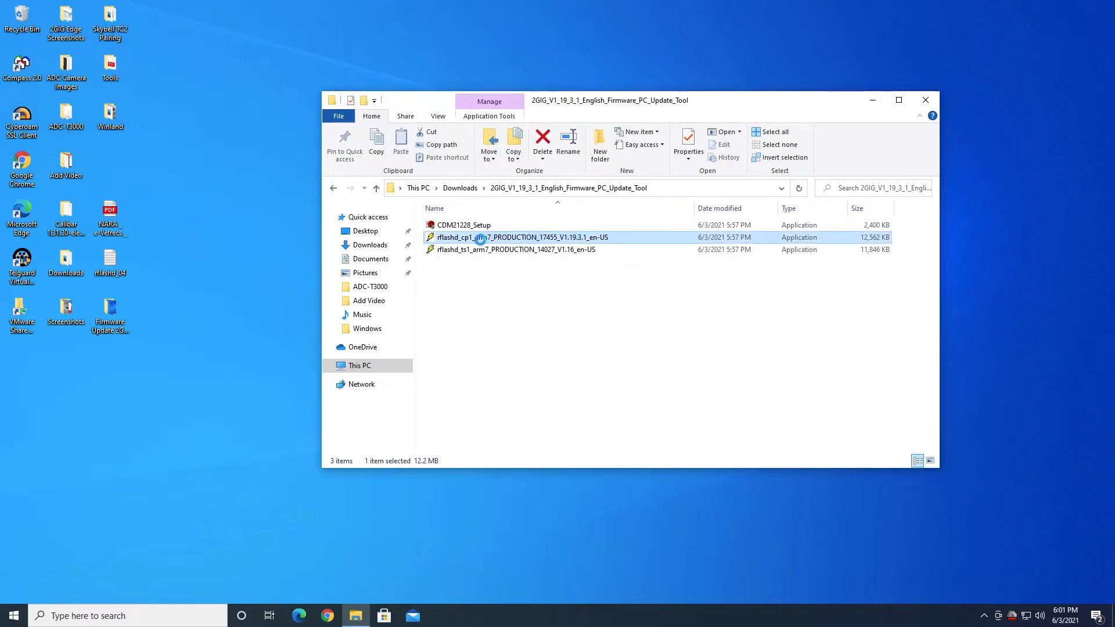
right_click(506, 237)
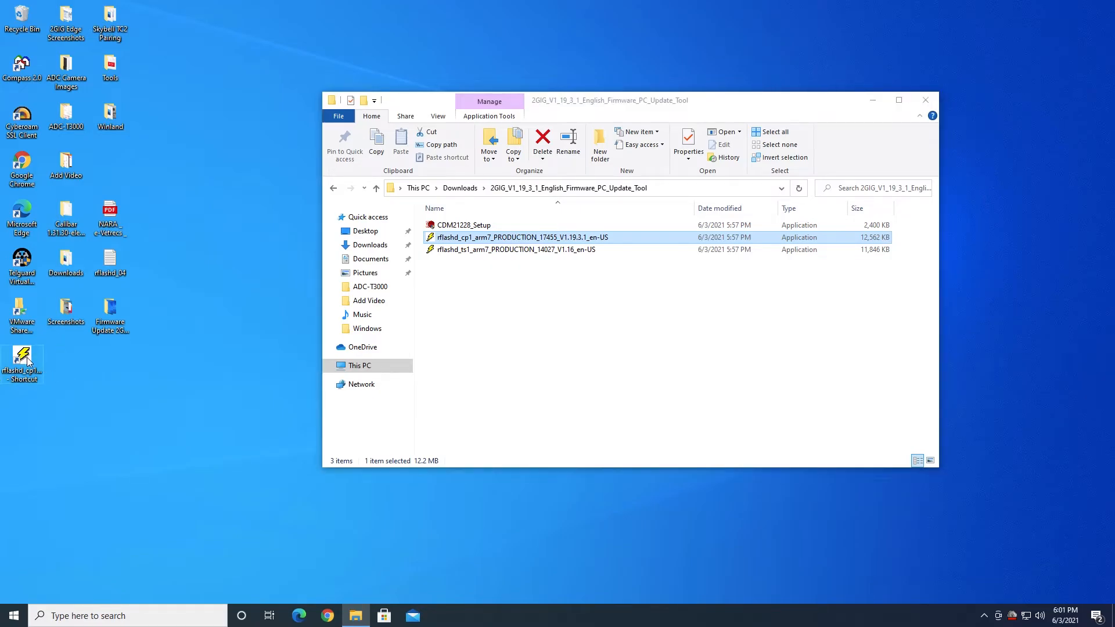
right_click(21, 355)
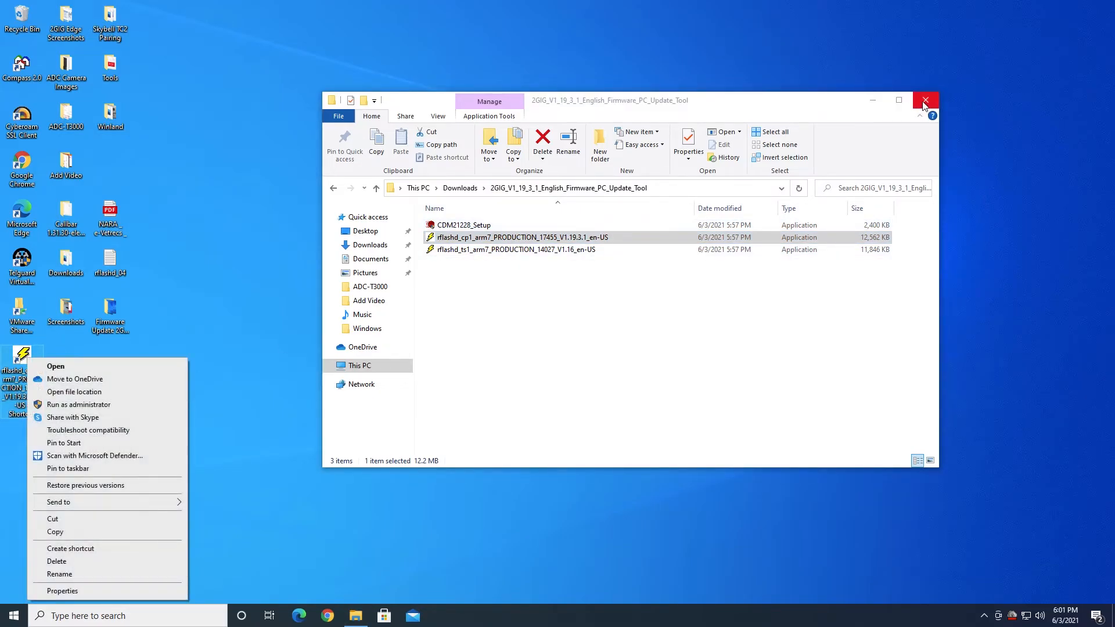
click(925, 100)
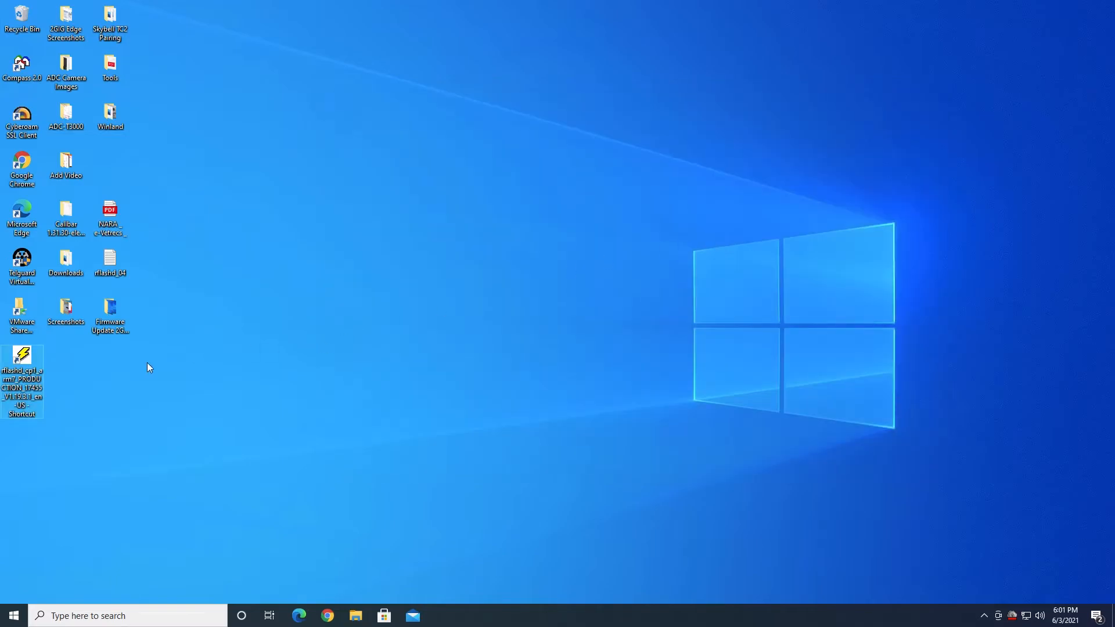
mouse_move(120, 371)
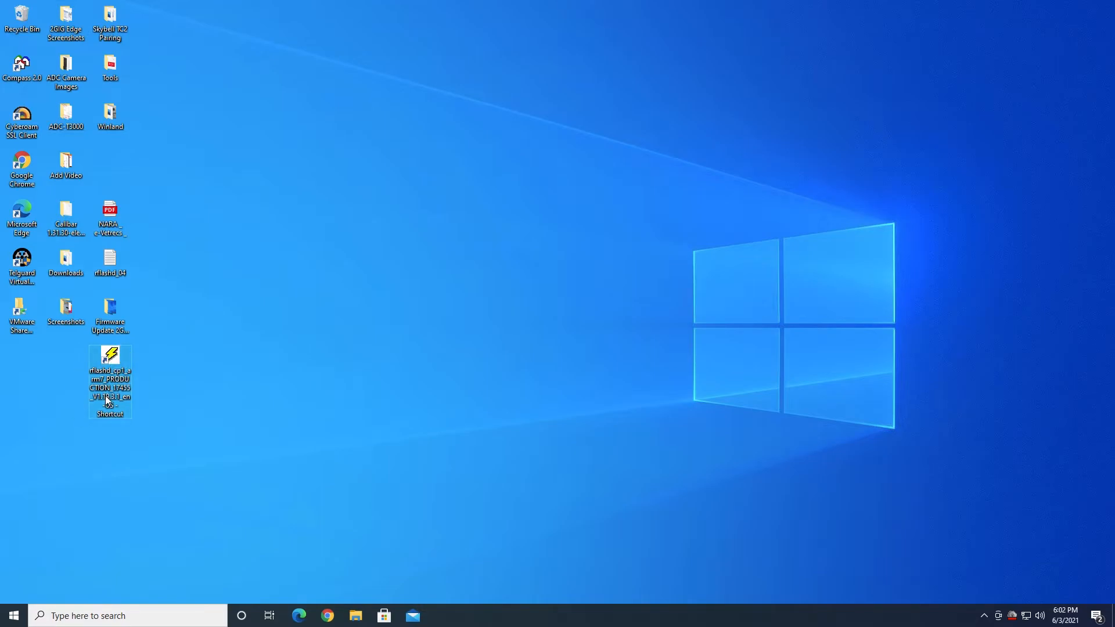
Append the -C4 port argument to the rflashd shortcut's Target in Properties and confirm with OK.
right_click(109, 369)
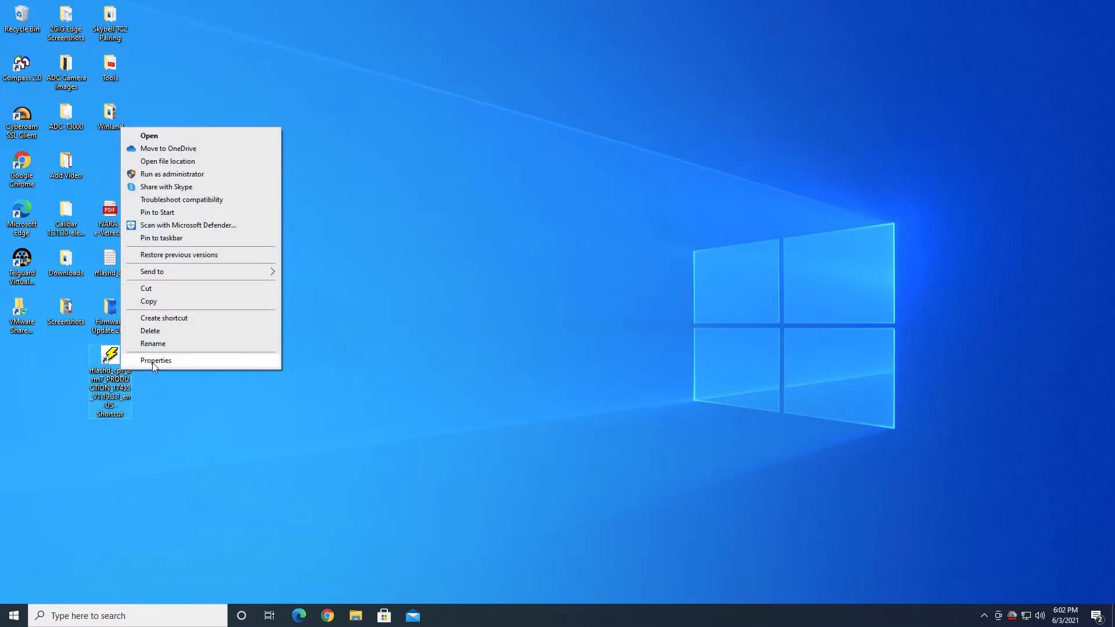
click(191, 368)
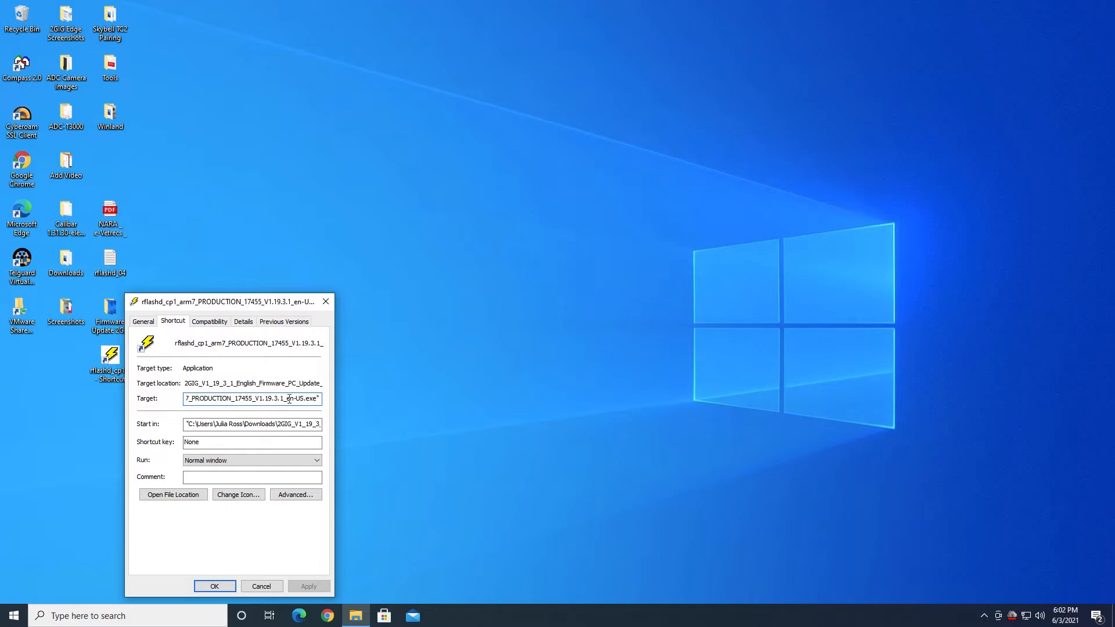
mouse_move(407, 394)
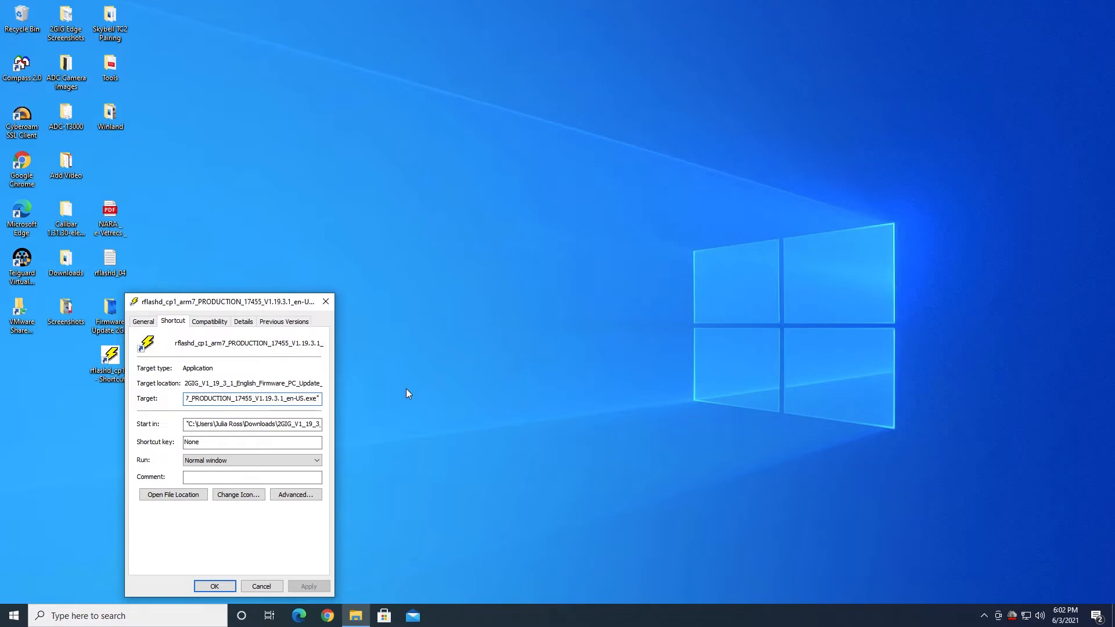
click(252, 399)
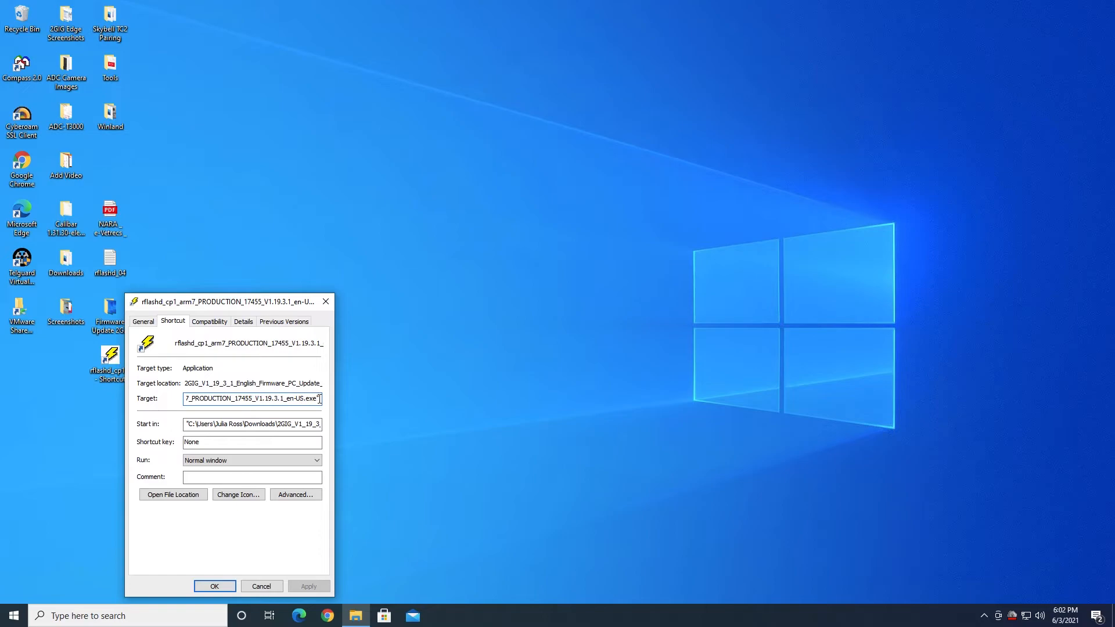
mouse_move(355, 402)
text( -C4)
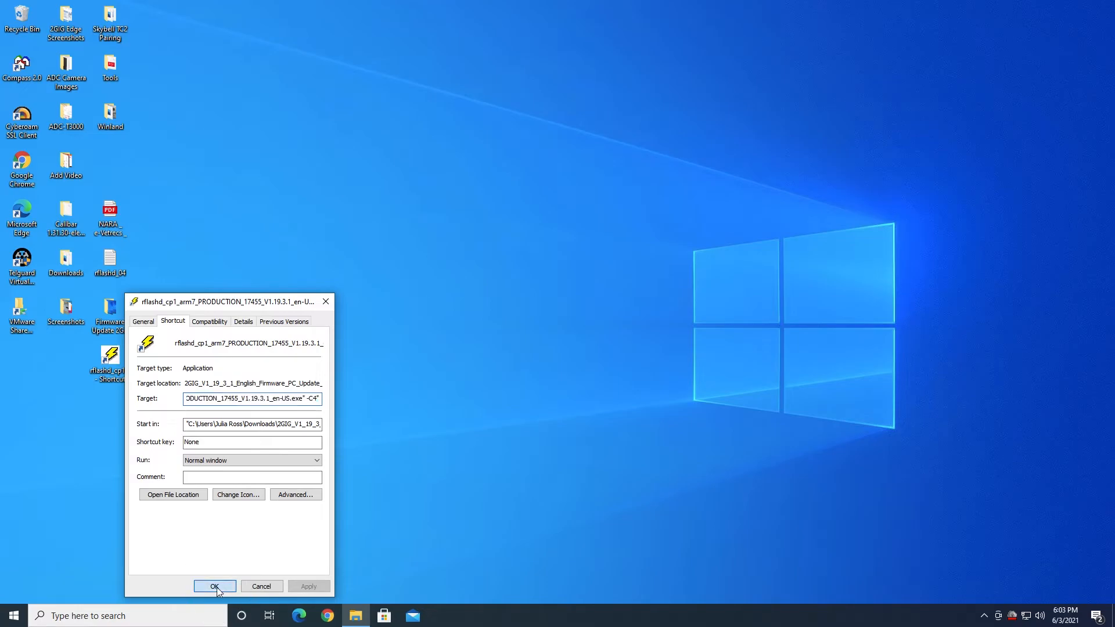
click(214, 585)
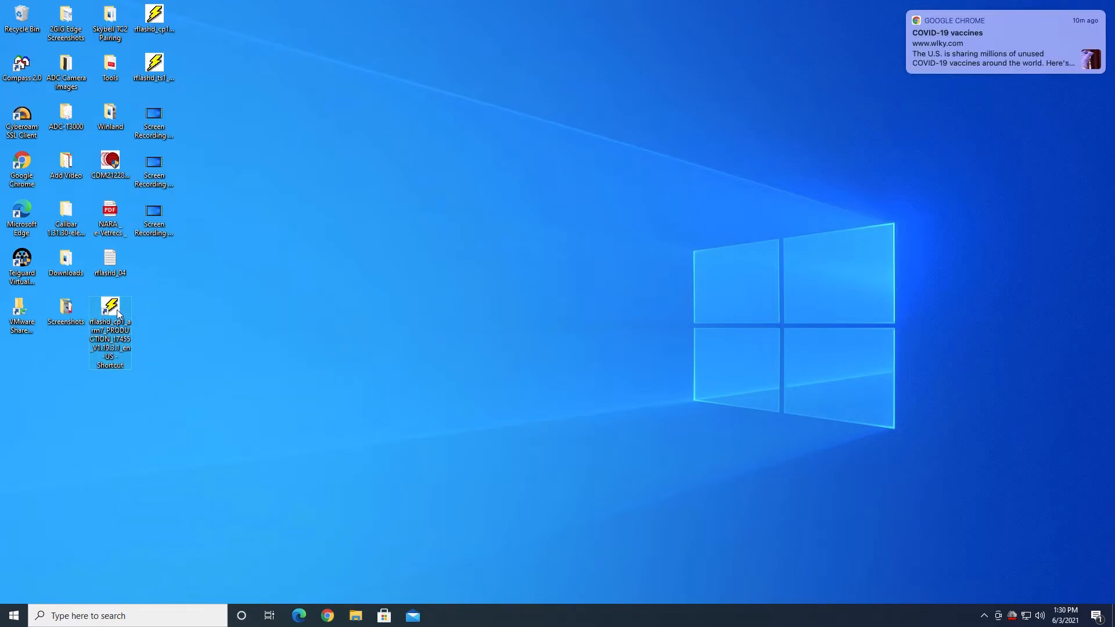
right_click(110, 313)
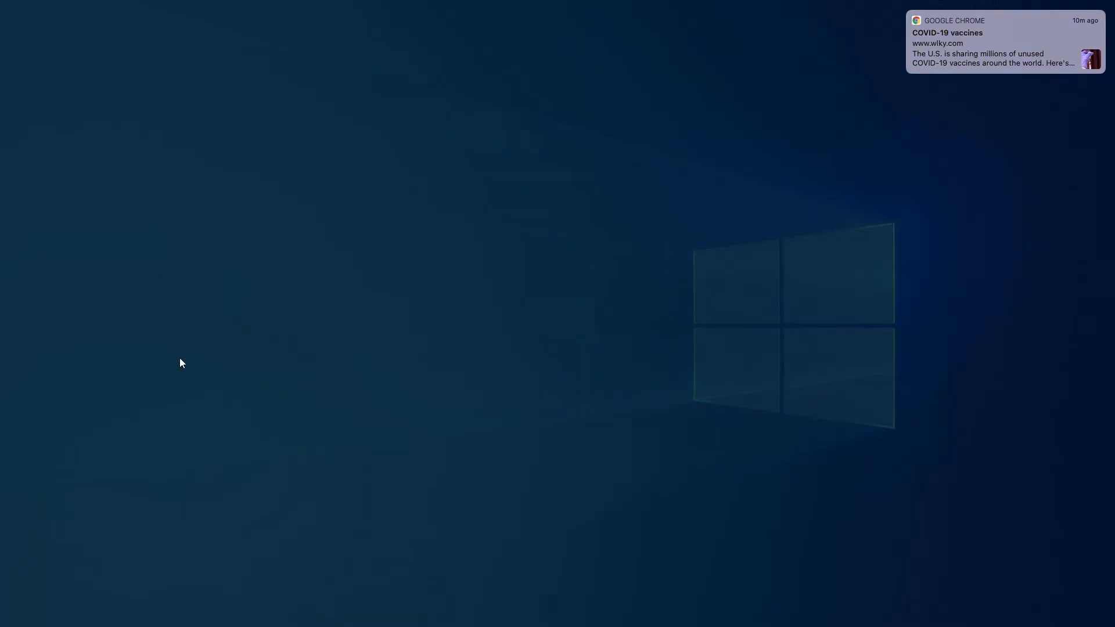
mouse_move(390, 396)
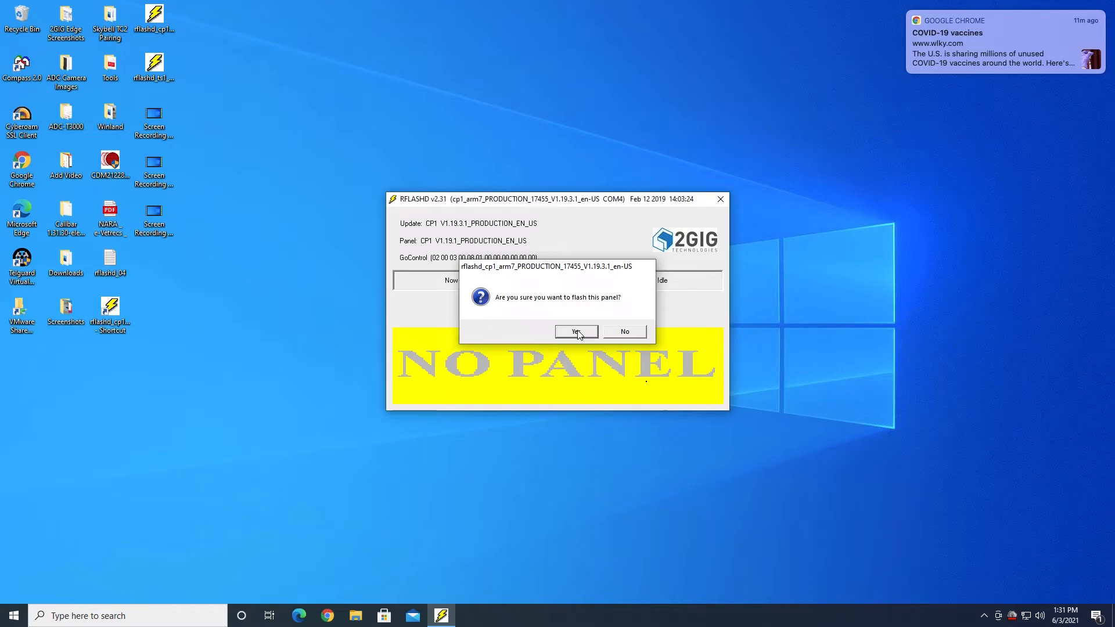
click(574, 331)
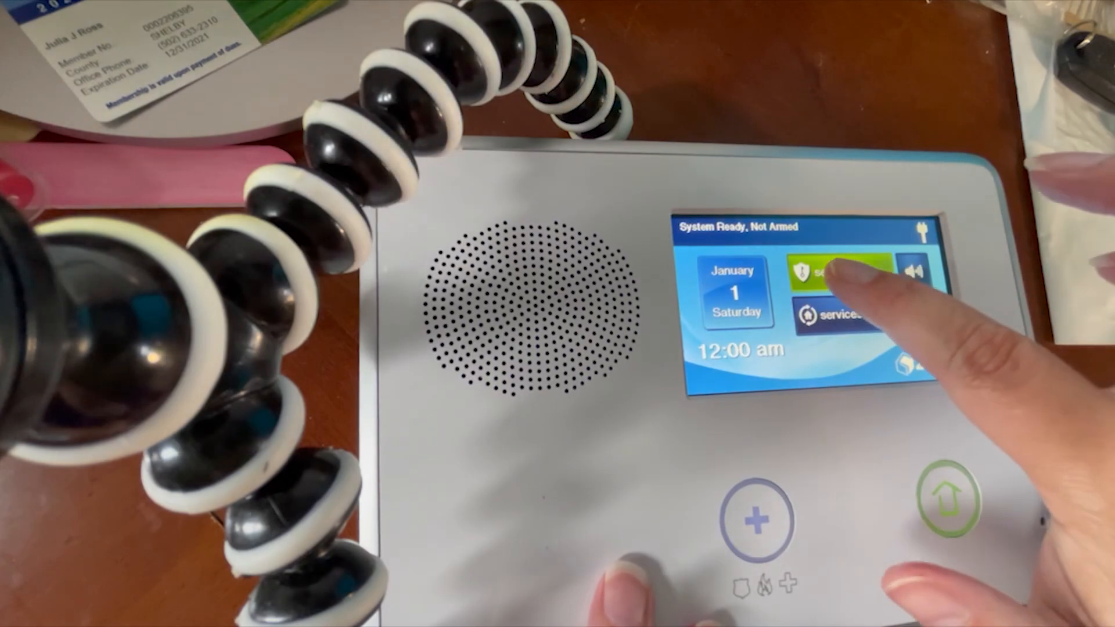
click(838, 274)
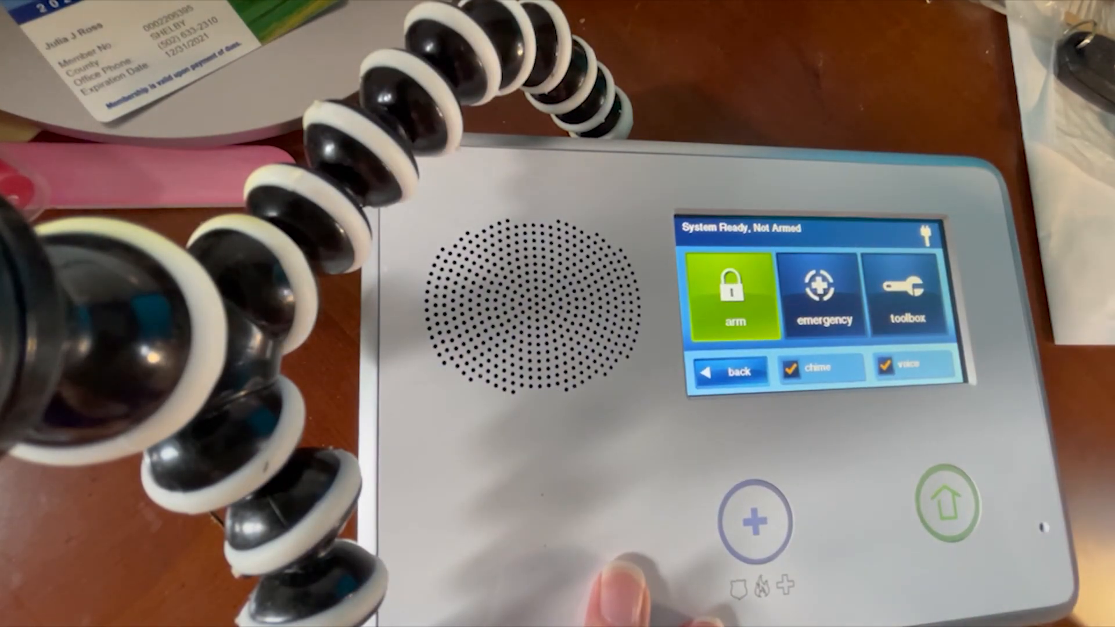
click(907, 295)
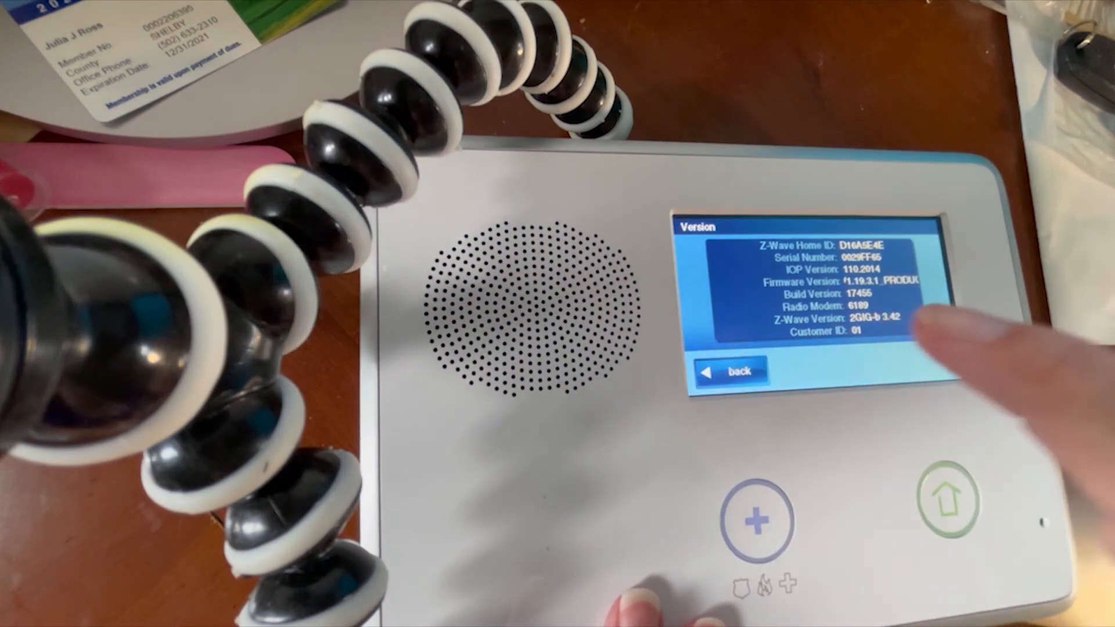
click(726, 372)
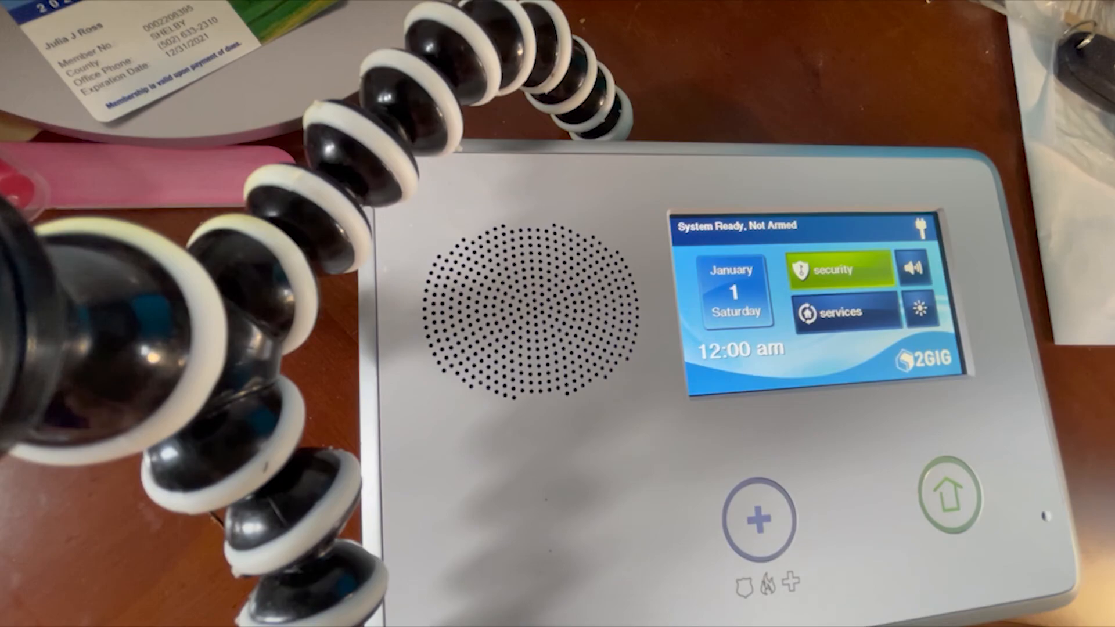